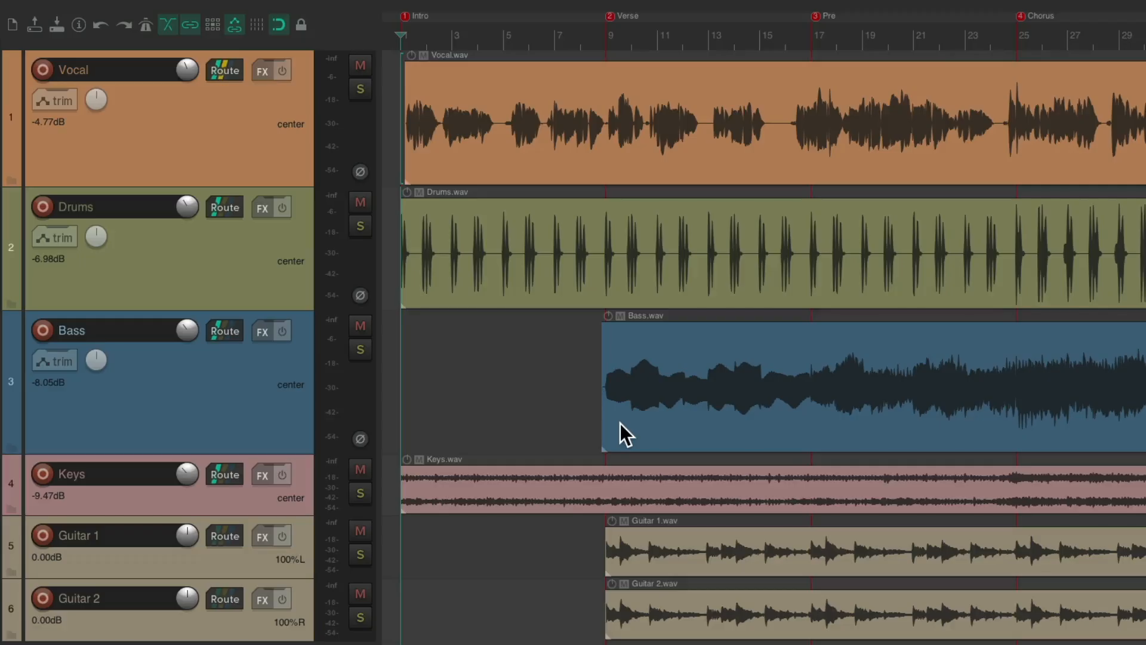
mouse_move(534, 183)
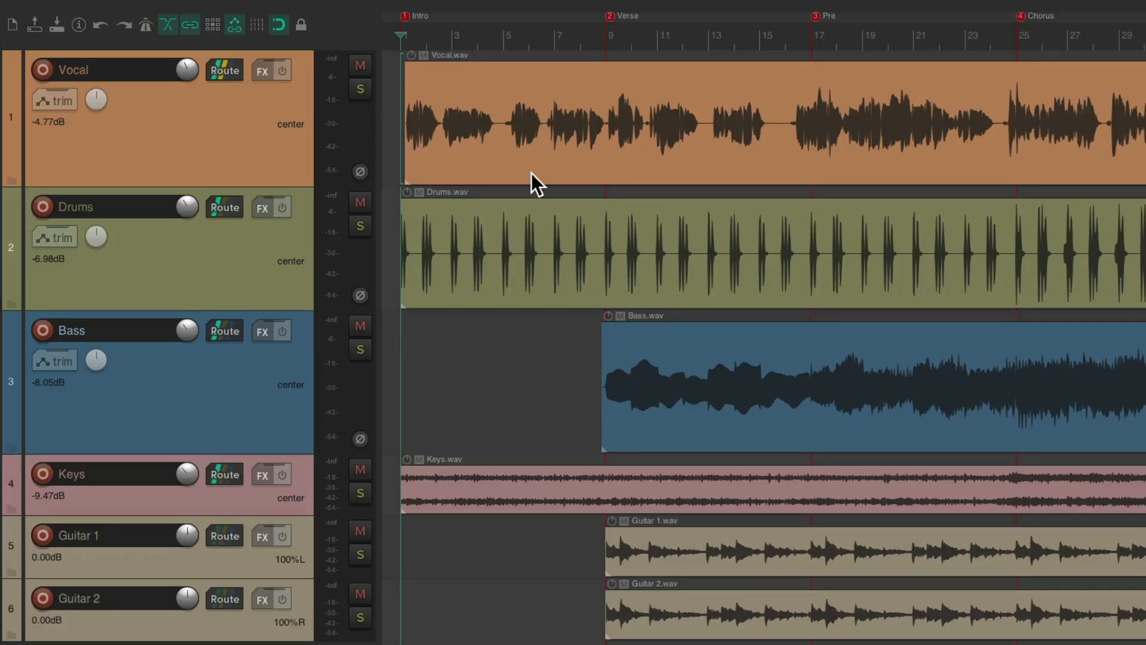
mouse_move(722, 386)
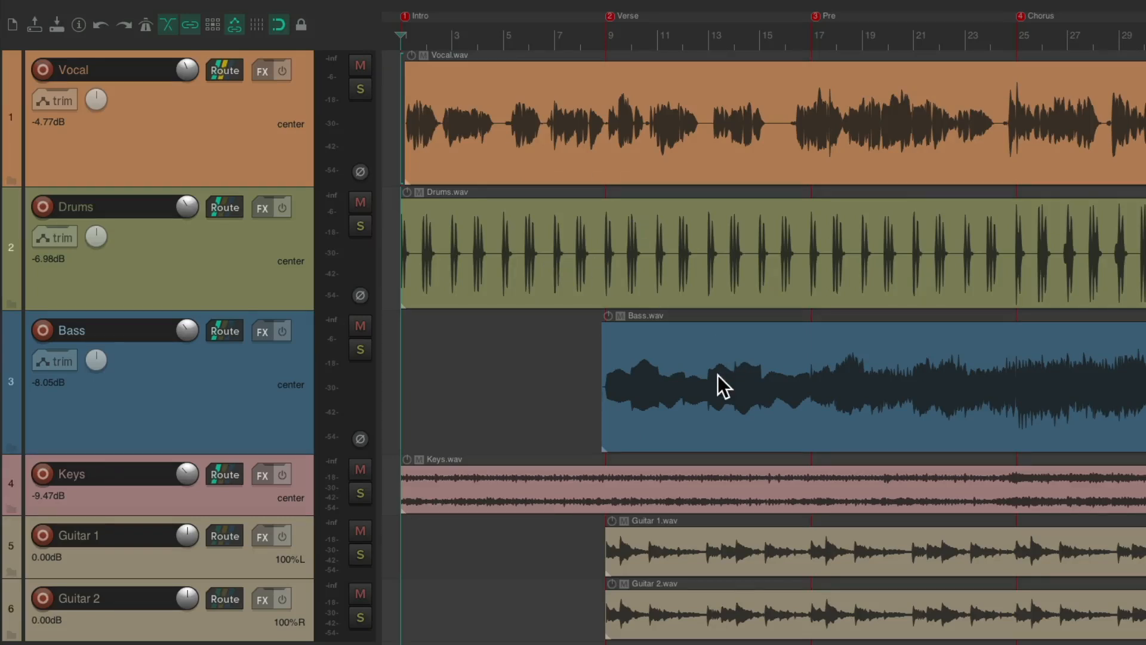
mouse_move(671, 621)
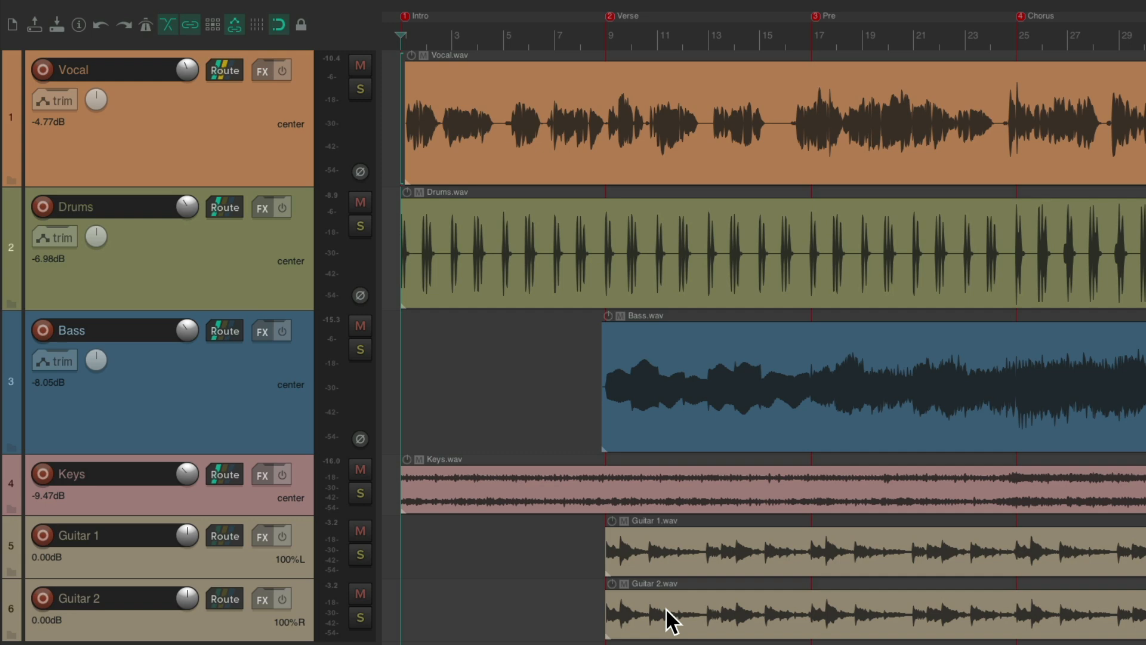
Assign bass_clef.png from the icon library as the Bass track's icon
scroll(down, 3)
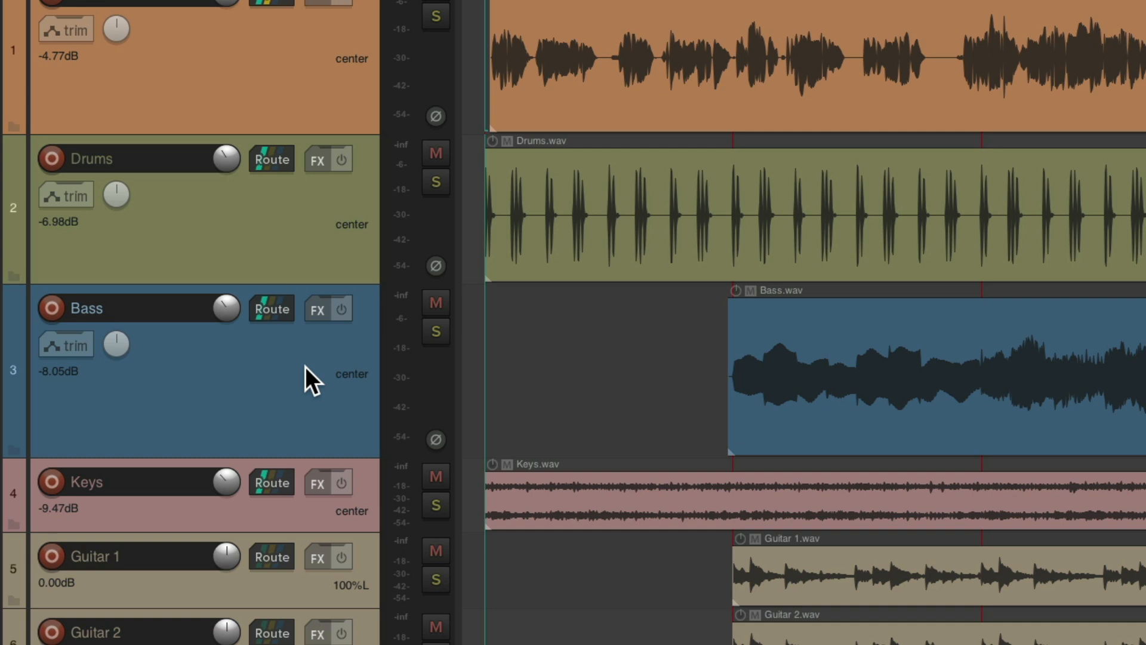
right_click(307, 376)
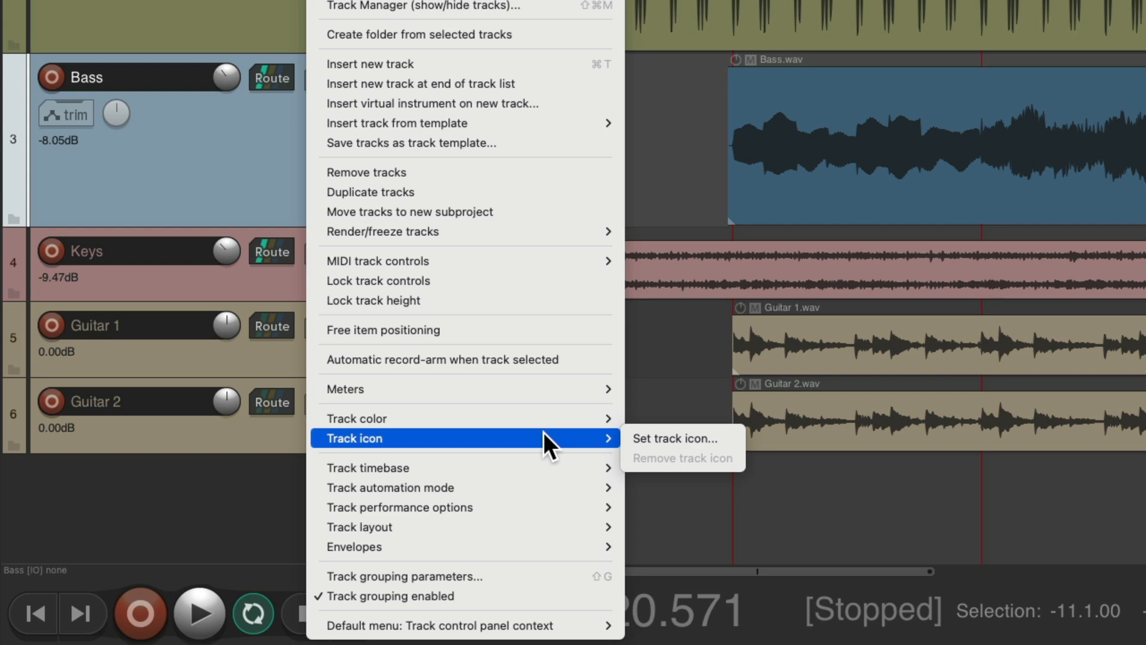
mouse_move(636, 453)
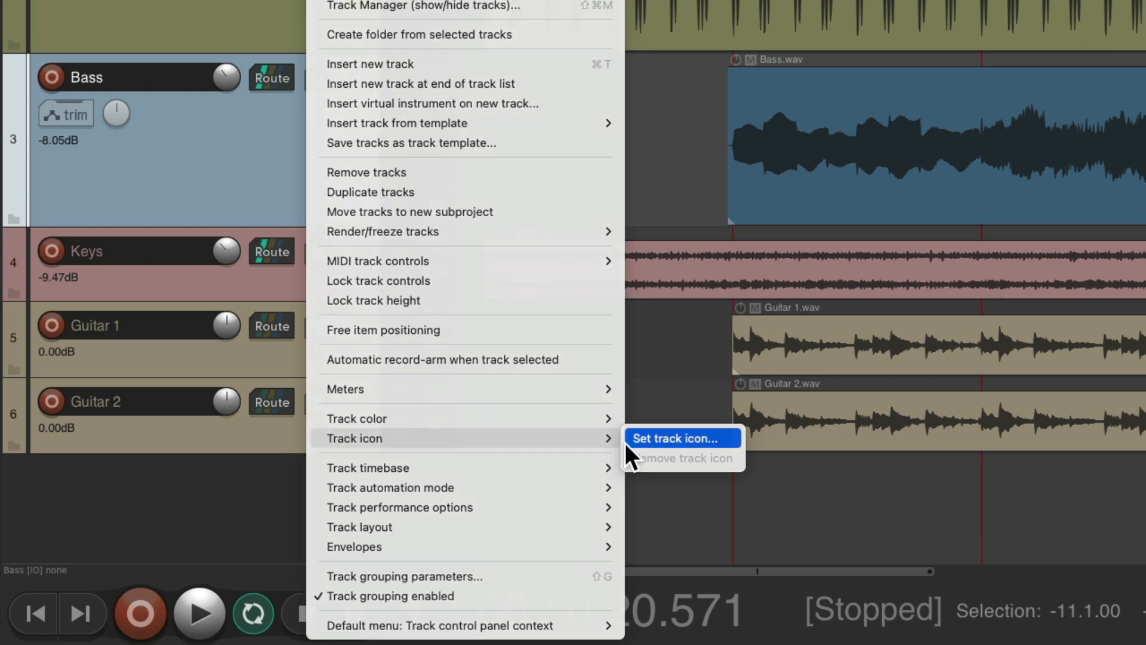
click(673, 438)
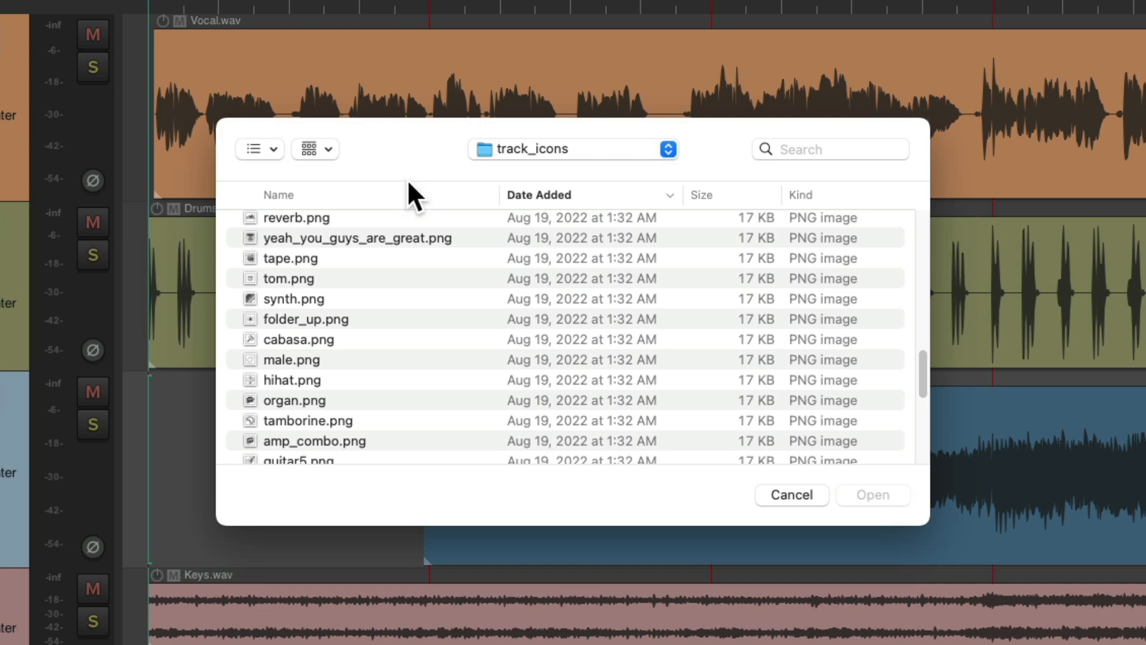
click(278, 195)
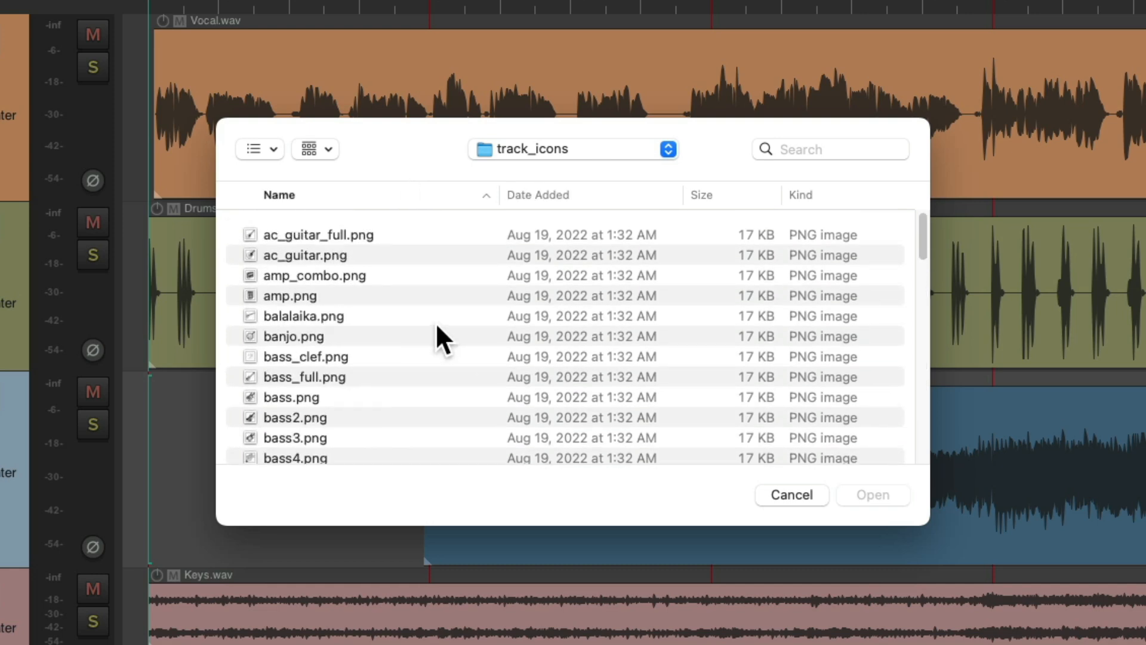
click(302, 315)
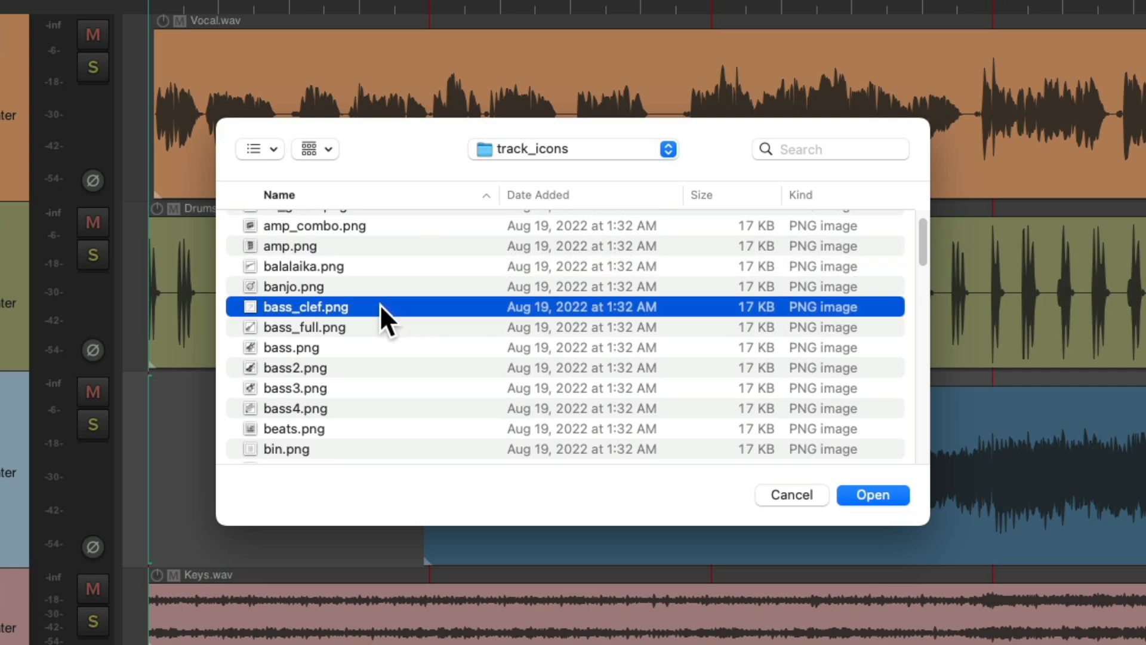
mouse_move(399, 325)
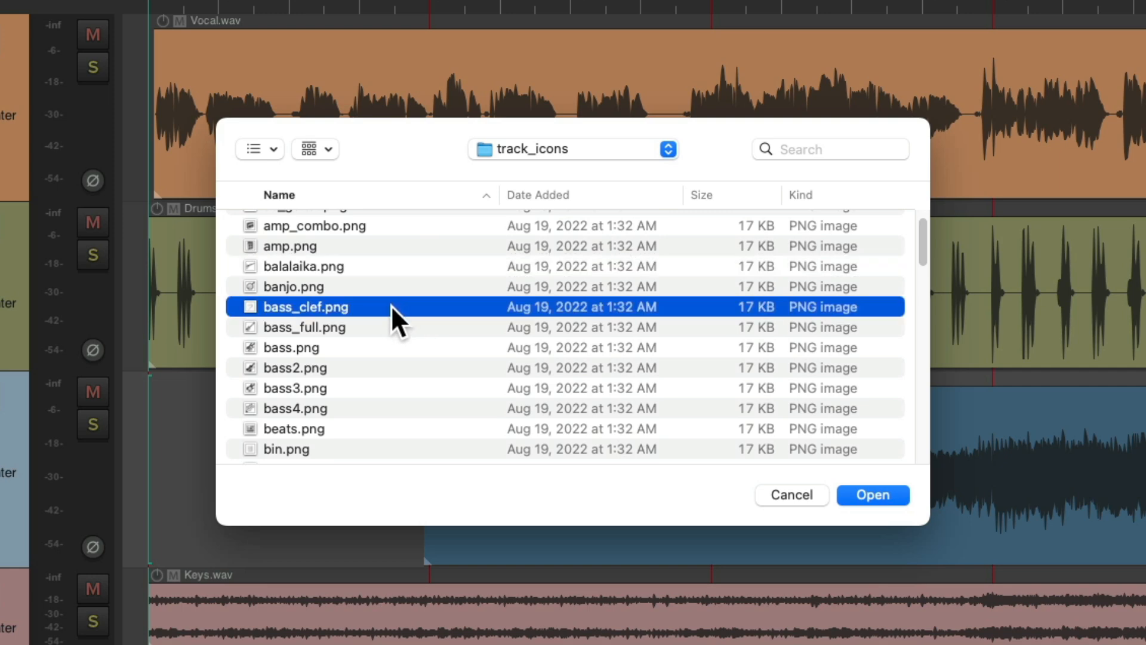
click(872, 494)
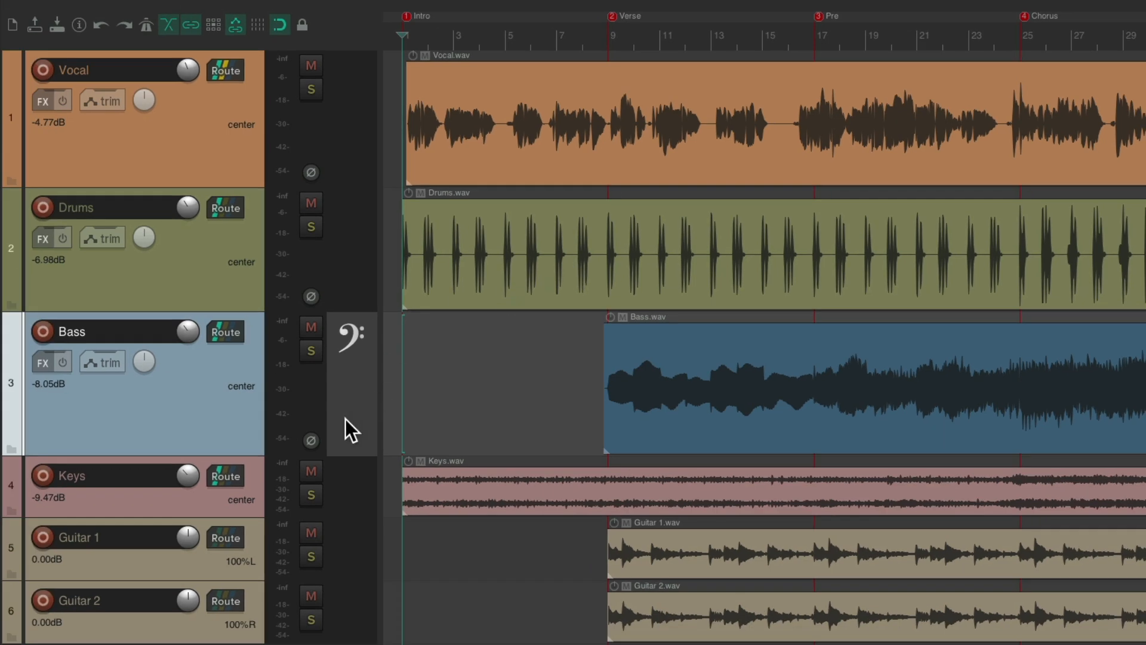
mouse_move(351, 407)
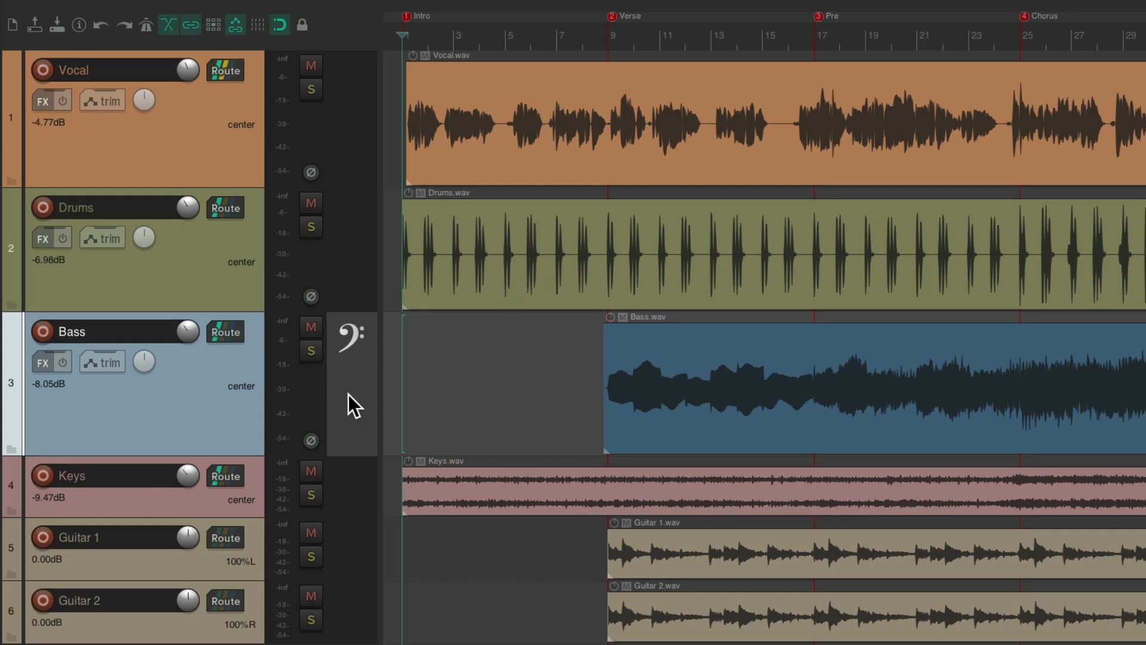
mouse_move(367, 387)
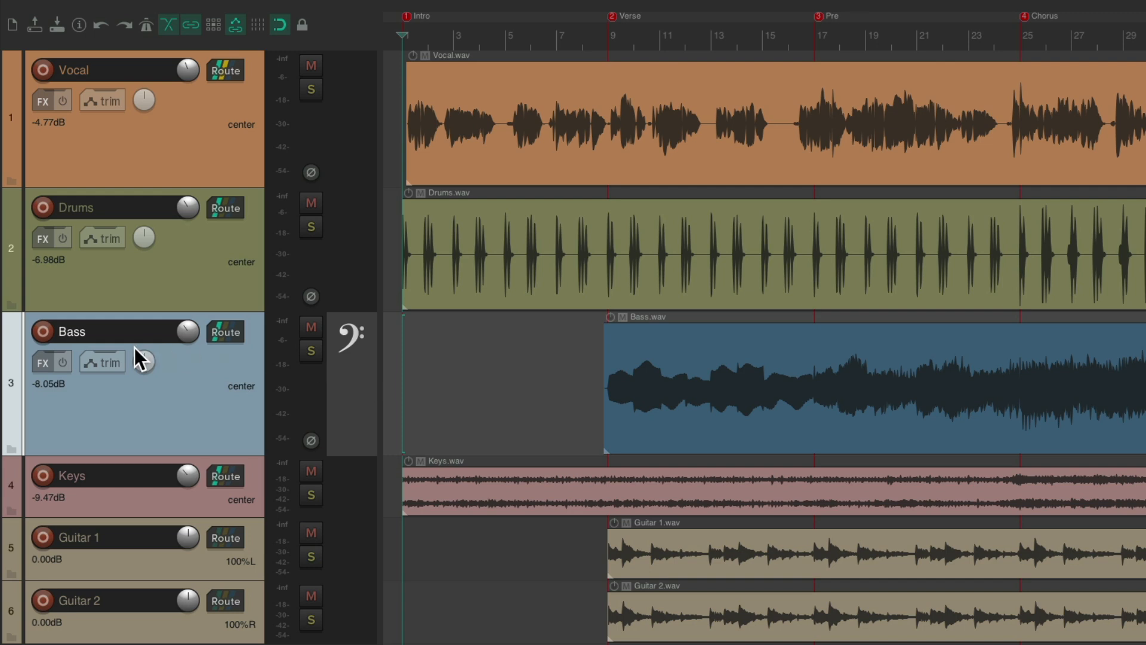
mouse_move(348, 385)
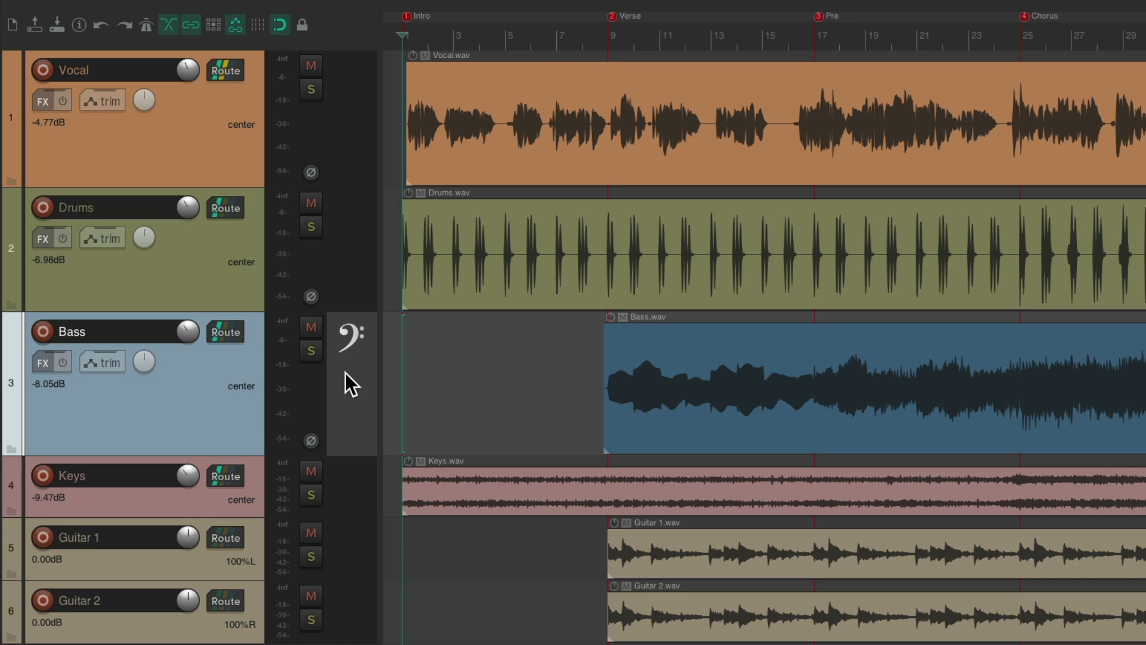
mouse_move(356, 307)
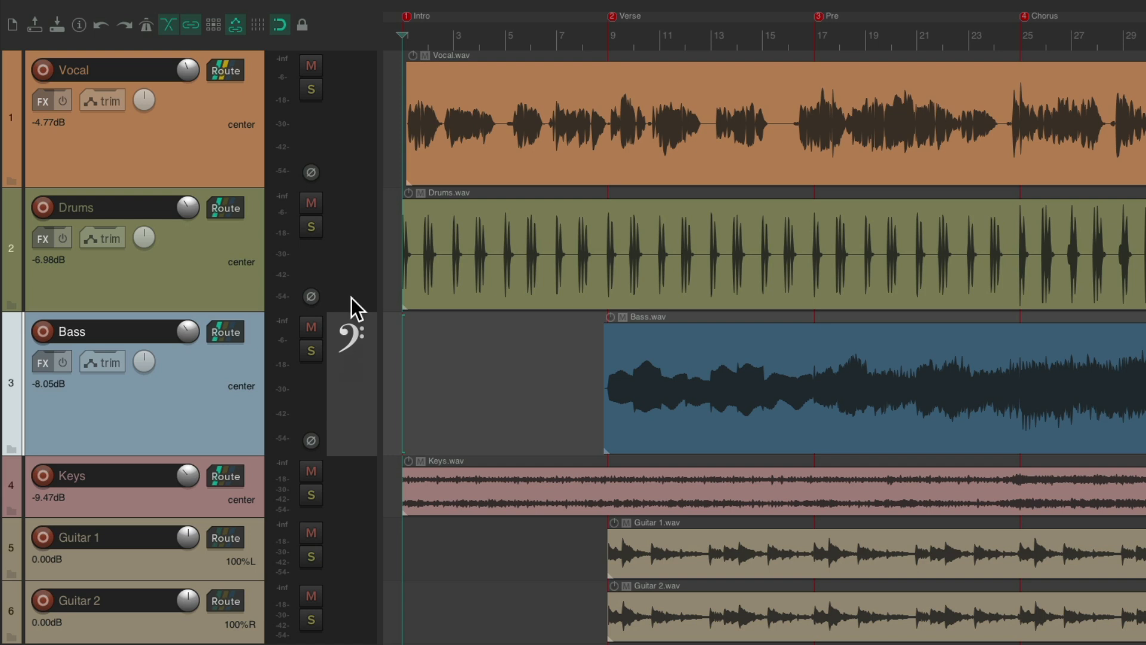
mouse_move(369, 399)
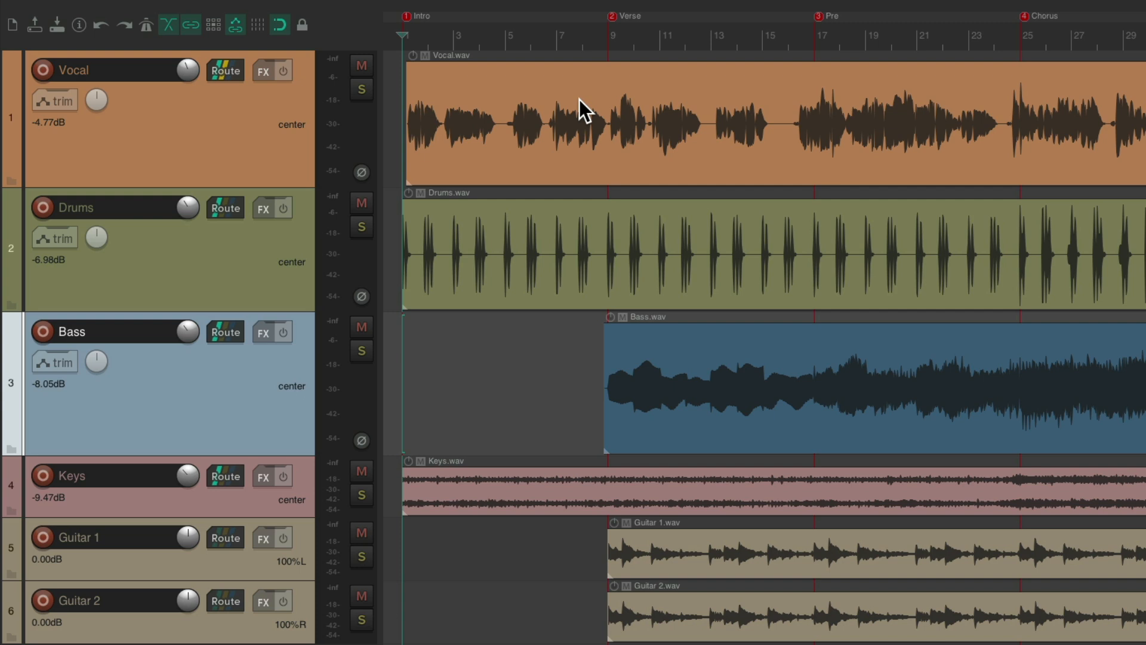
mouse_move(627, 191)
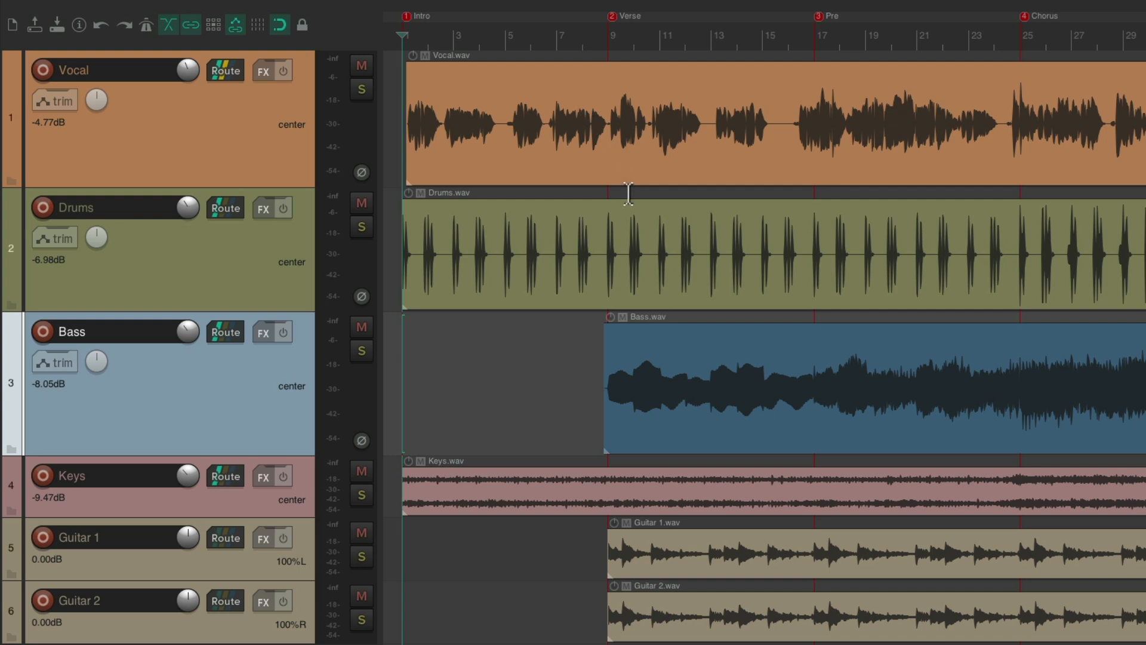
Scroll the arrange view so the space before bar 1 is visible
scroll(right, 3)
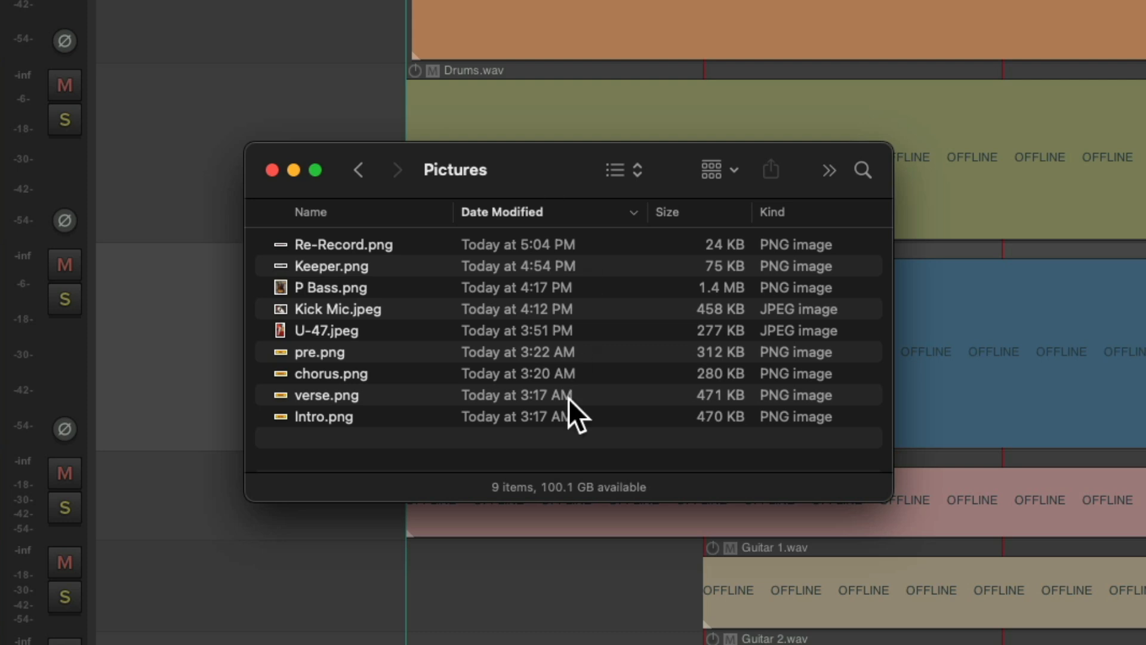
mouse_move(441, 358)
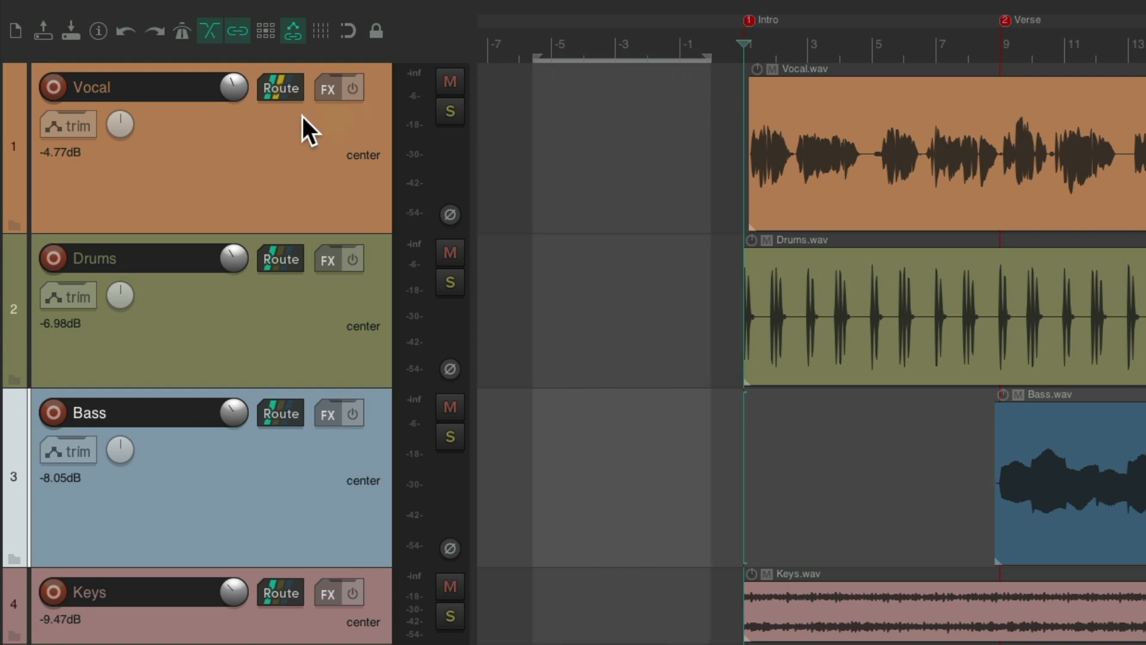
mouse_move(285, 176)
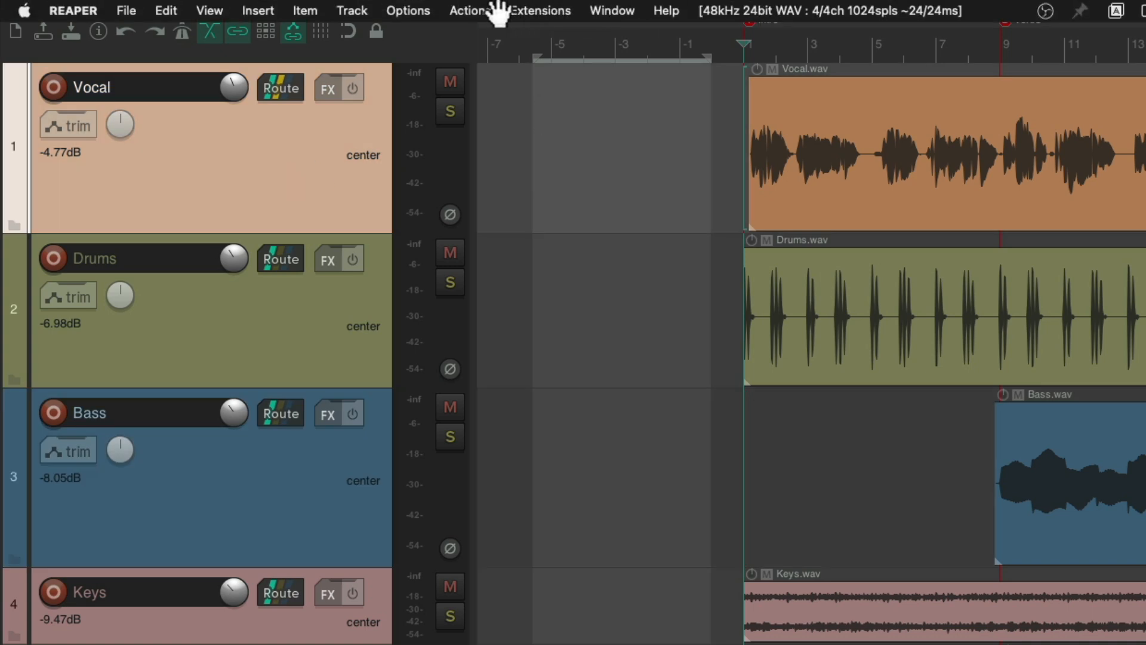
Run 'Insert empty item' from the action list, filtered by 'empty ite', on the Vocal track
click(470, 11)
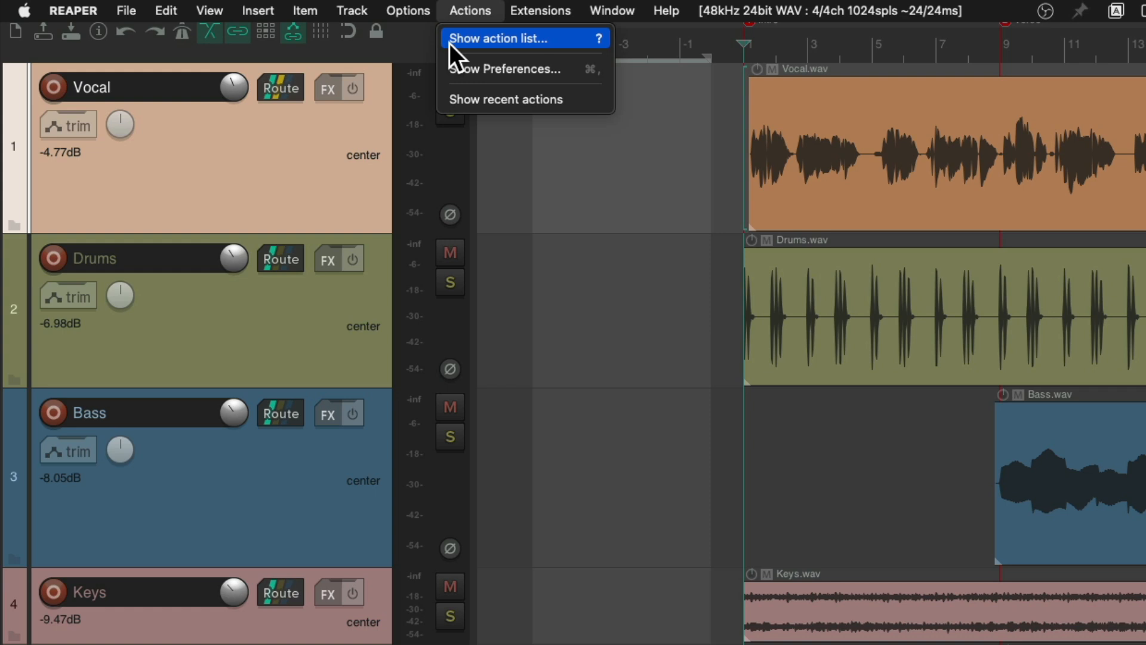
click(505, 39)
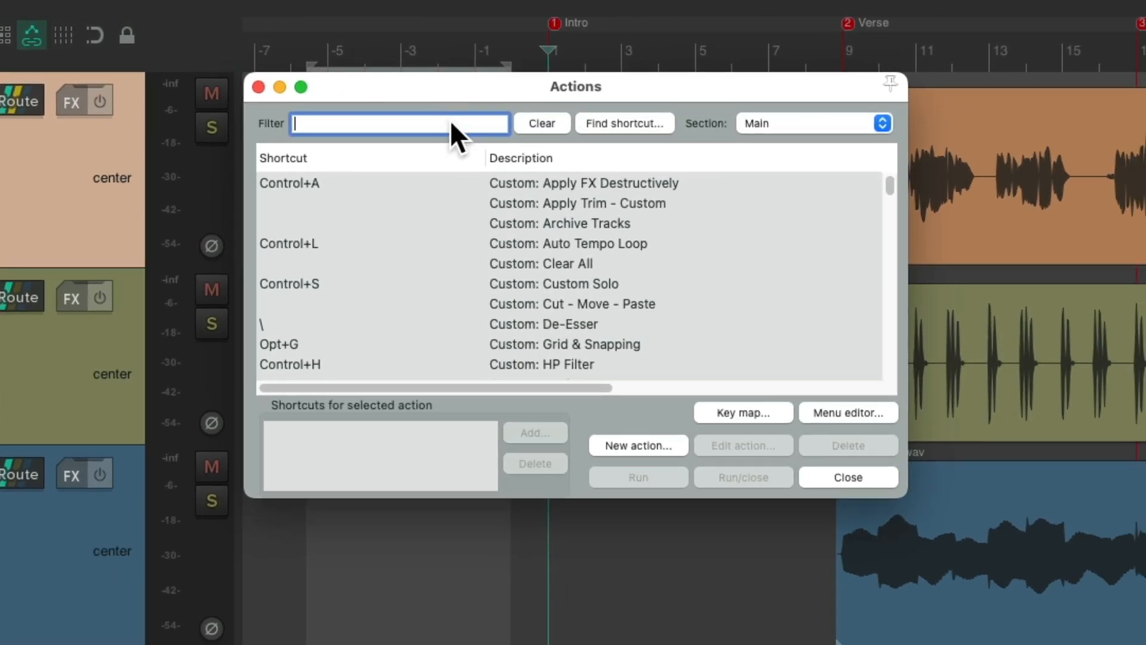
text(empty item)
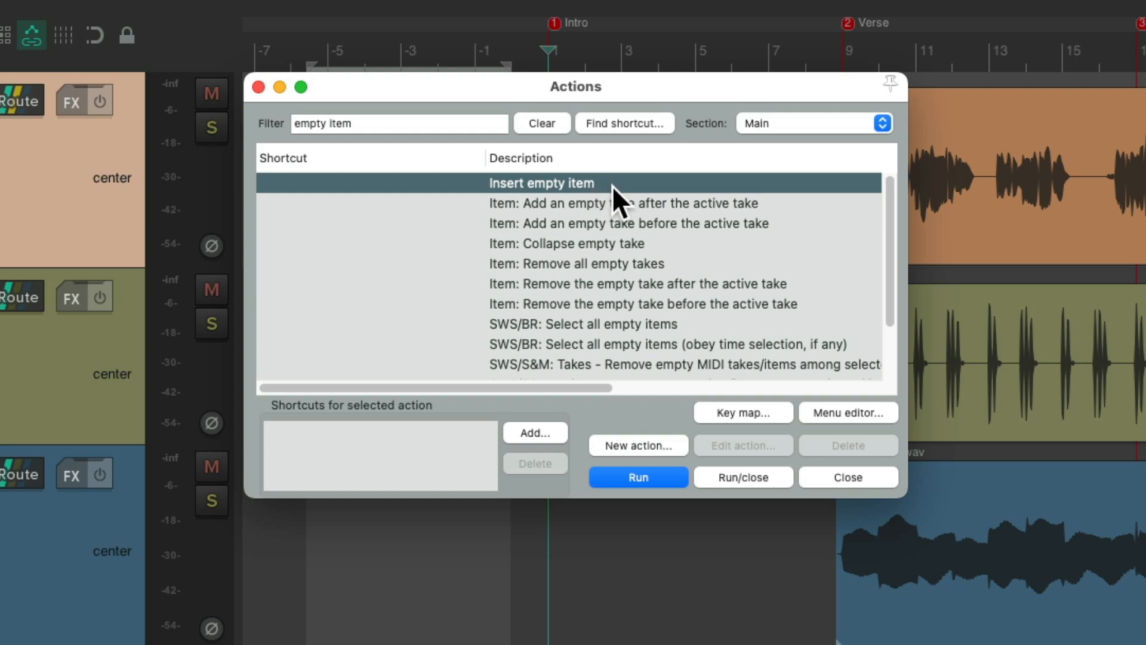
click(637, 476)
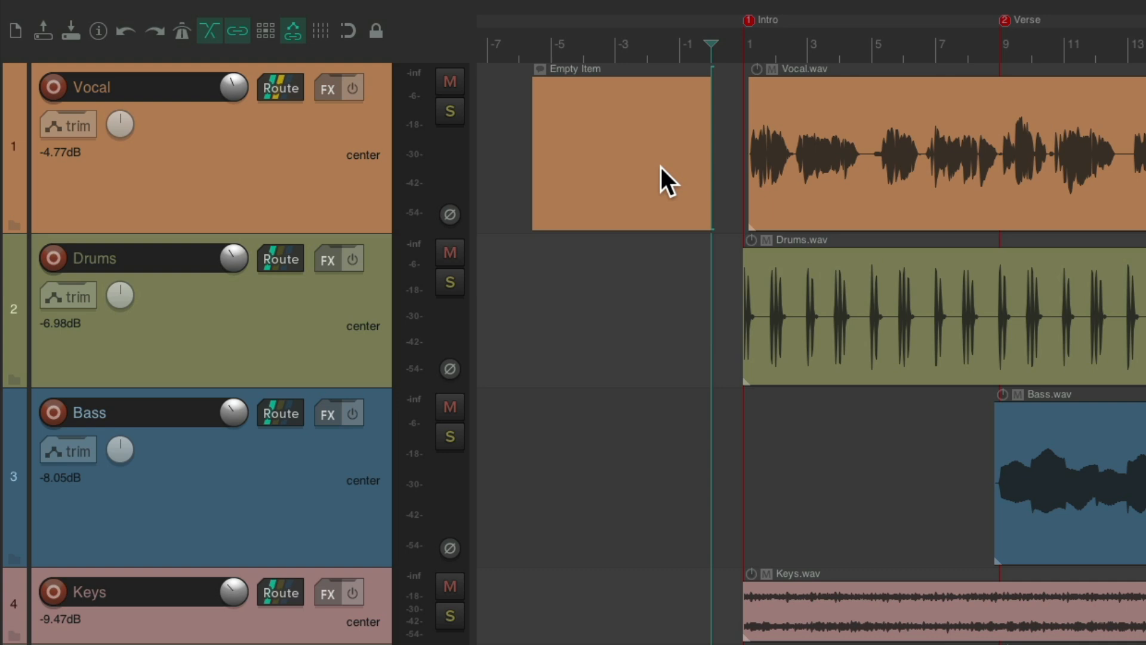
mouse_move(633, 132)
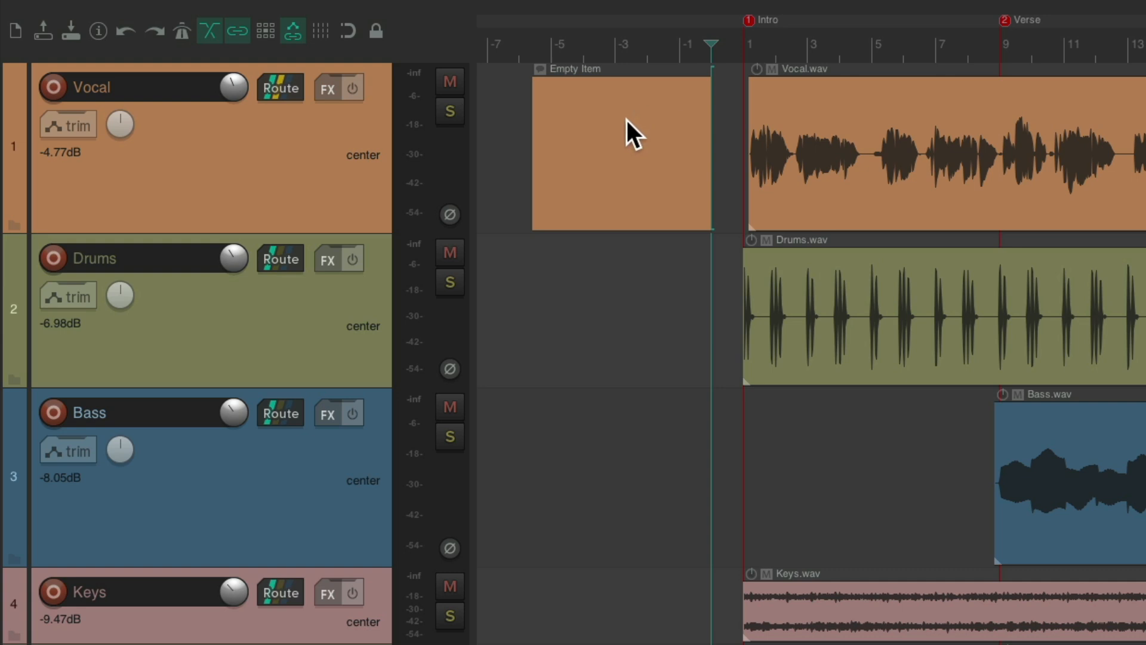
Set the empty item's notes to 'U 47 Mic' with Stretch image/text display
double_click(621, 150)
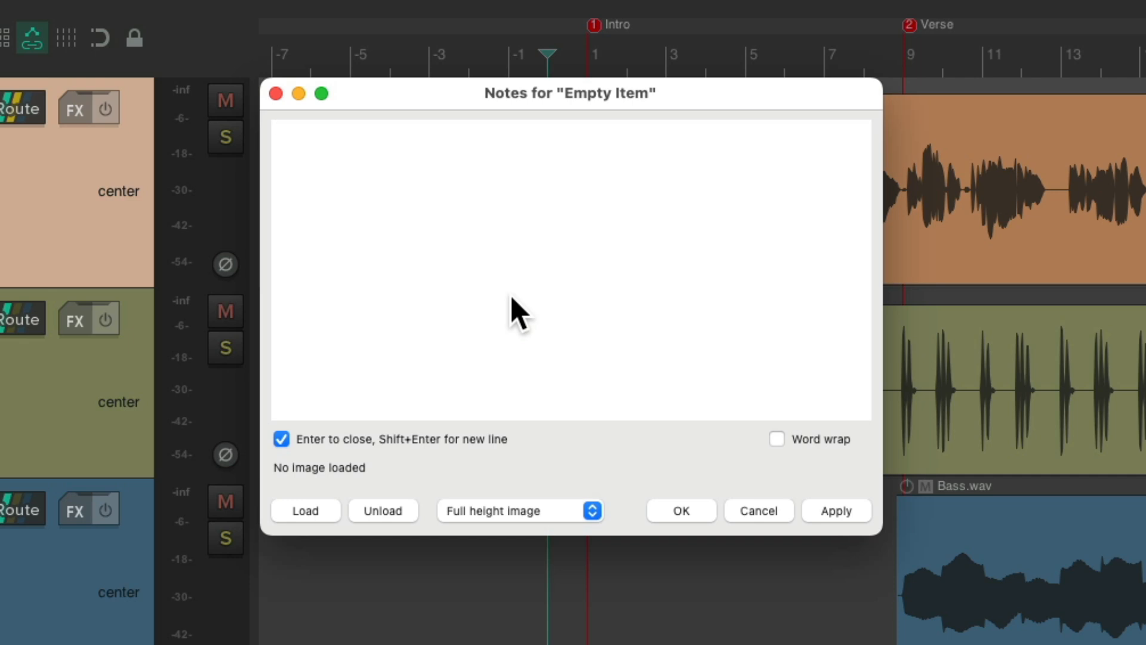
text(U 47 Mic)
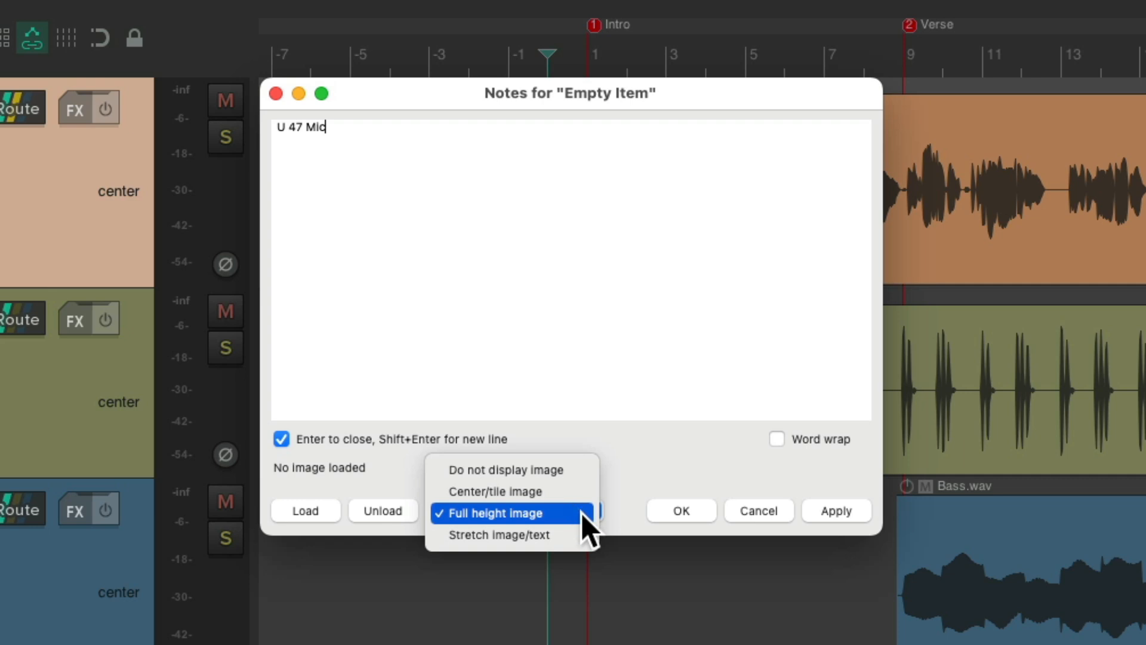
mouse_move(497, 535)
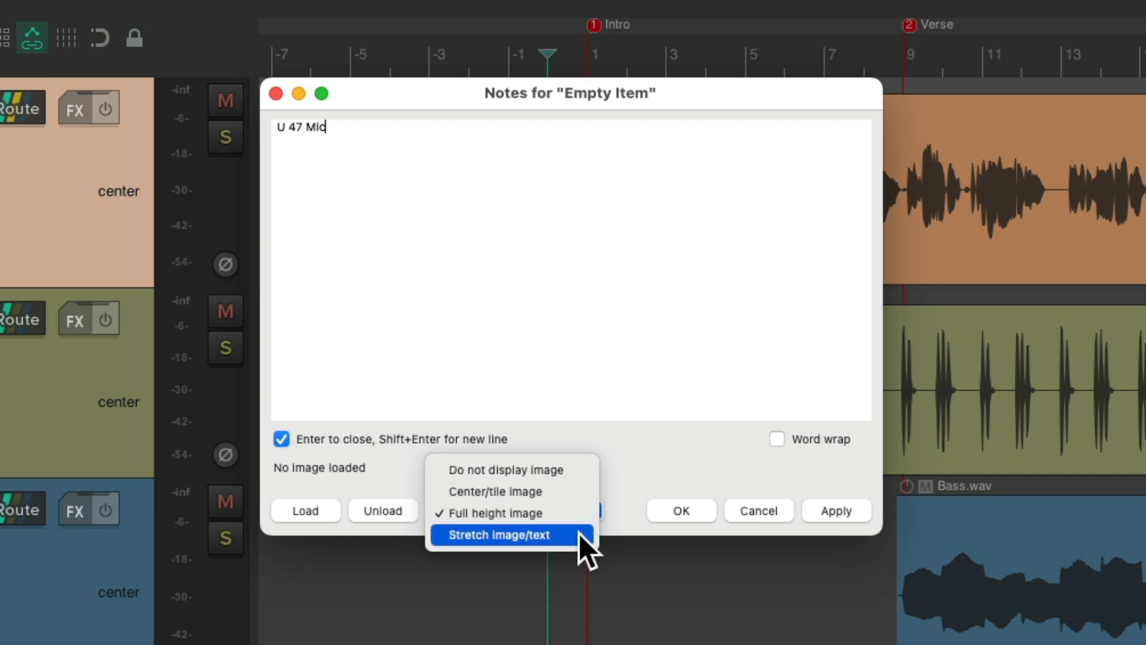
click(497, 535)
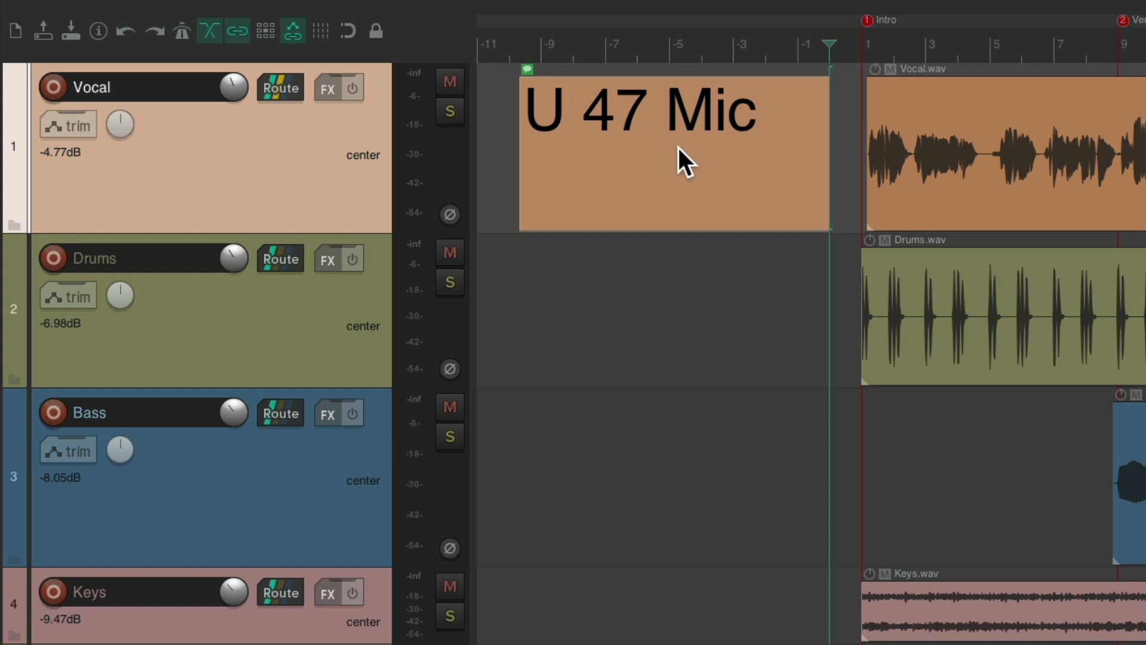
mouse_move(698, 132)
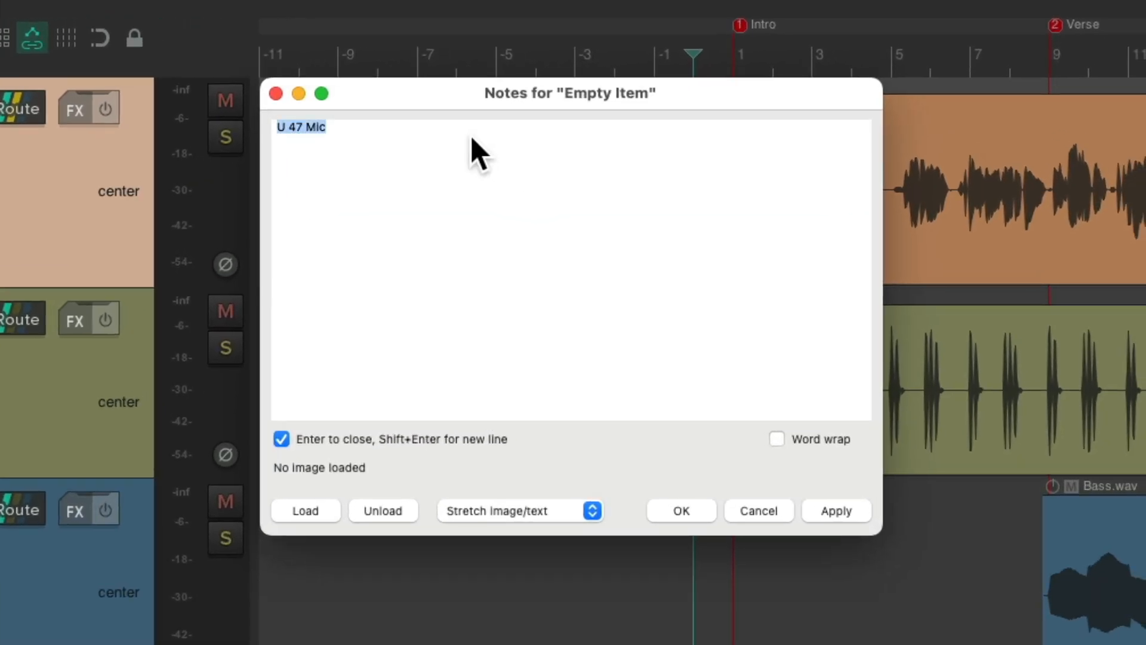
Swap the note text for the U-47.jpeg photo, stretched, and trim the item's left edge narrower
key(Delete)
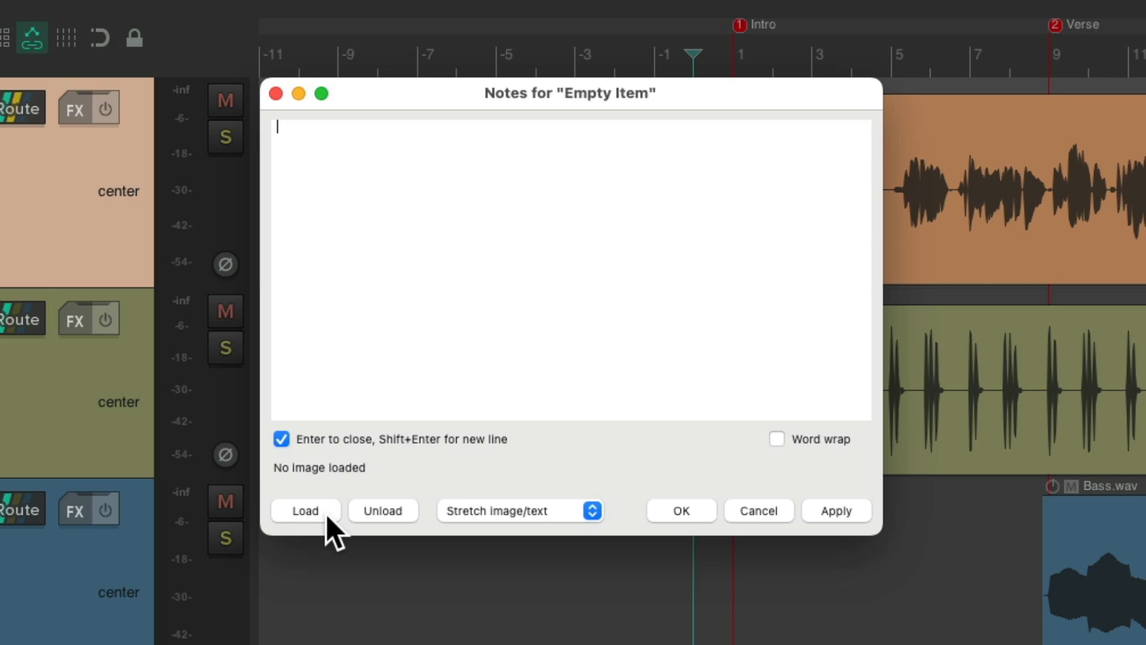
click(305, 509)
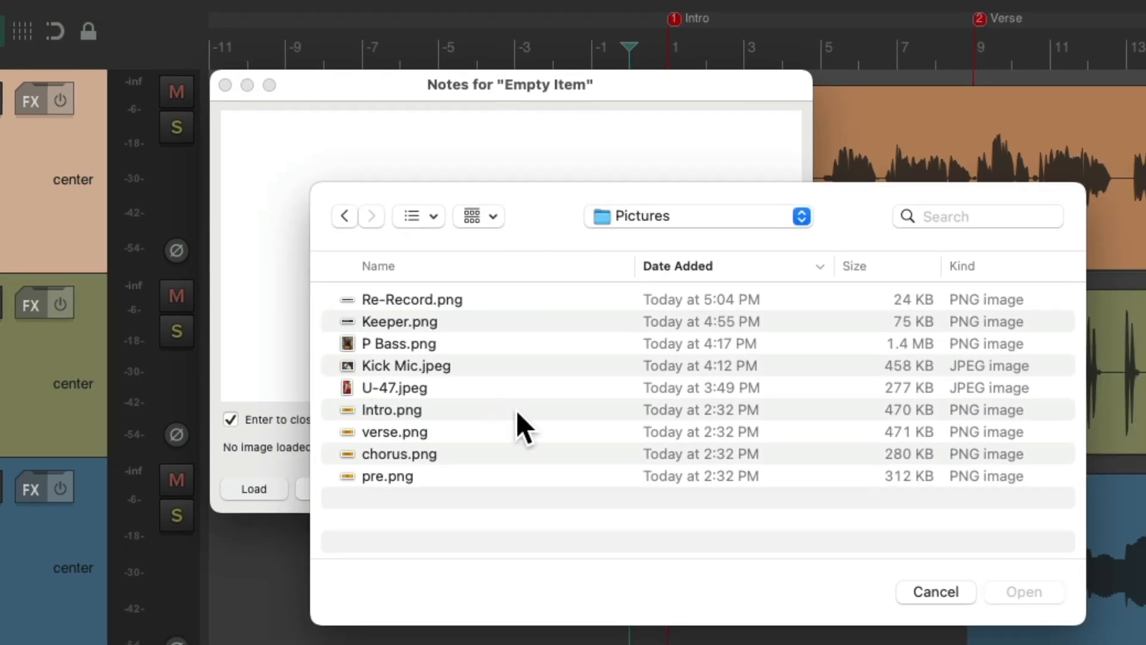
mouse_move(479, 392)
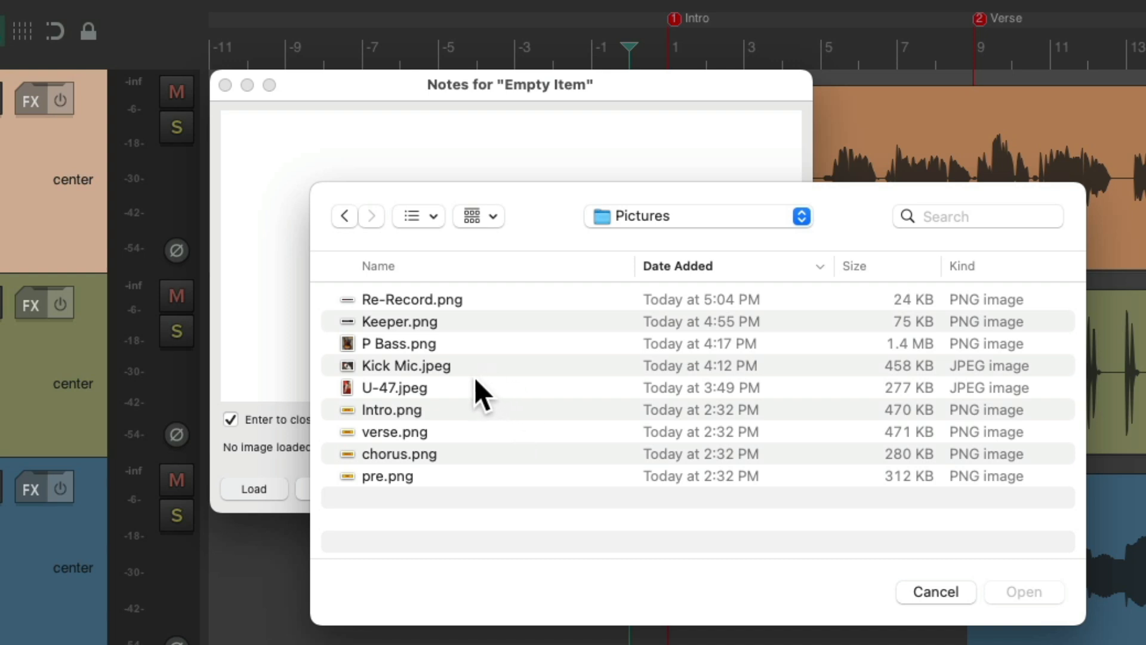
click(395, 387)
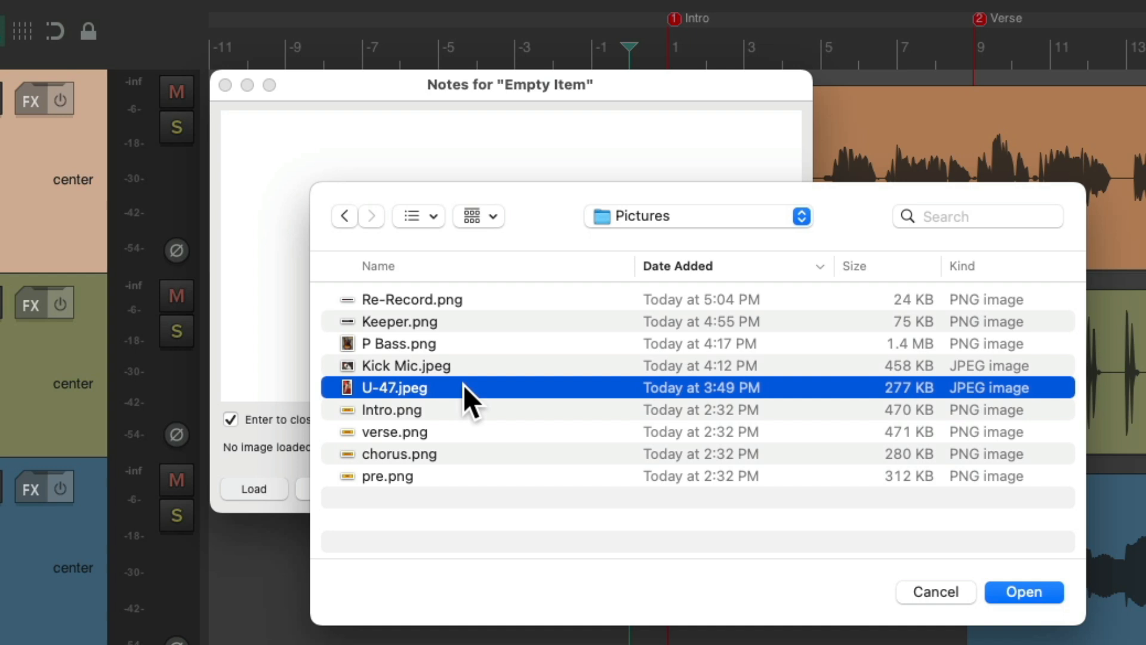
click(1024, 593)
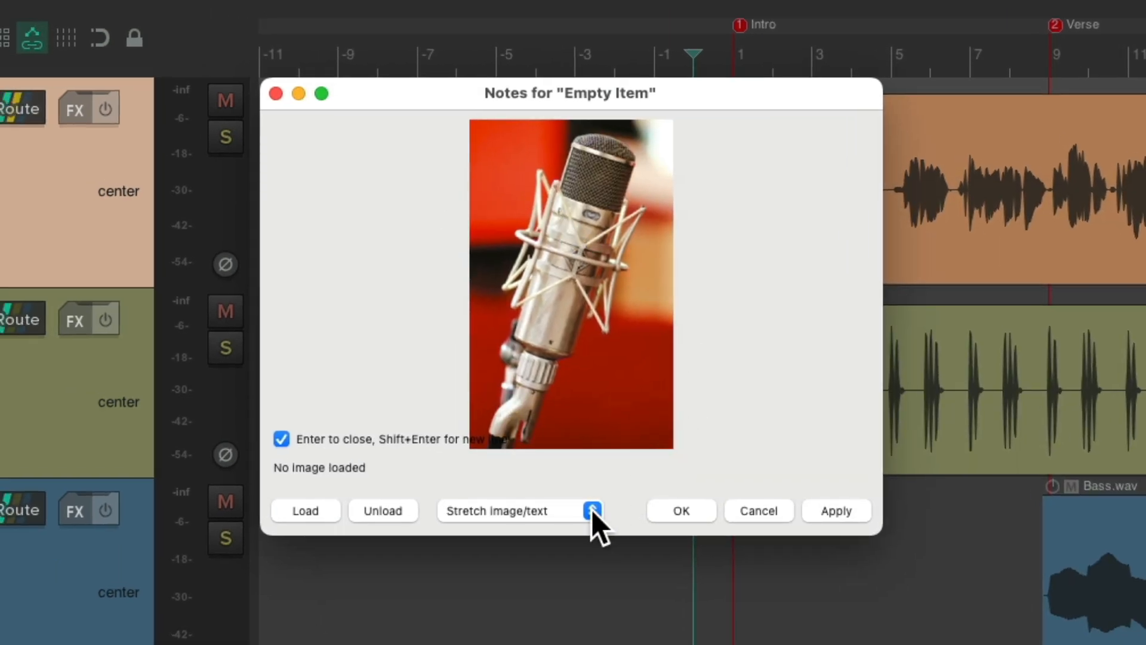
click(591, 509)
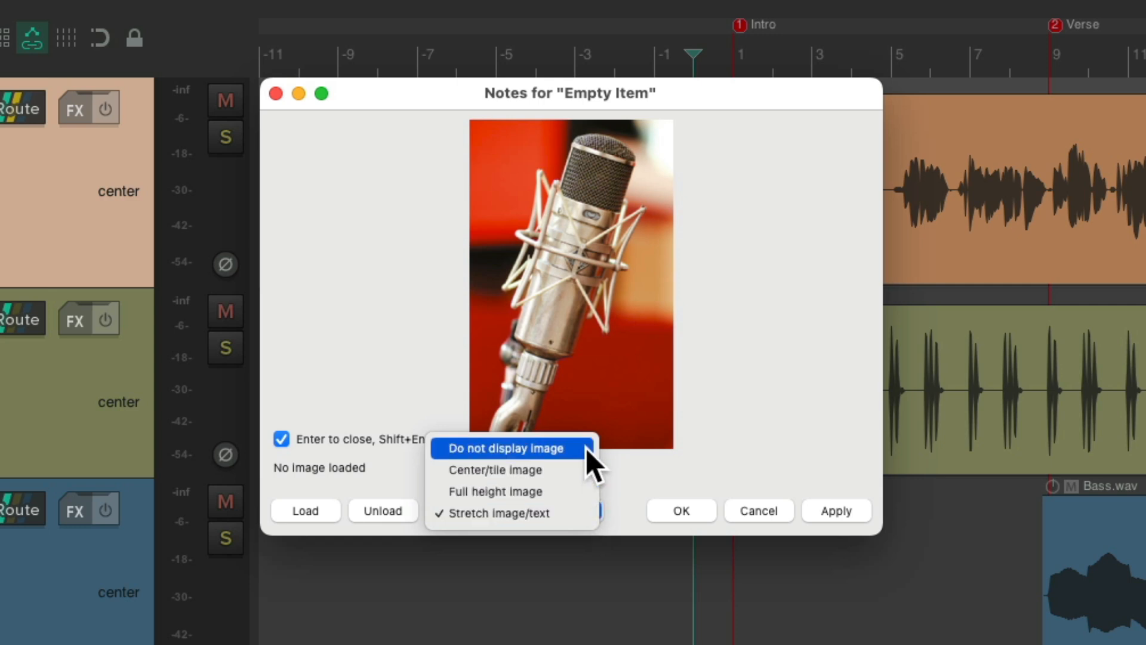
mouse_move(512, 469)
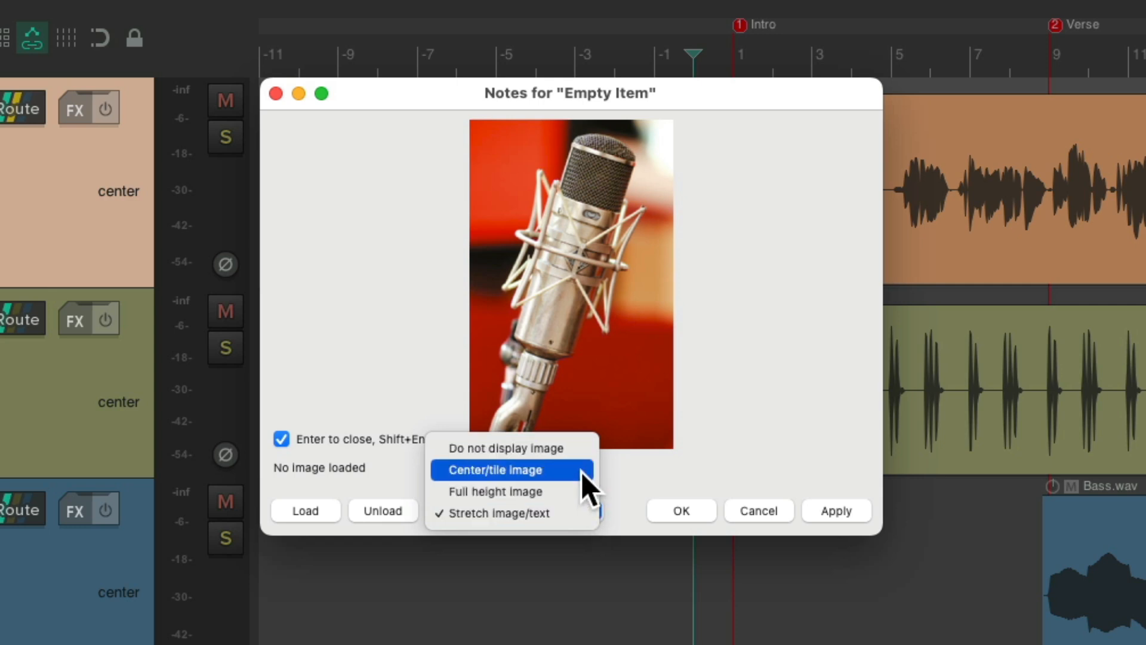
mouse_move(512, 491)
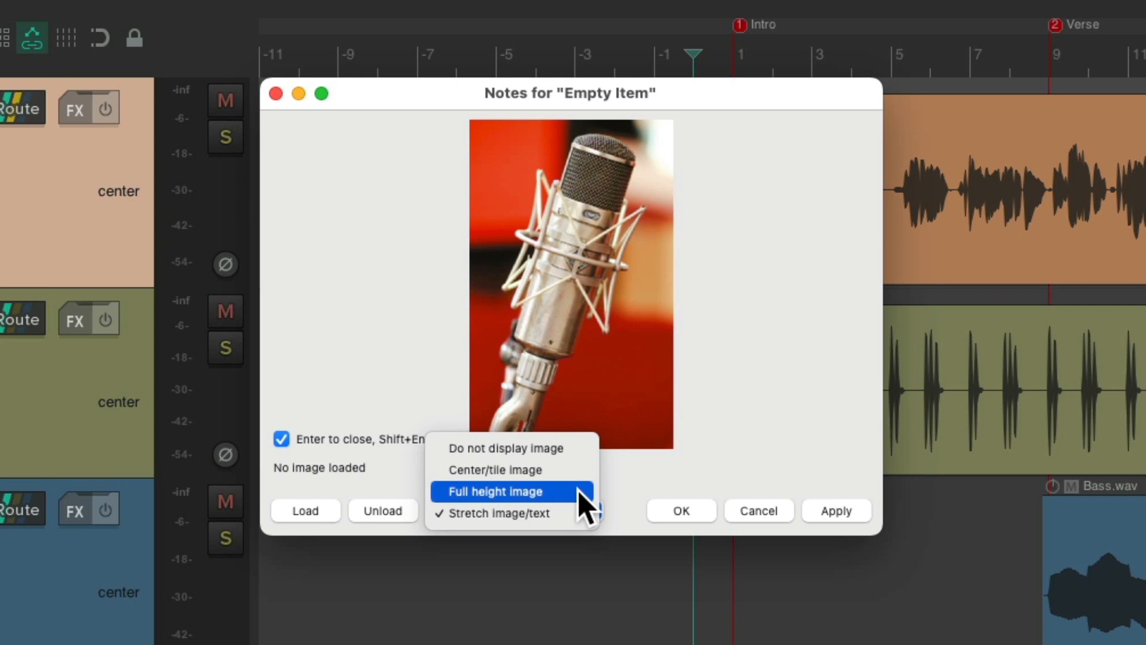
mouse_move(578, 513)
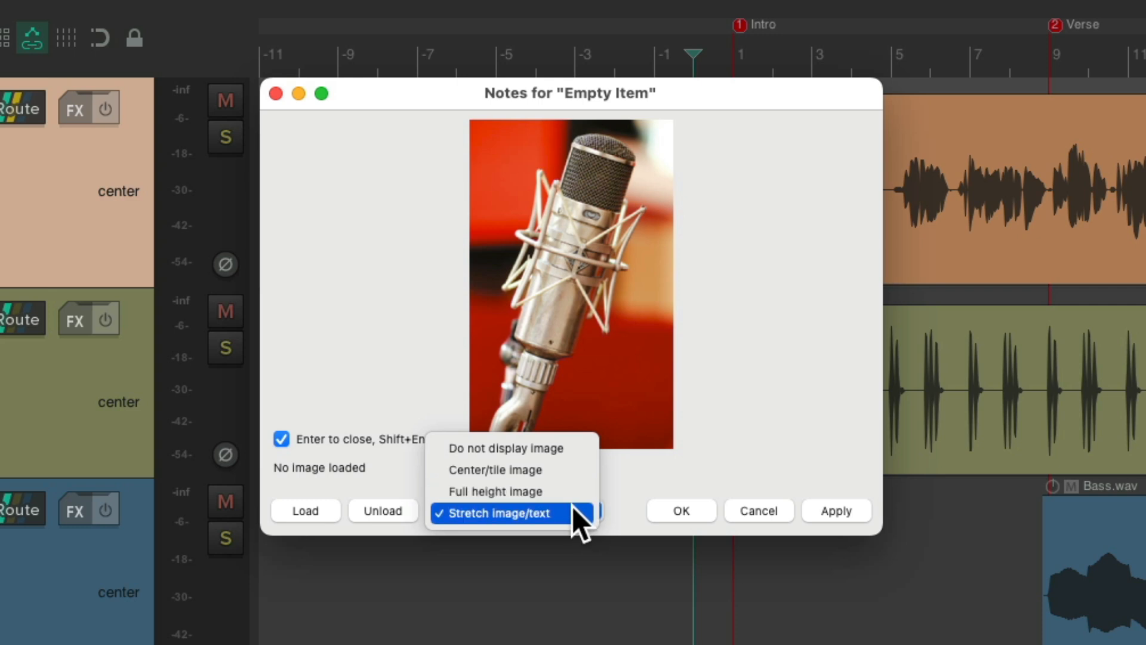
click(499, 512)
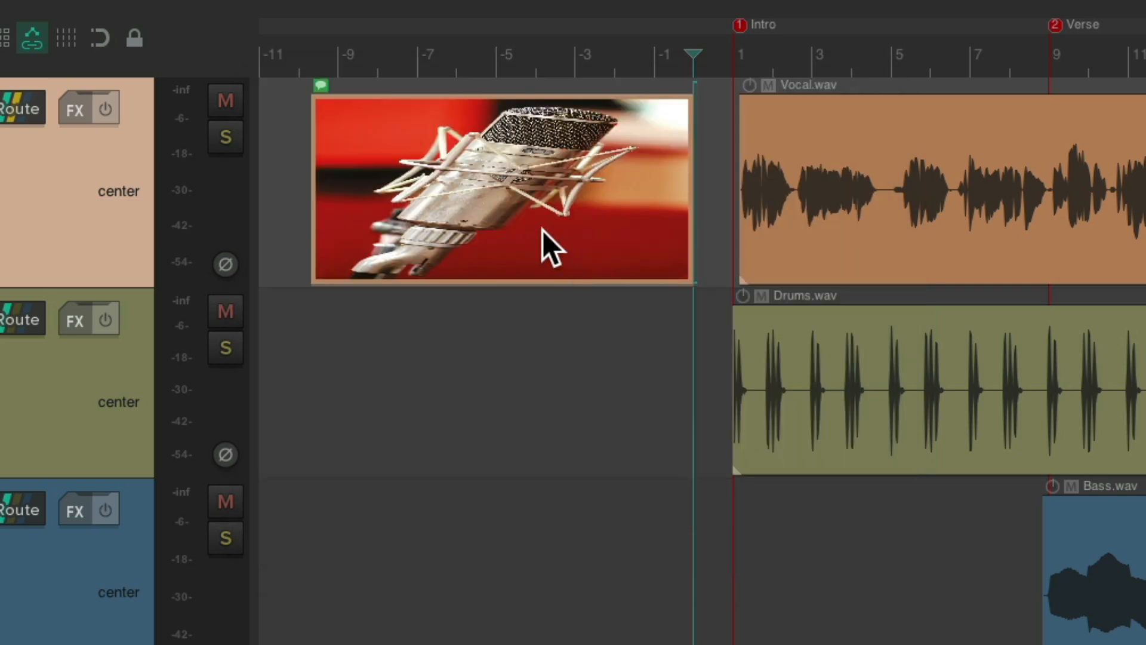
mouse_move(578, 252)
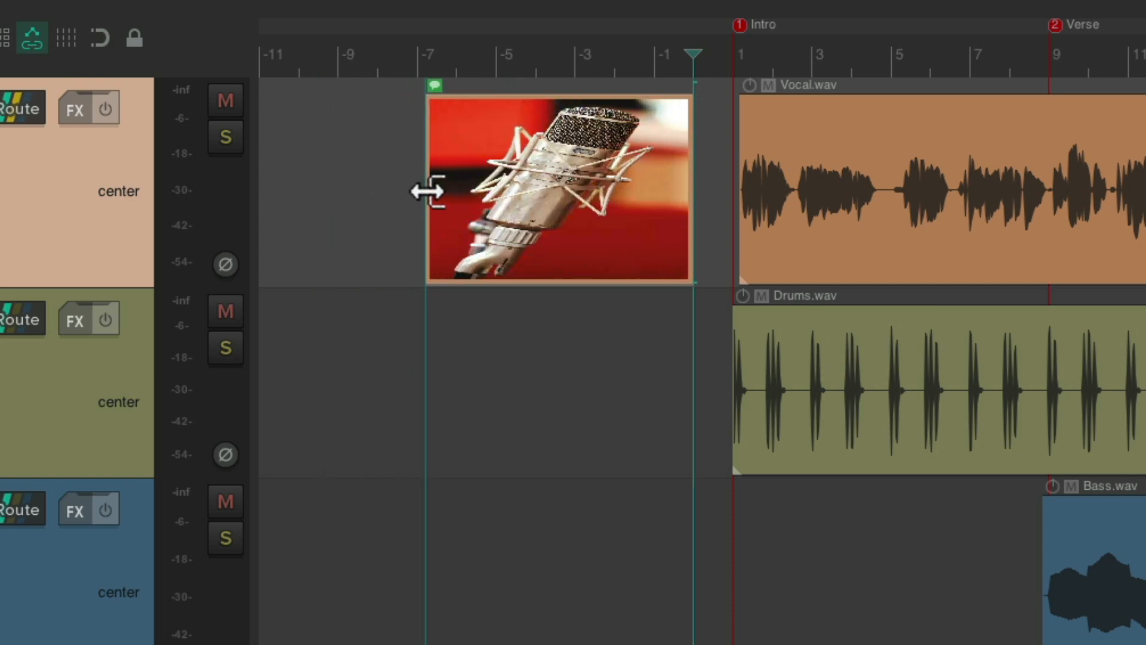
drag(428, 191, 379, 161)
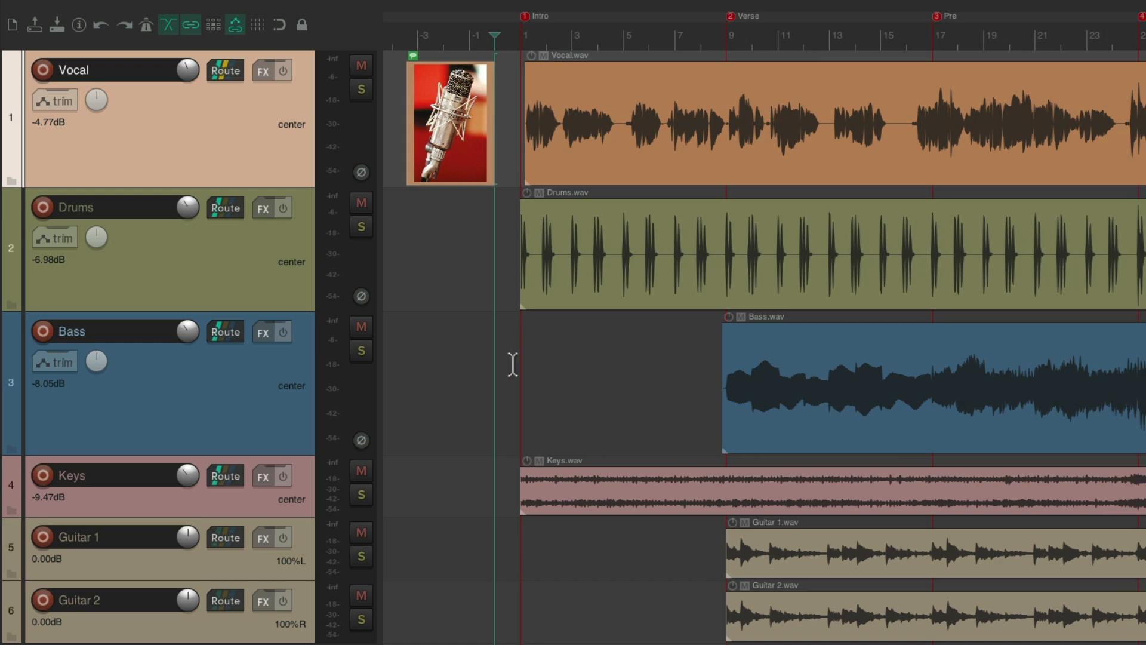
mouse_move(468, 182)
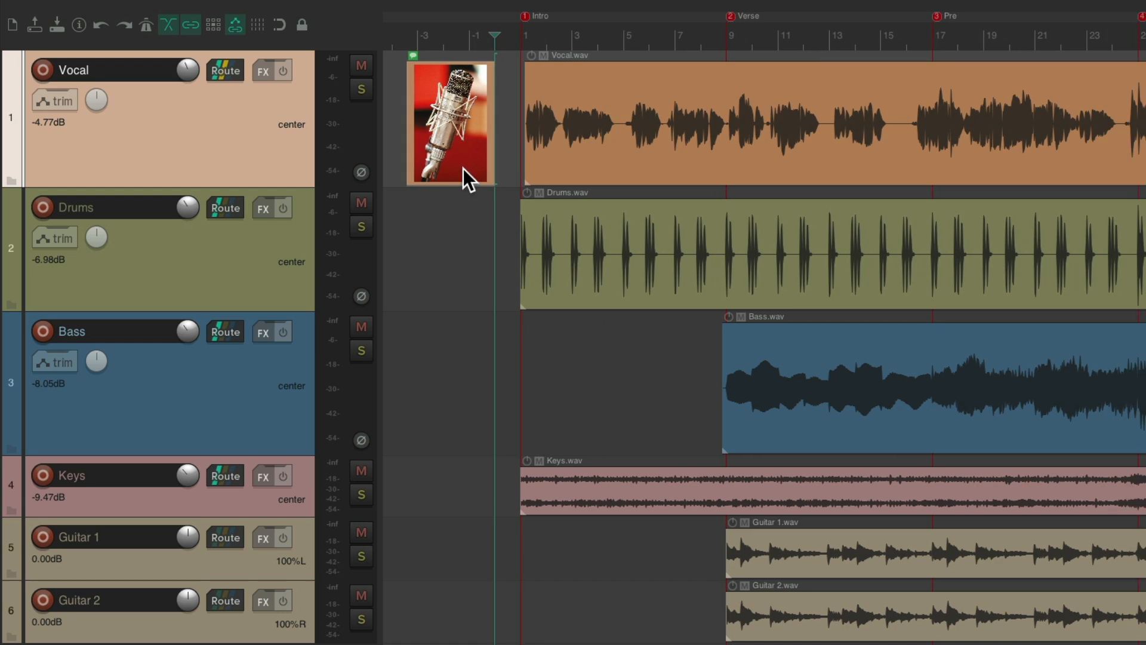
mouse_move(662, 135)
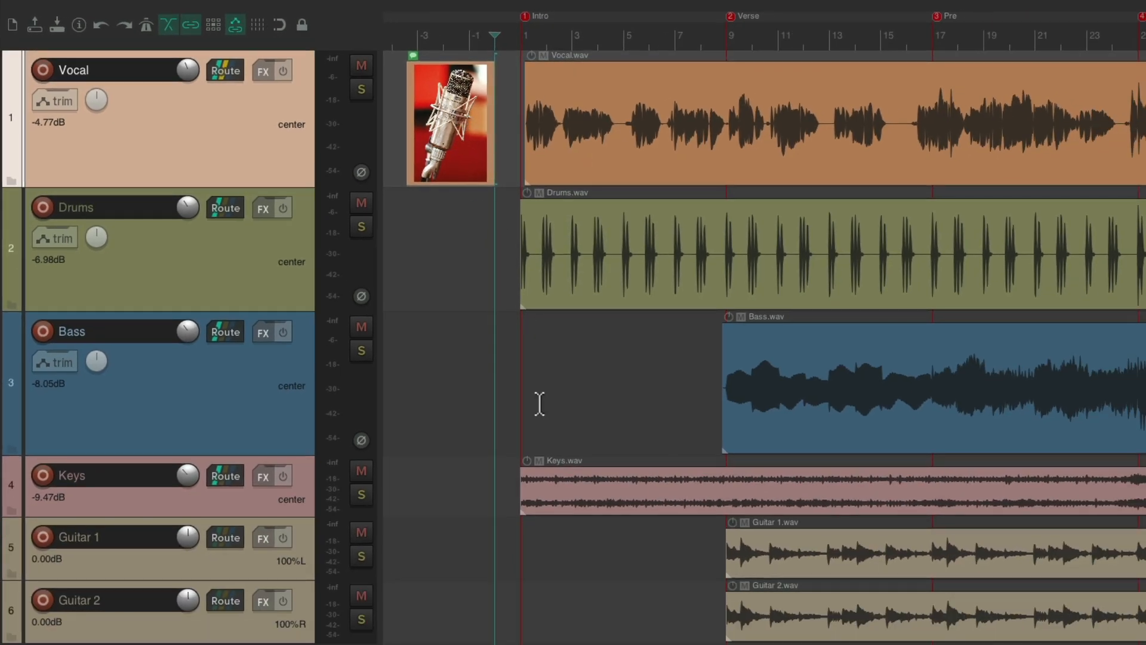
mouse_move(422, 240)
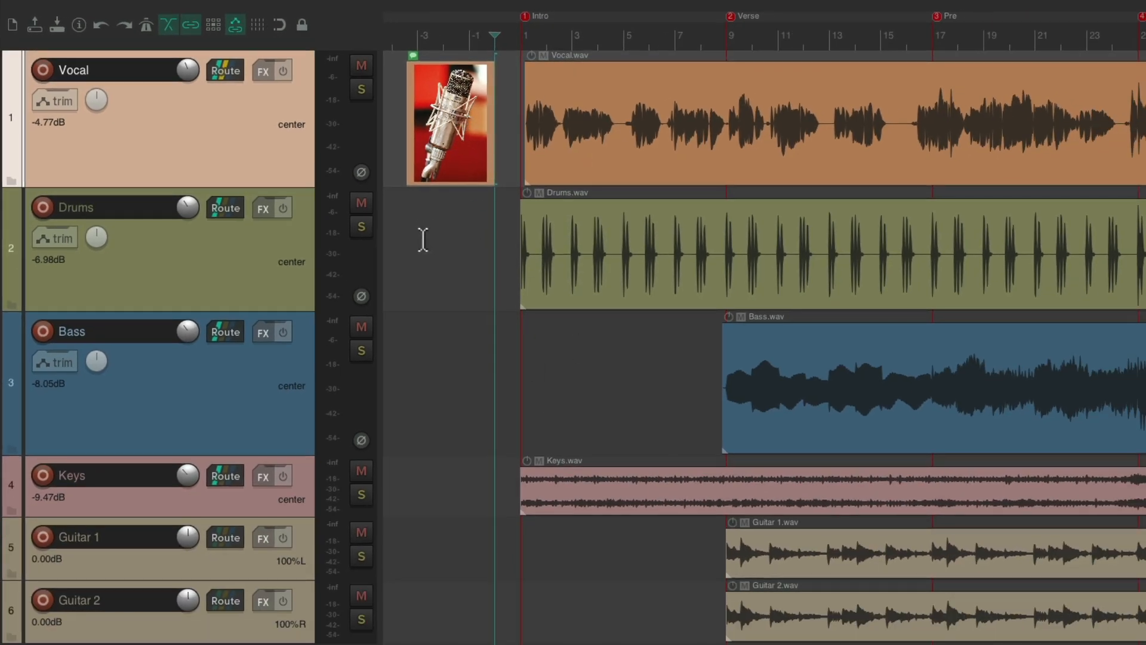
mouse_move(643, 267)
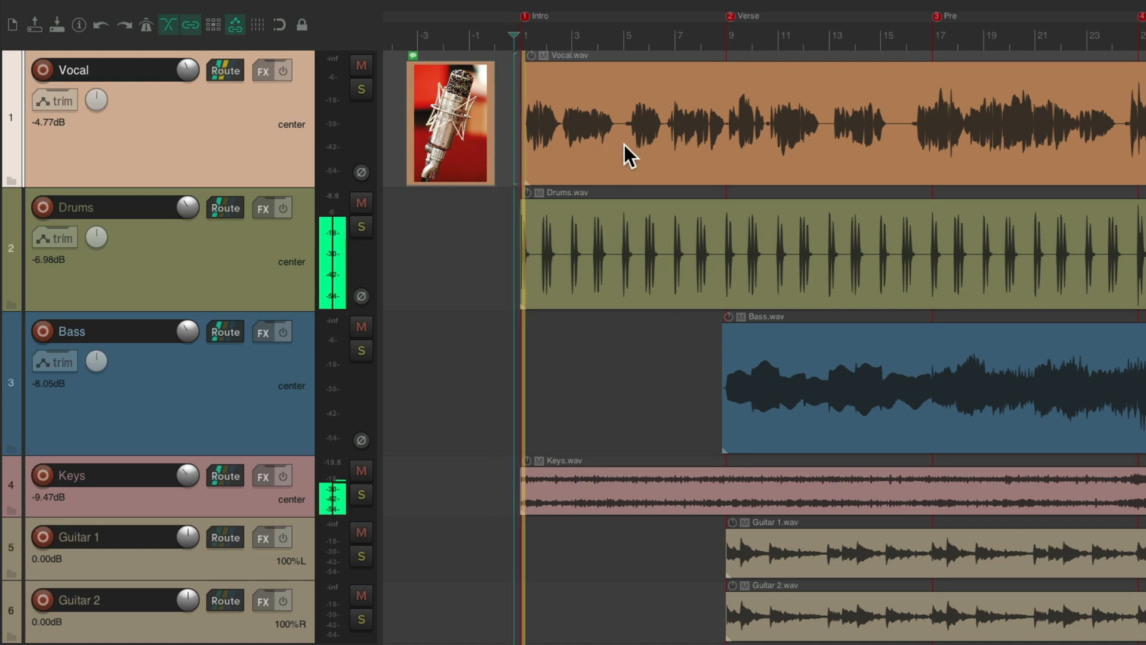
click(552, 172)
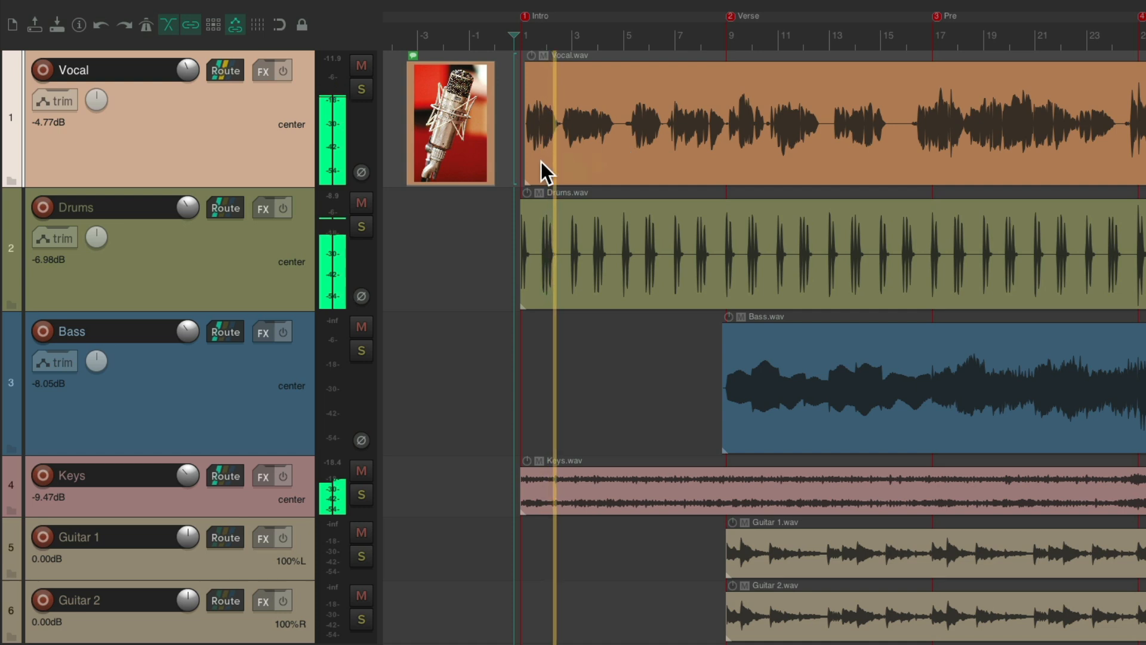
click(361, 227)
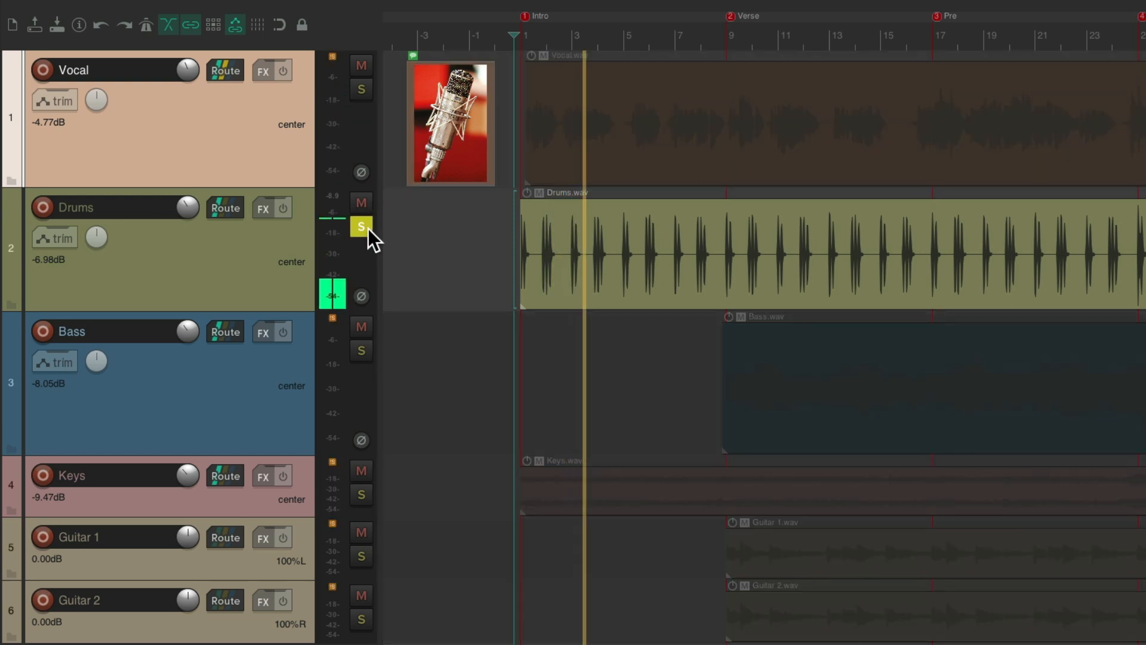
click(360, 226)
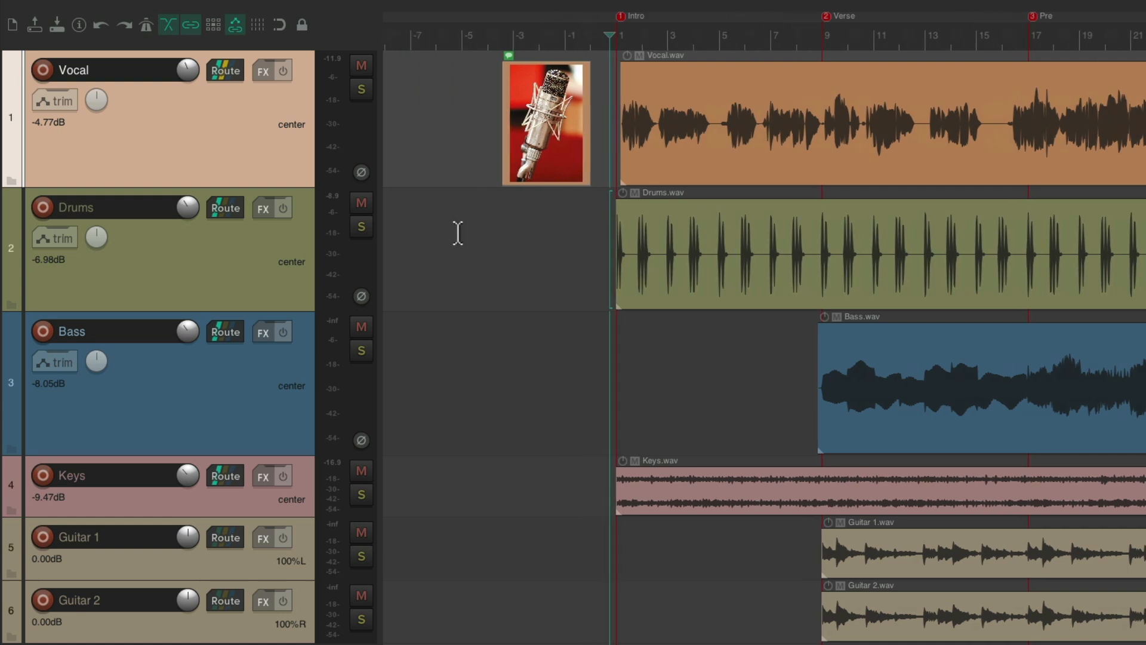
mouse_move(548, 257)
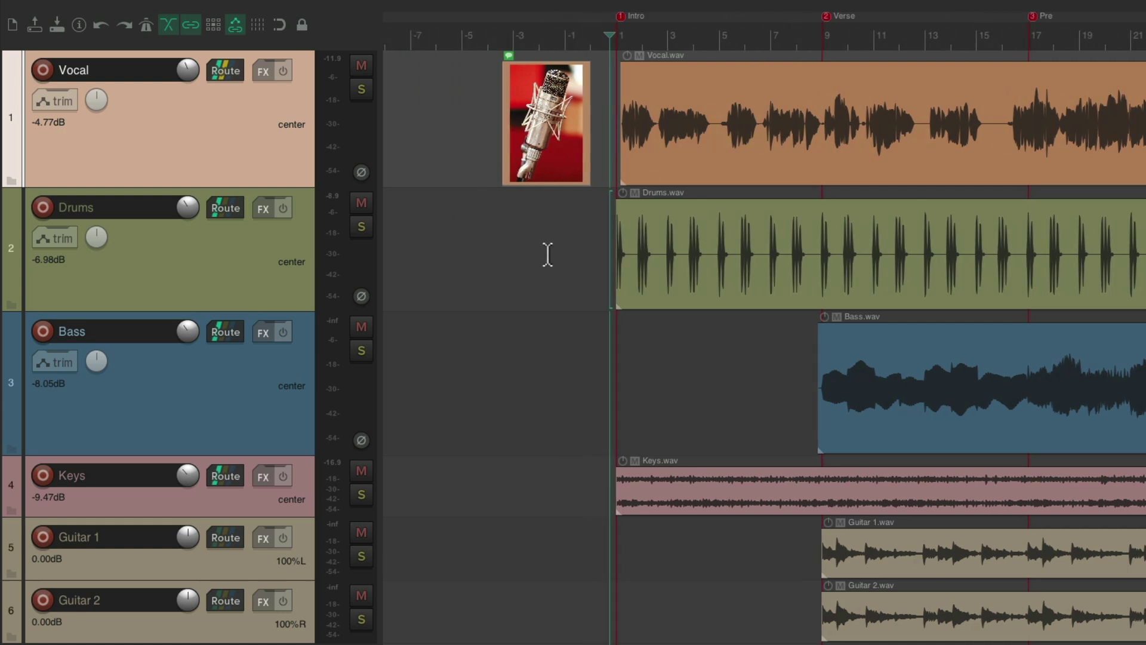
mouse_move(553, 117)
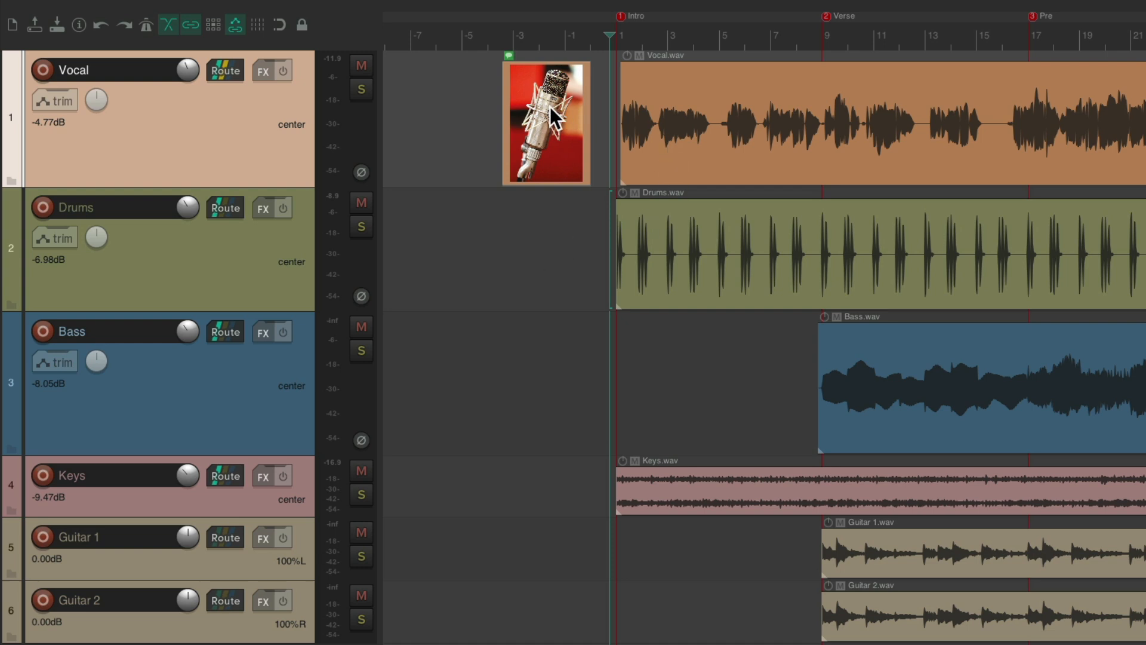
Copy the mic picture item to the Drums track and load Kick Mic.jpeg into the copy
click(804, 117)
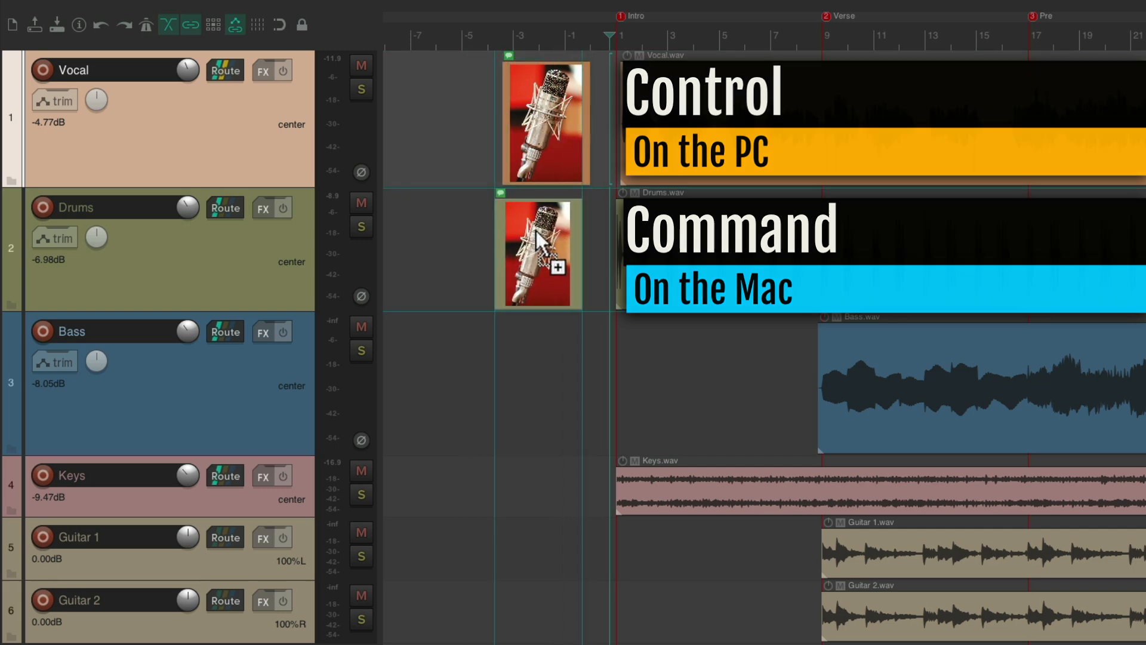
double_click(539, 252)
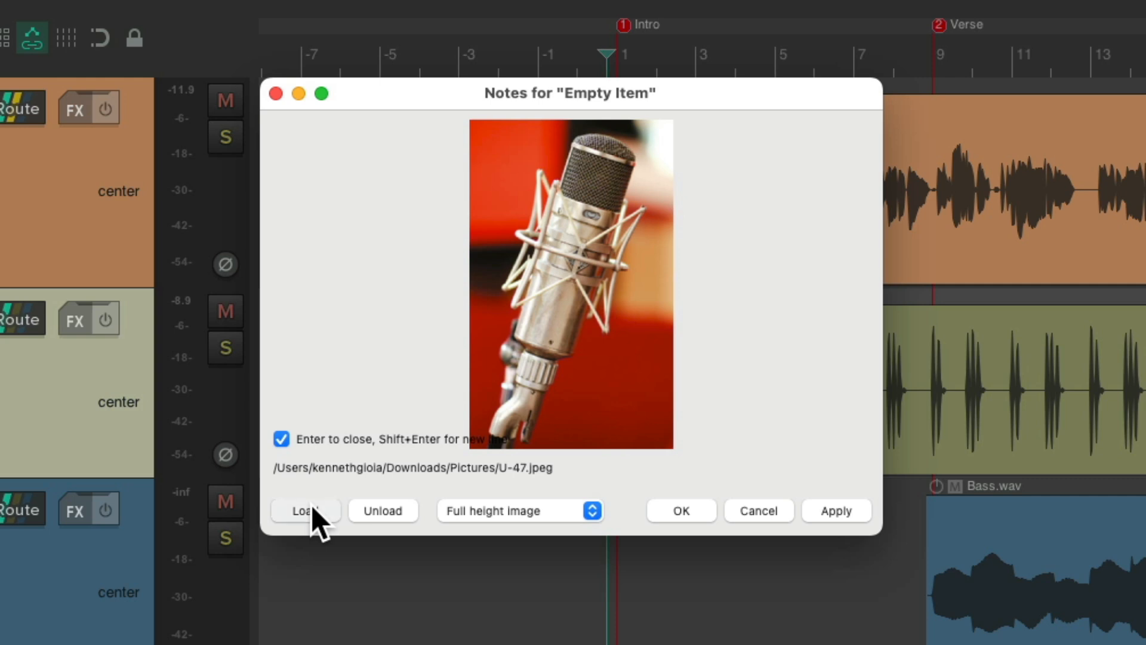
click(304, 509)
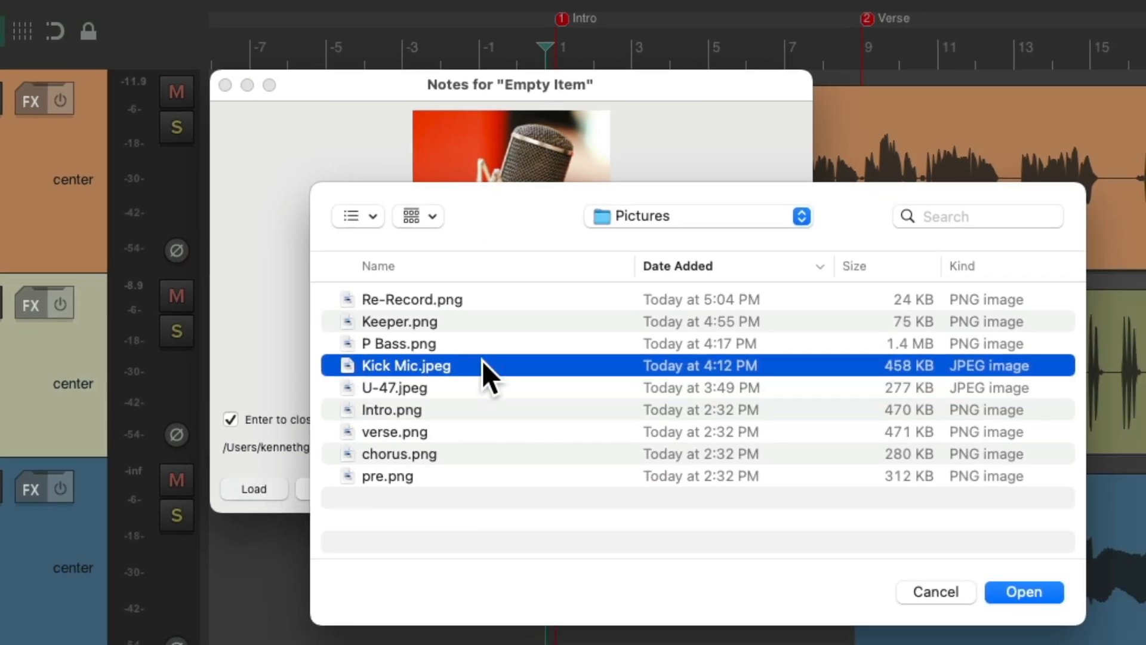
click(1023, 591)
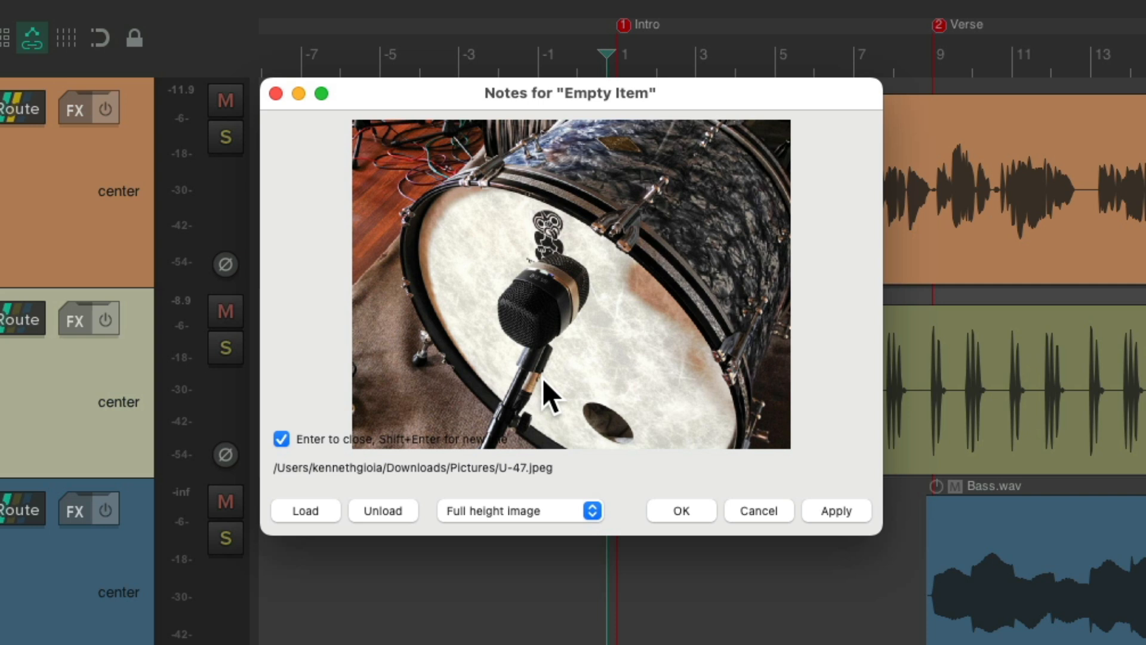
mouse_move(608, 327)
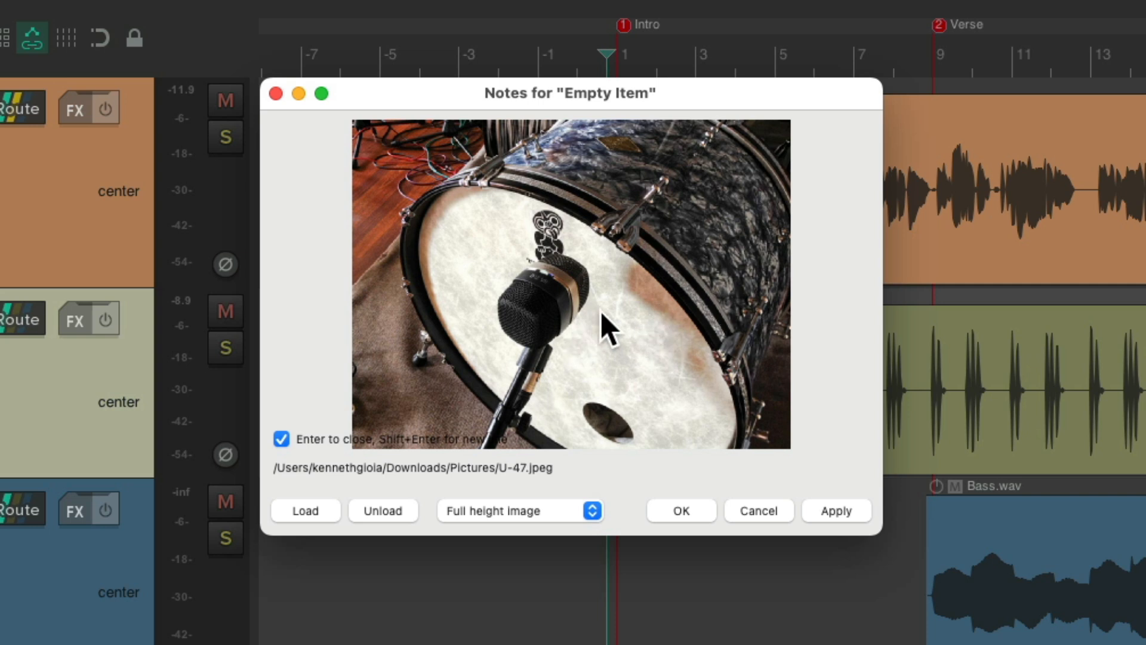
mouse_move(606, 330)
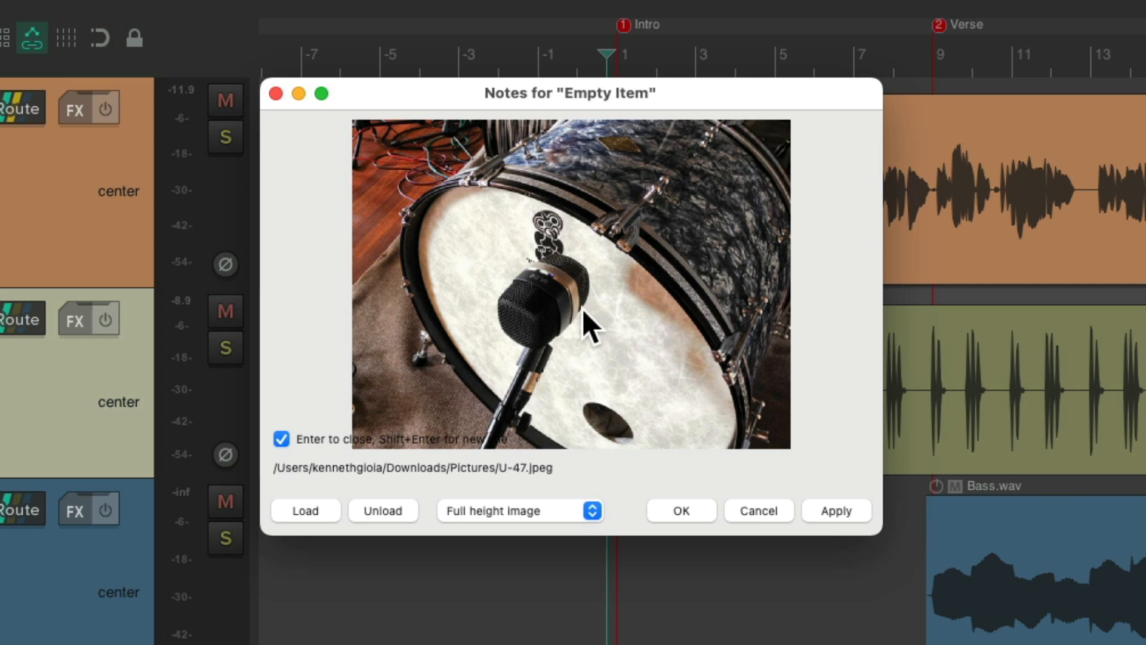
mouse_move(649, 345)
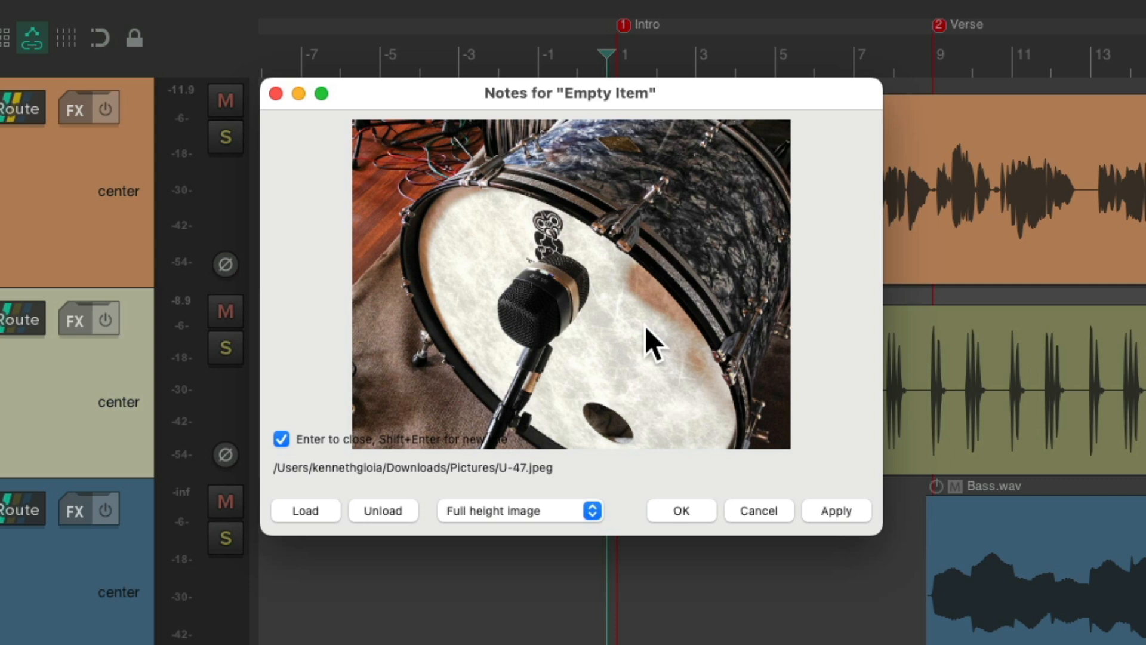
mouse_move(574, 526)
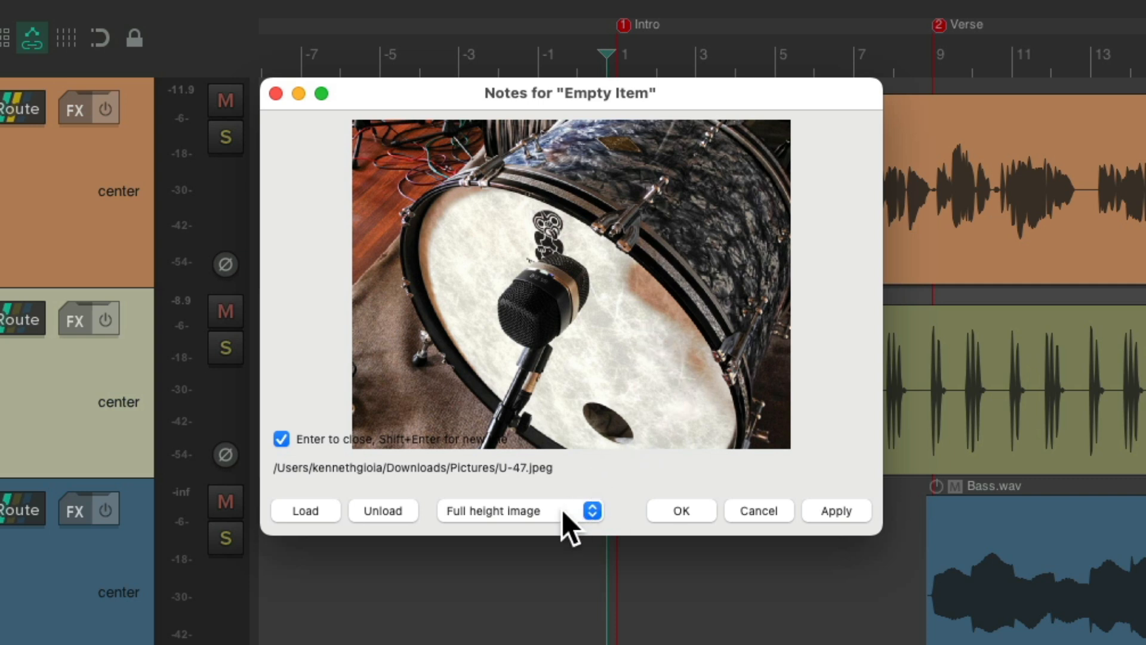
click(680, 510)
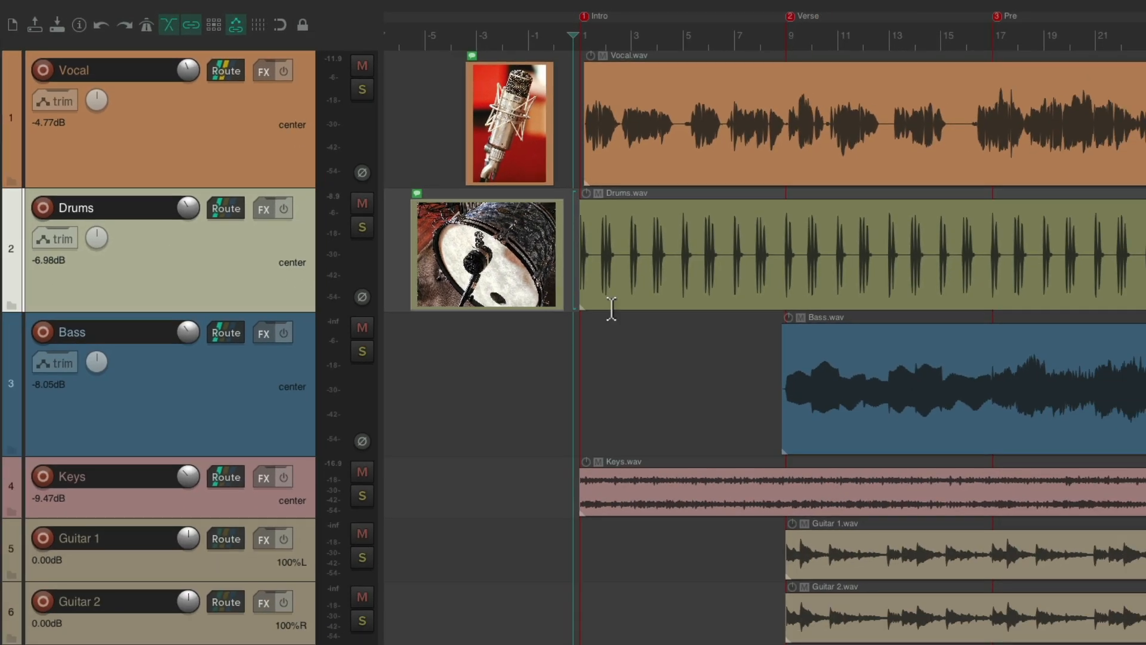
mouse_move(672, 383)
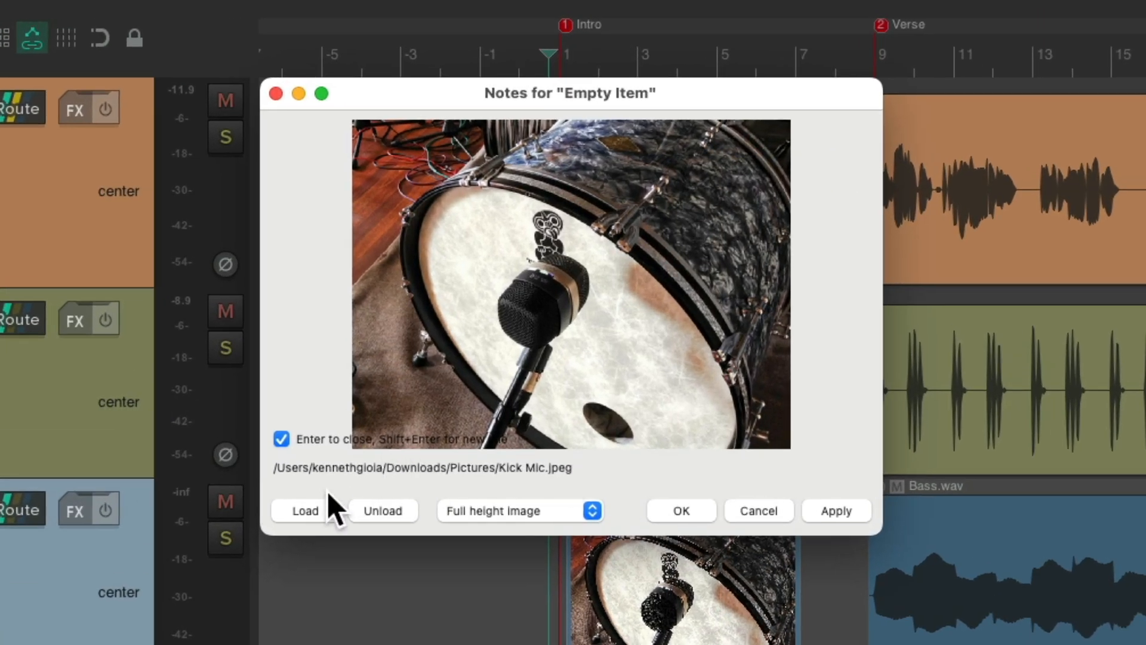
Load P Bass.png into the Bass track's copied picture item and confirm
click(304, 510)
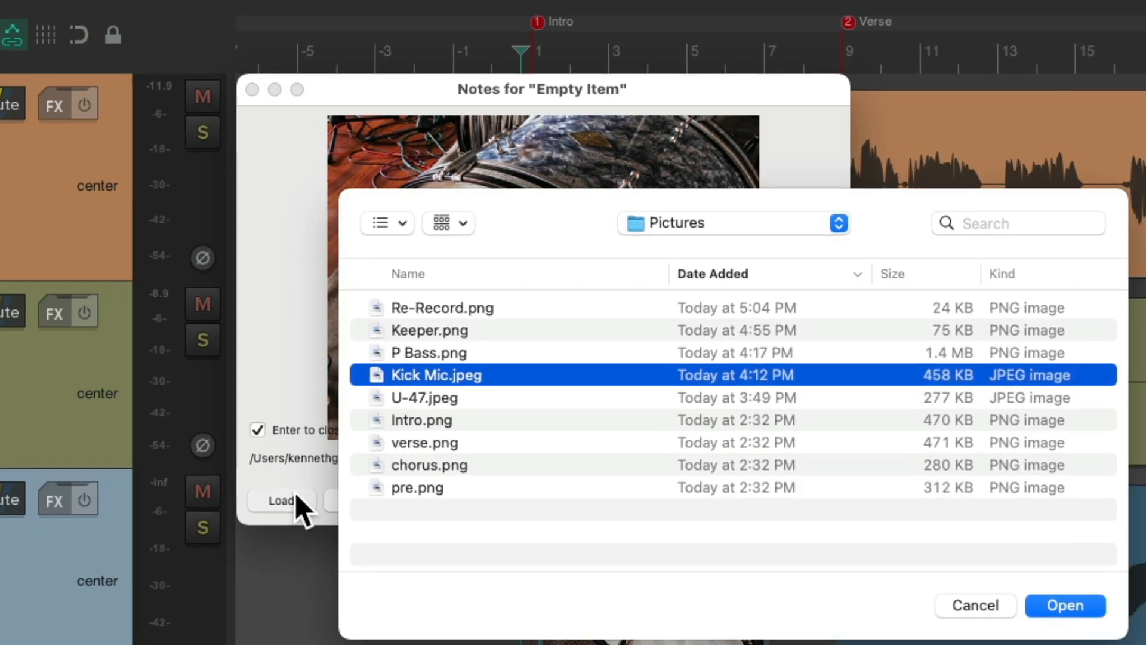
click(428, 353)
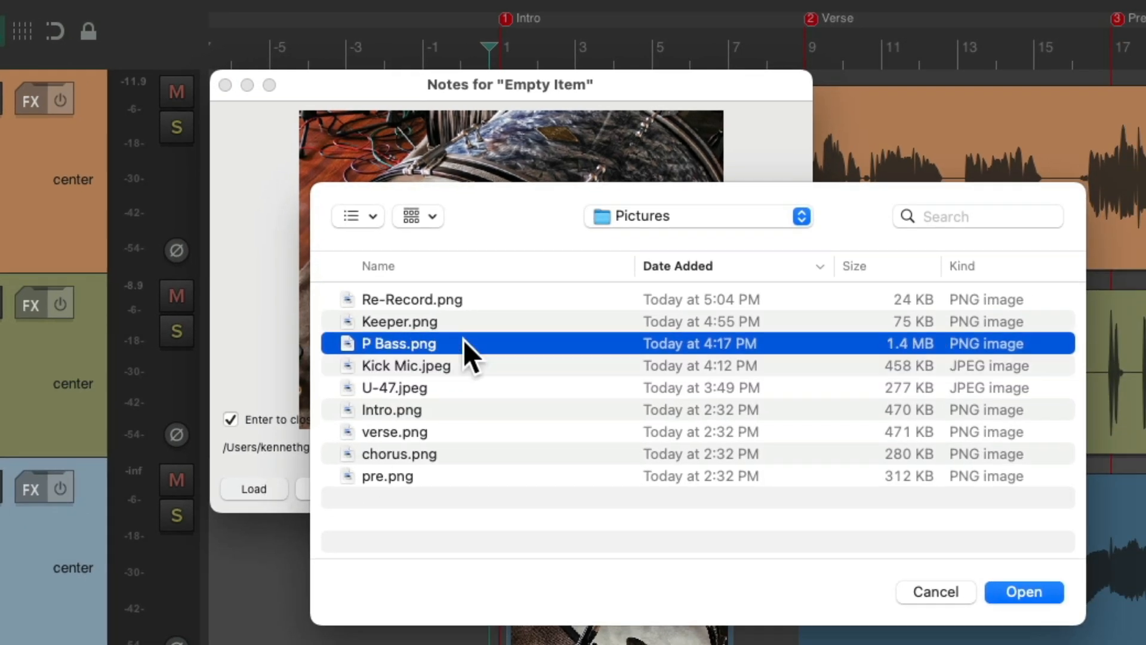
click(1023, 591)
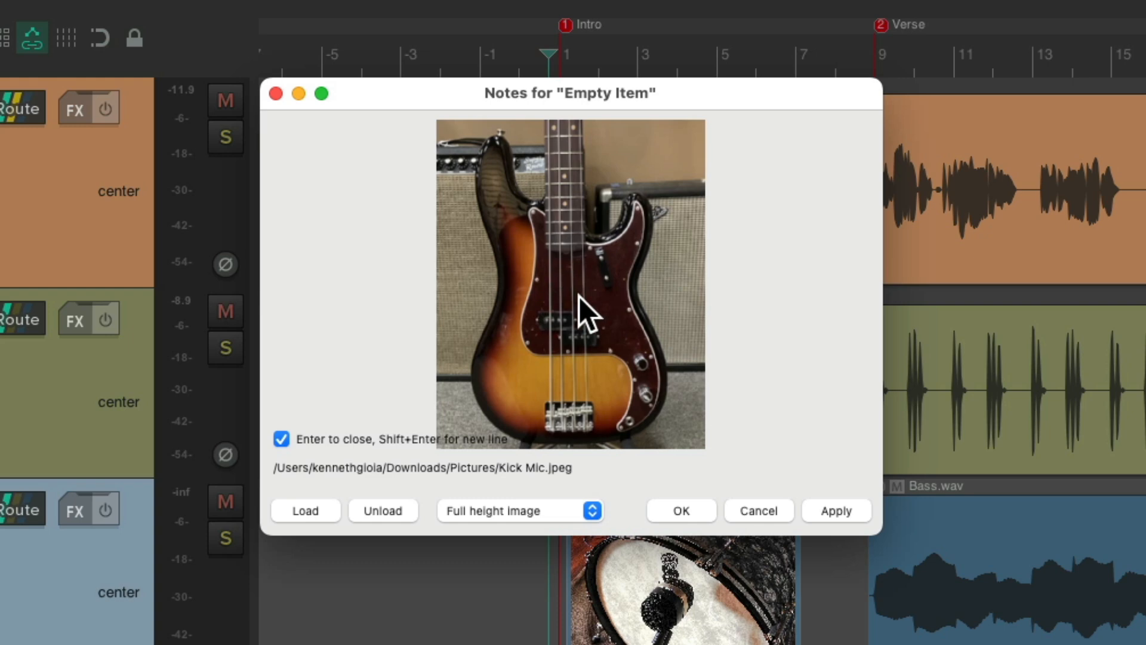
click(679, 509)
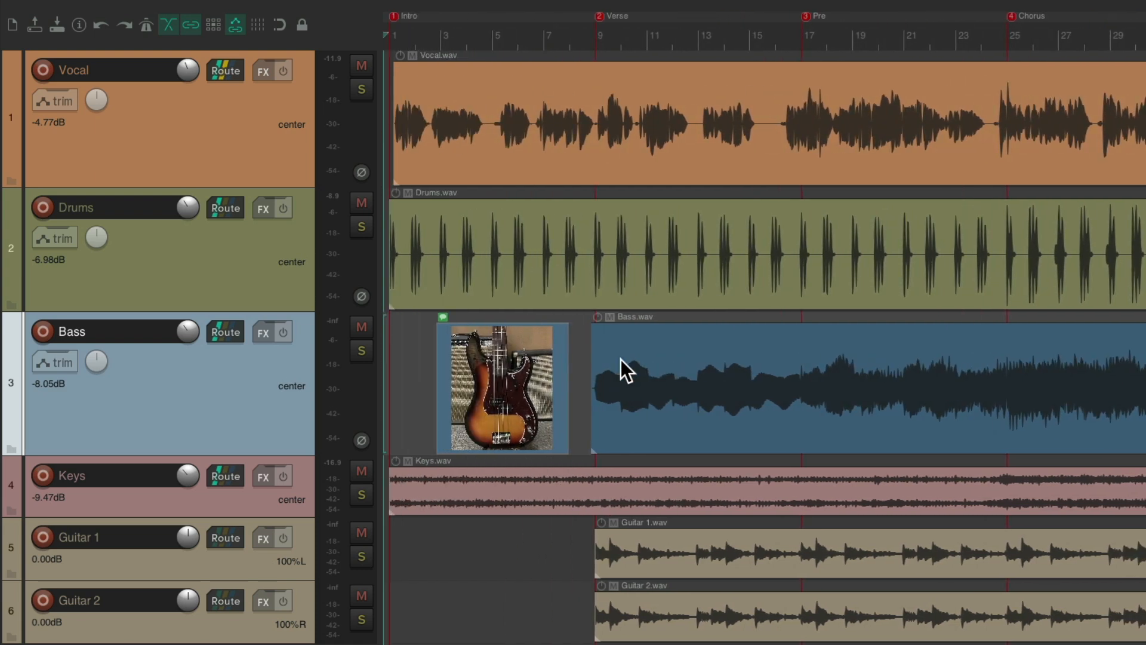
mouse_move(610, 373)
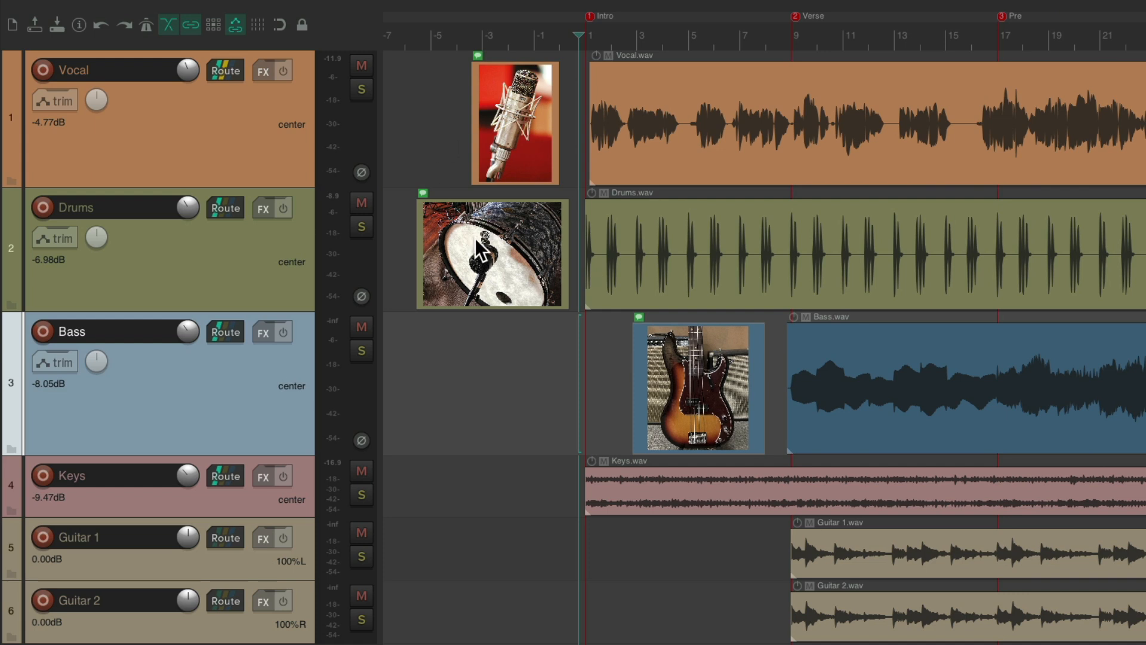
mouse_move(655, 97)
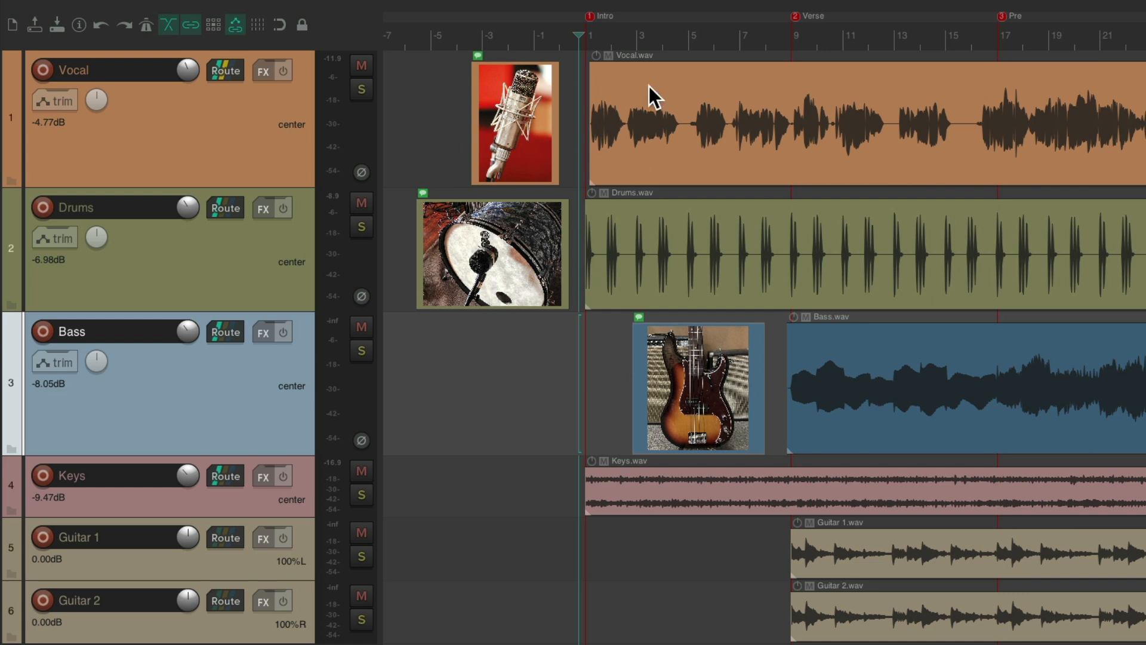
scroll(left, 3)
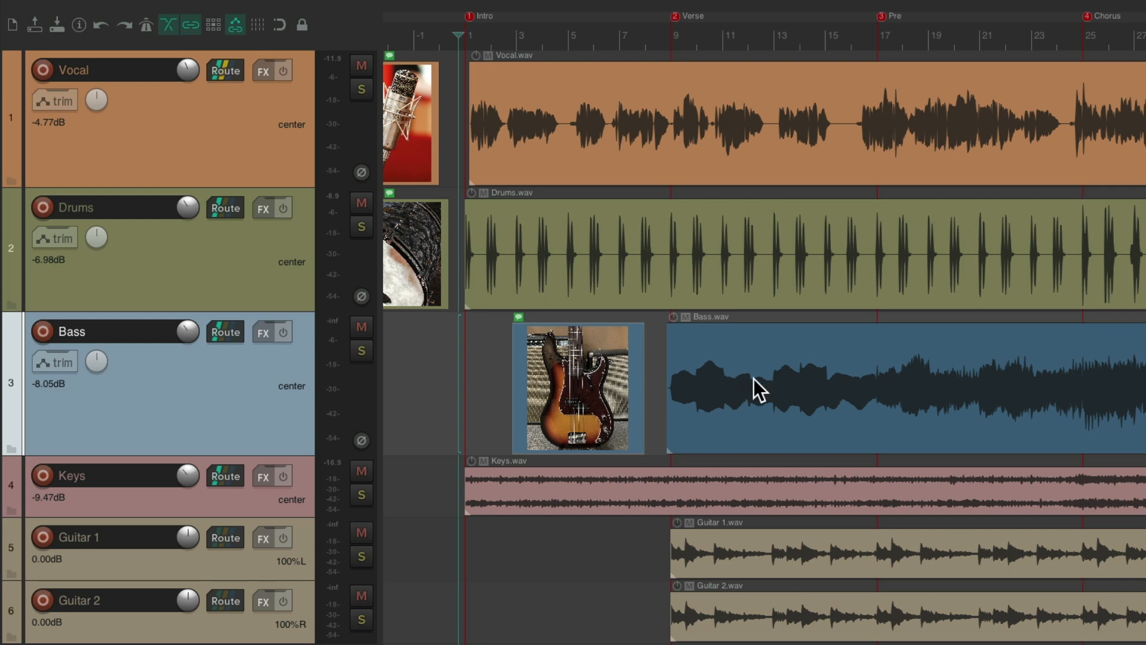
mouse_move(572, 379)
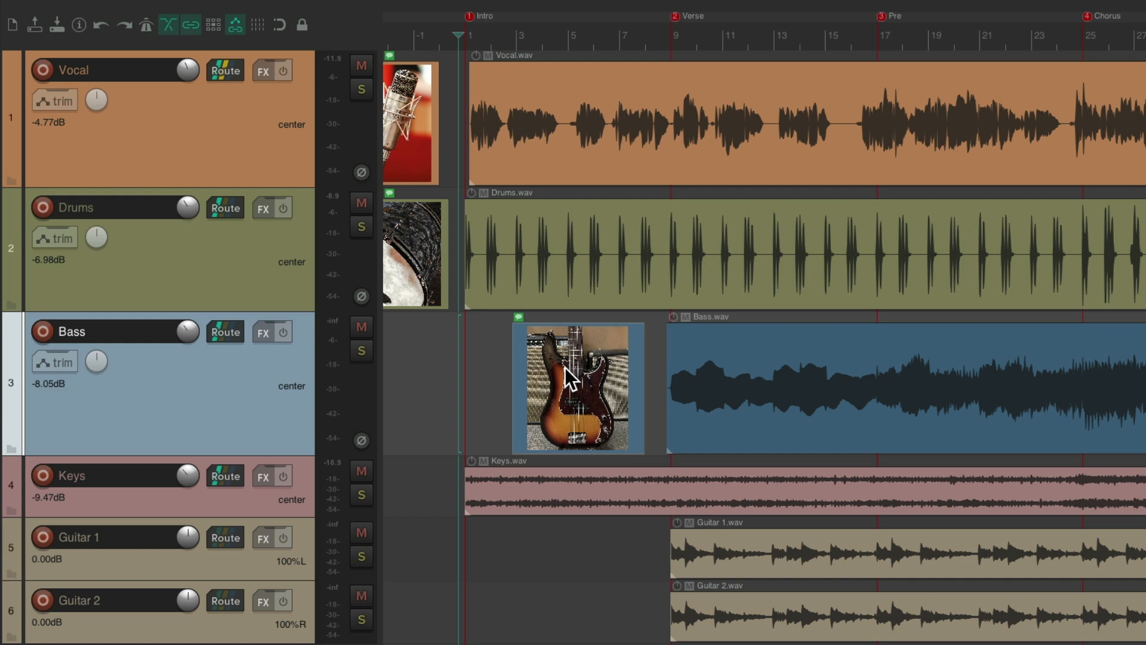
mouse_move(642, 401)
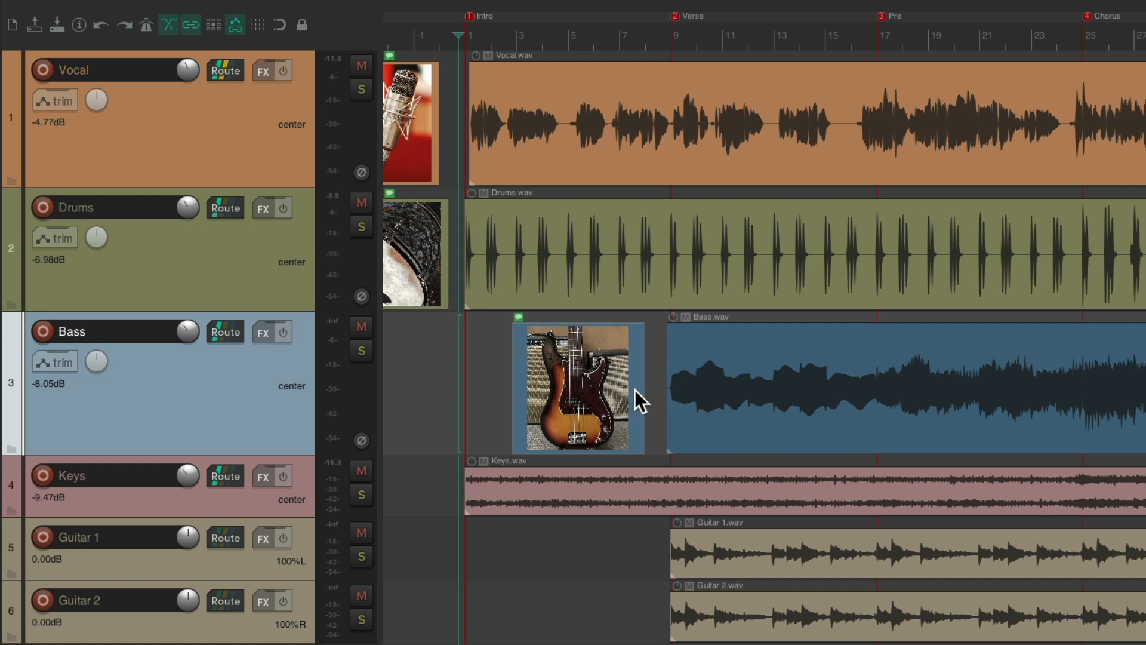
scroll(right, 3)
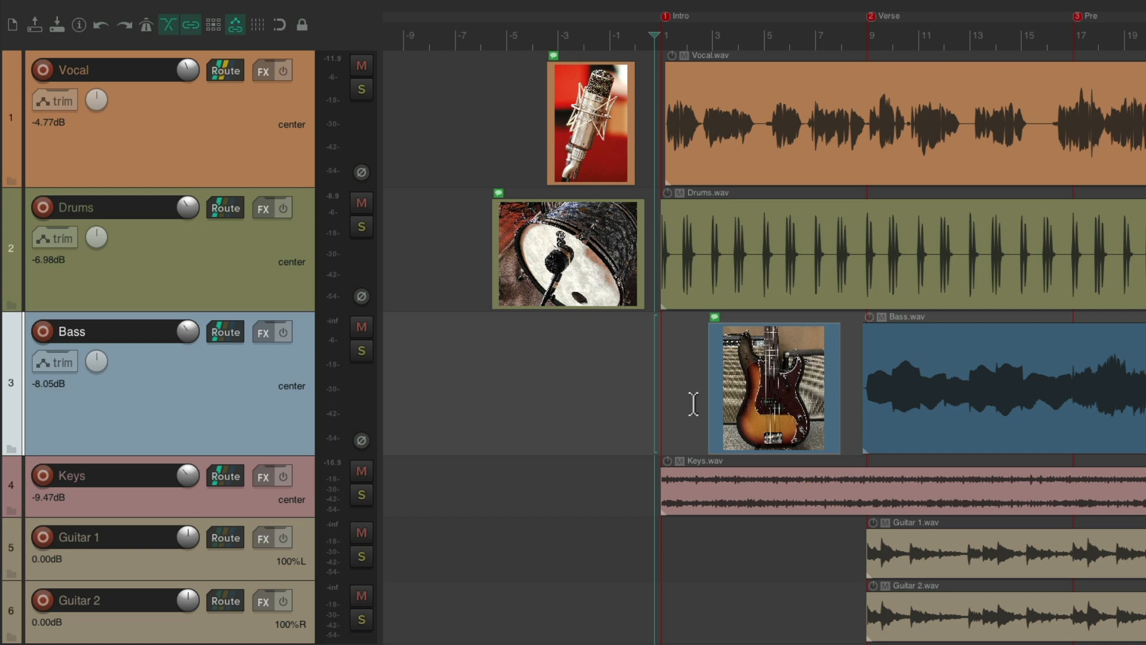
mouse_move(704, 512)
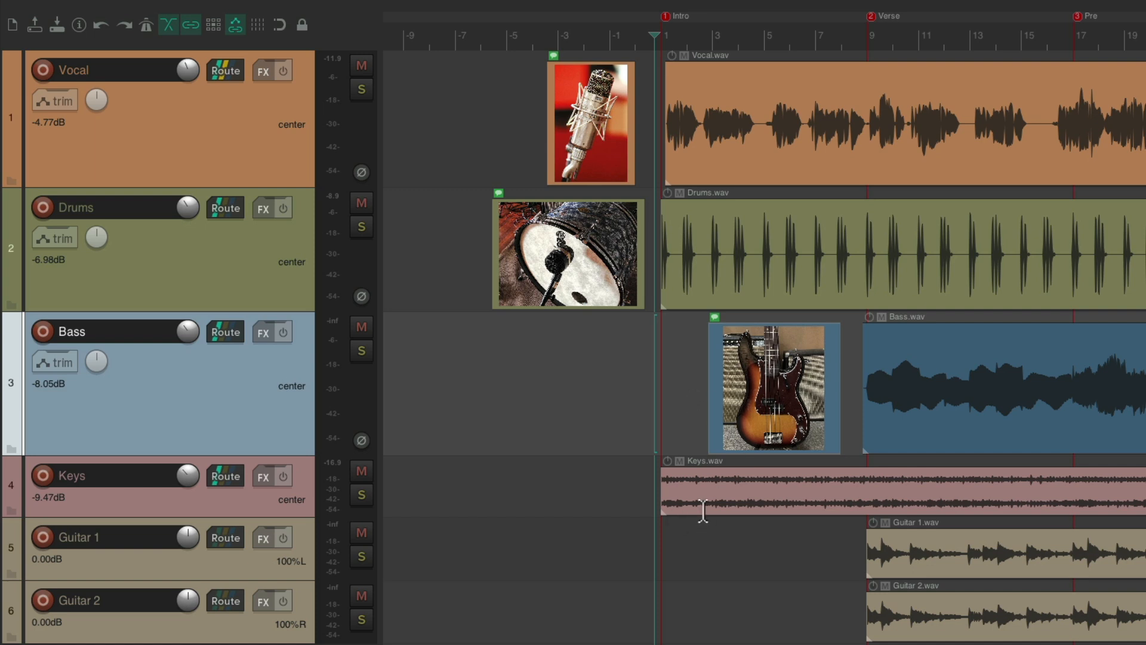
mouse_move(757, 509)
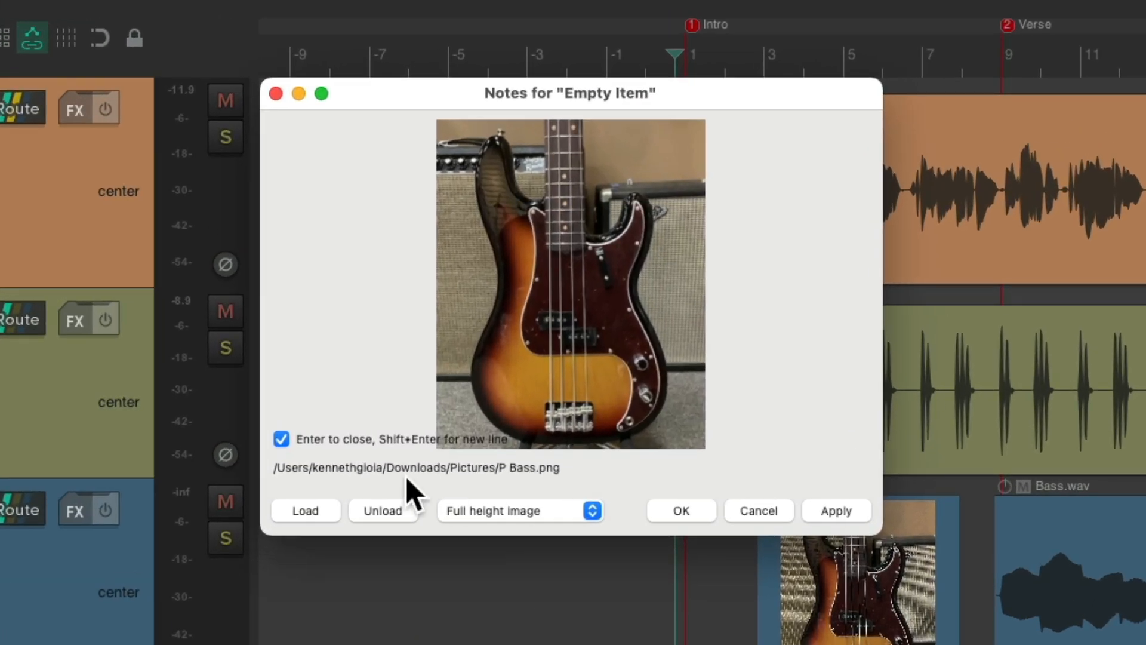
Load Keeper.png into the Keys track's copied picture item and confirm
click(305, 510)
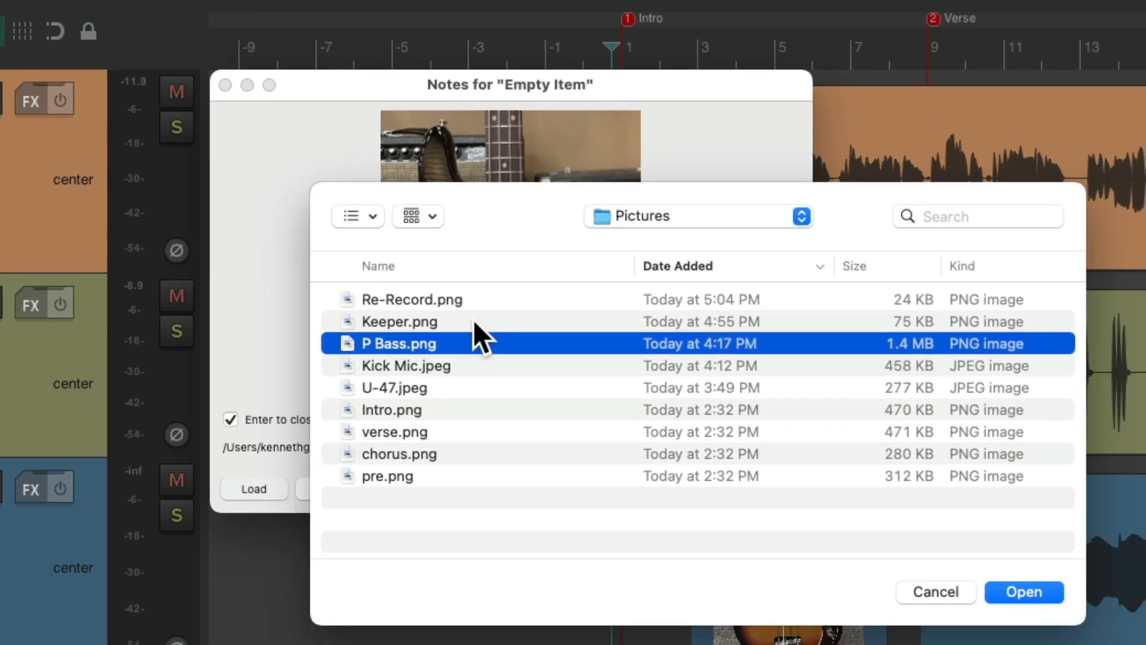
click(1023, 591)
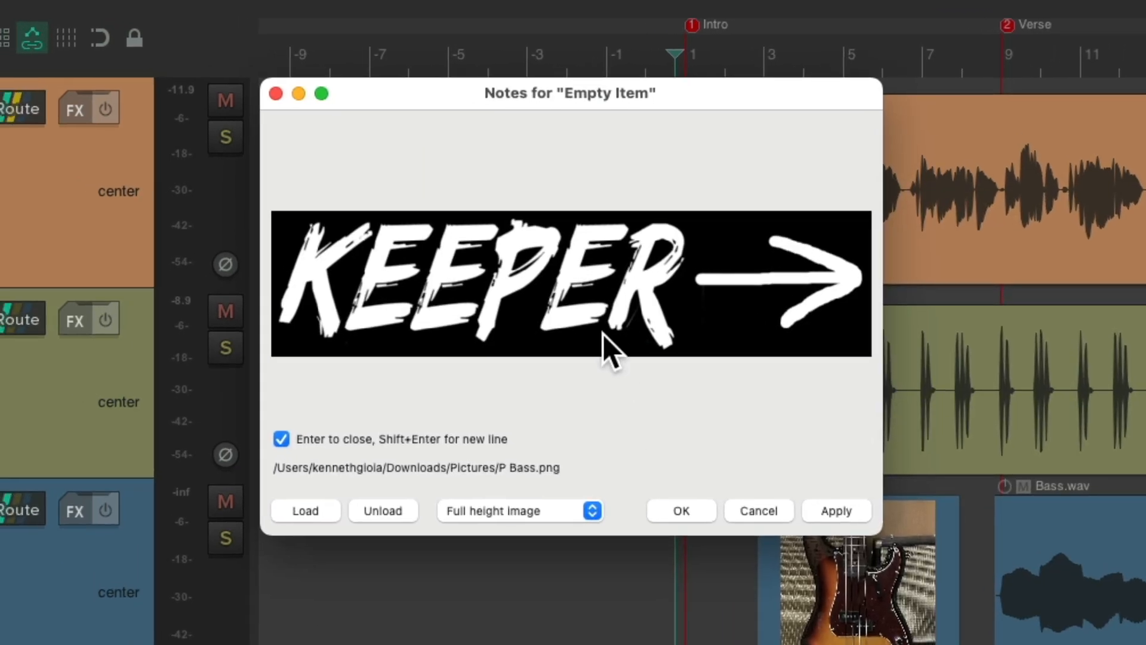
click(680, 509)
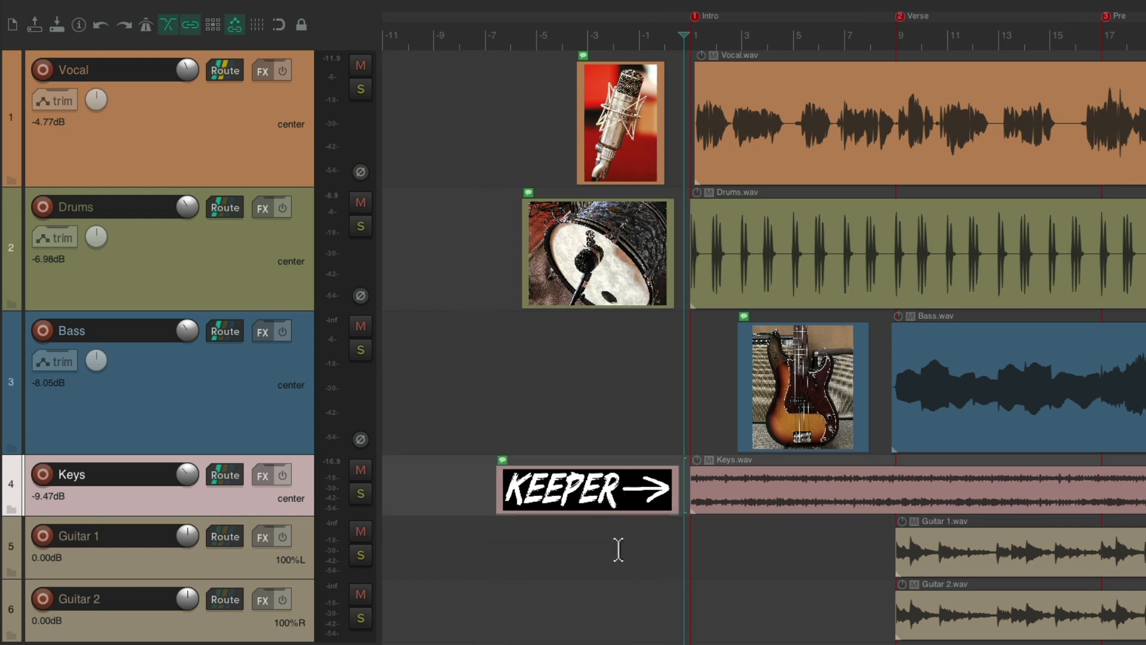
mouse_move(786, 504)
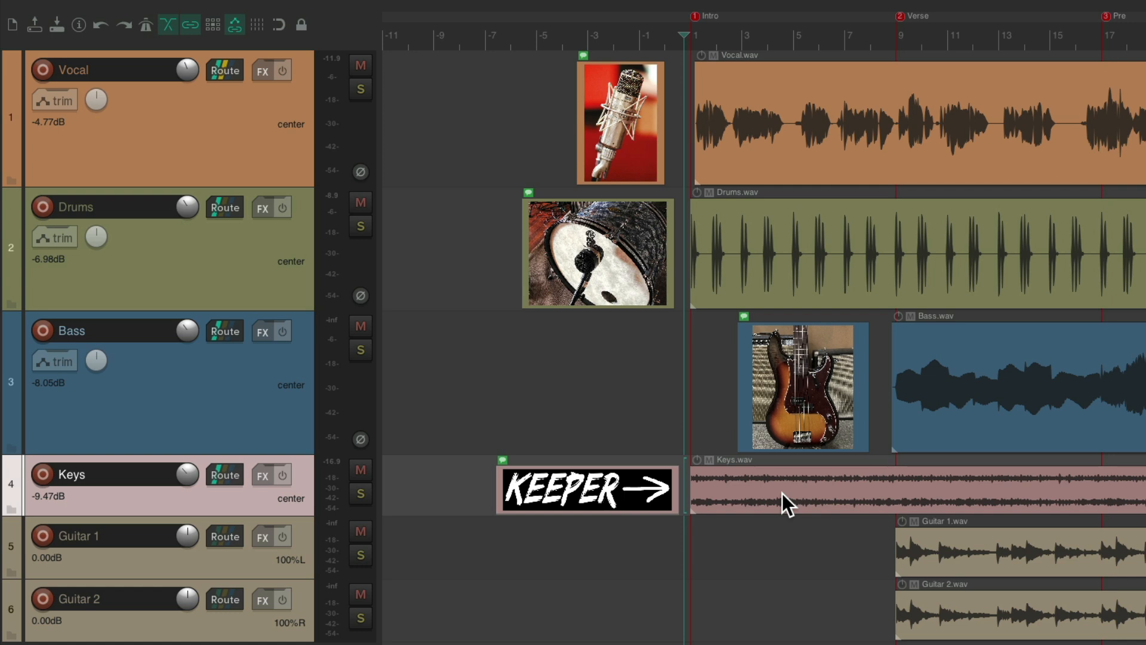
mouse_move(697, 384)
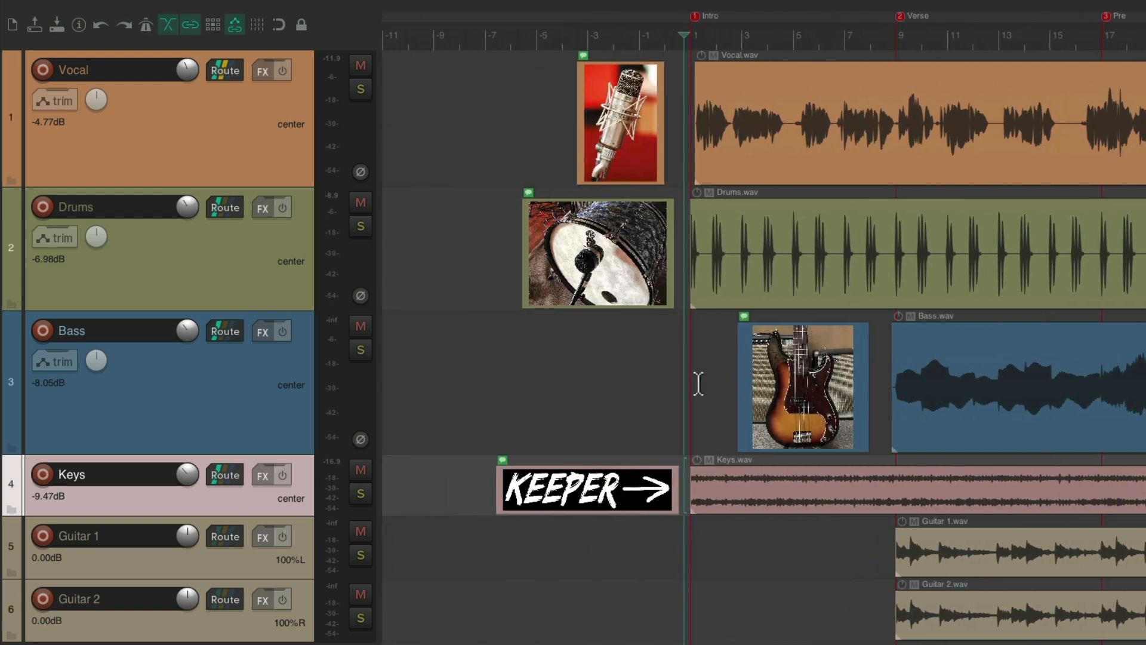
mouse_move(772, 513)
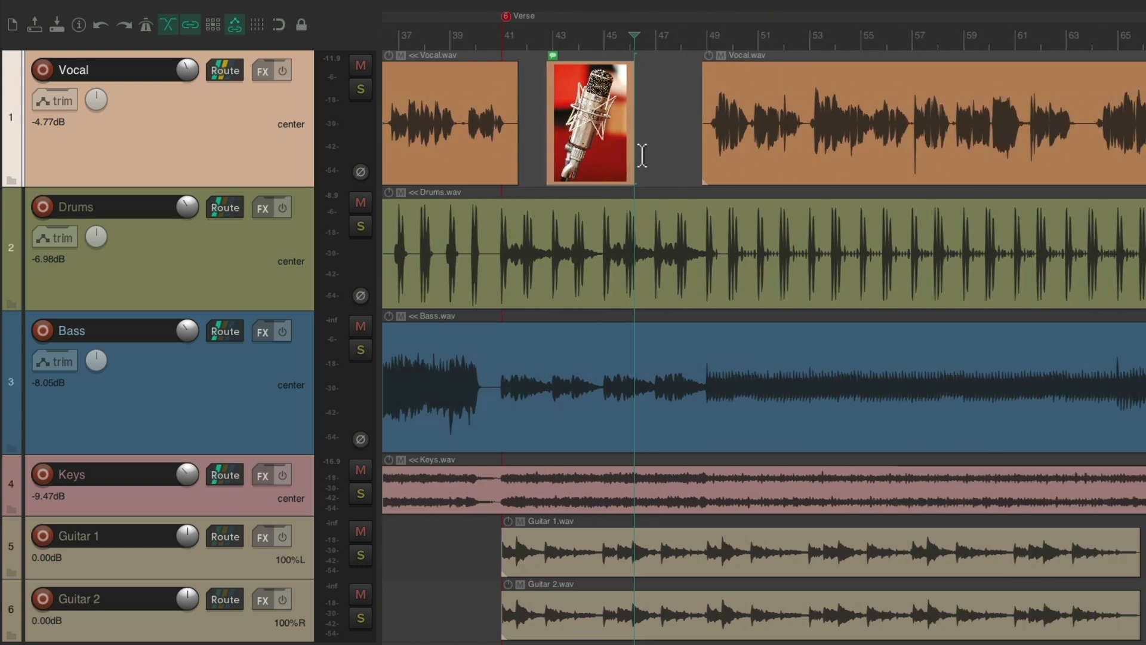
mouse_move(644, 145)
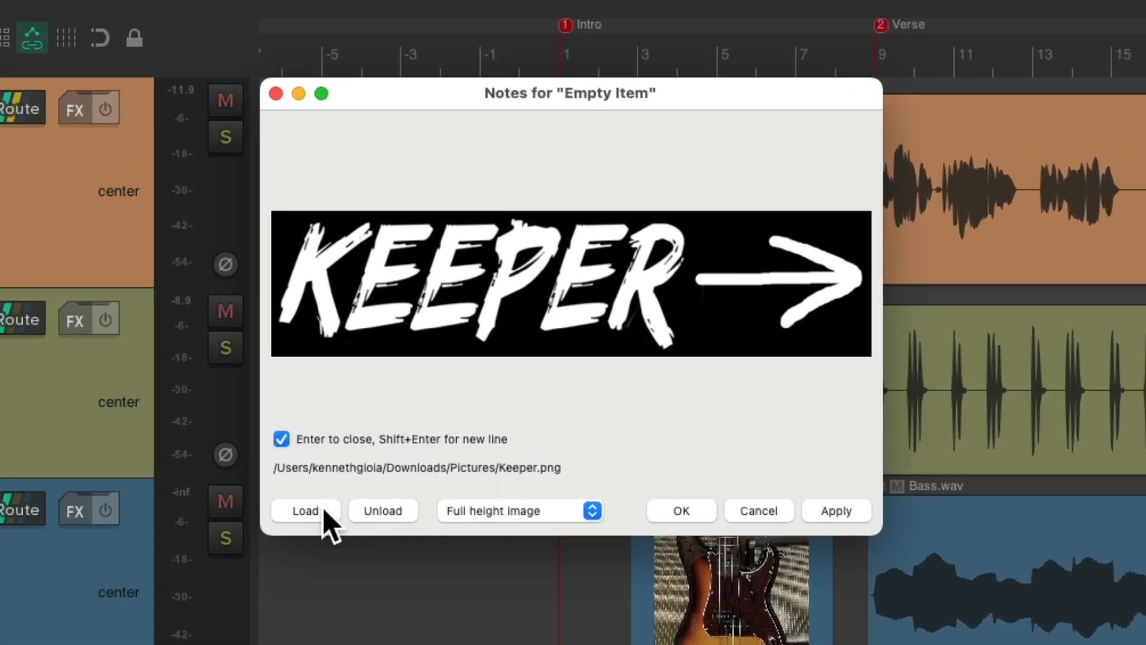
Load Re-Record.png into the copied label item and confirm
click(306, 510)
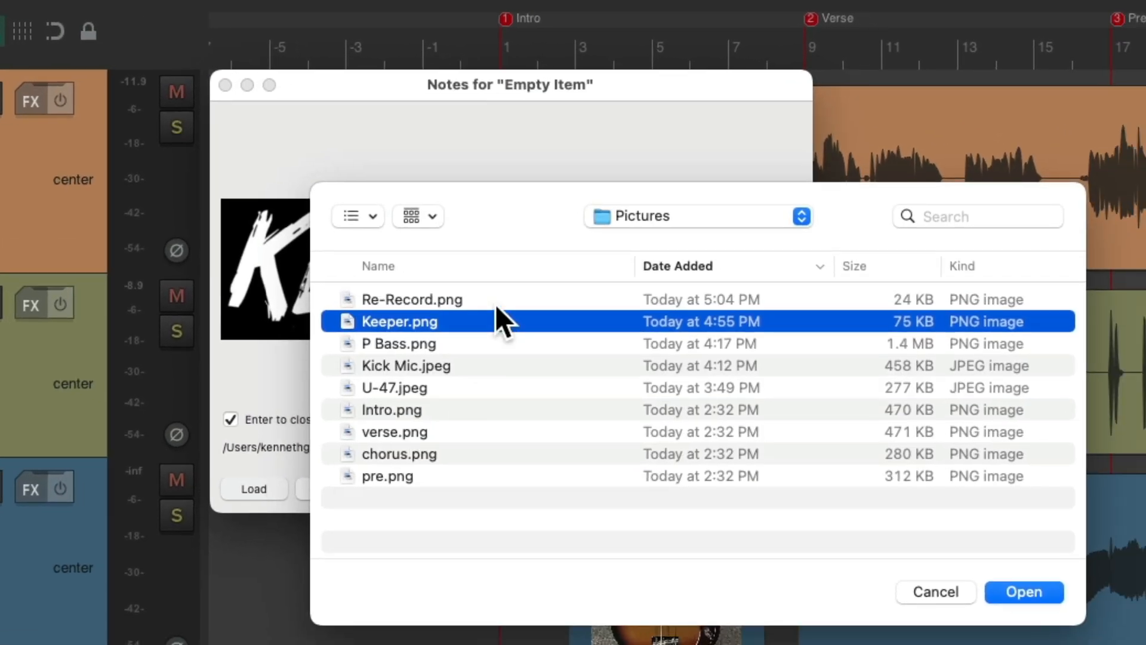
click(412, 298)
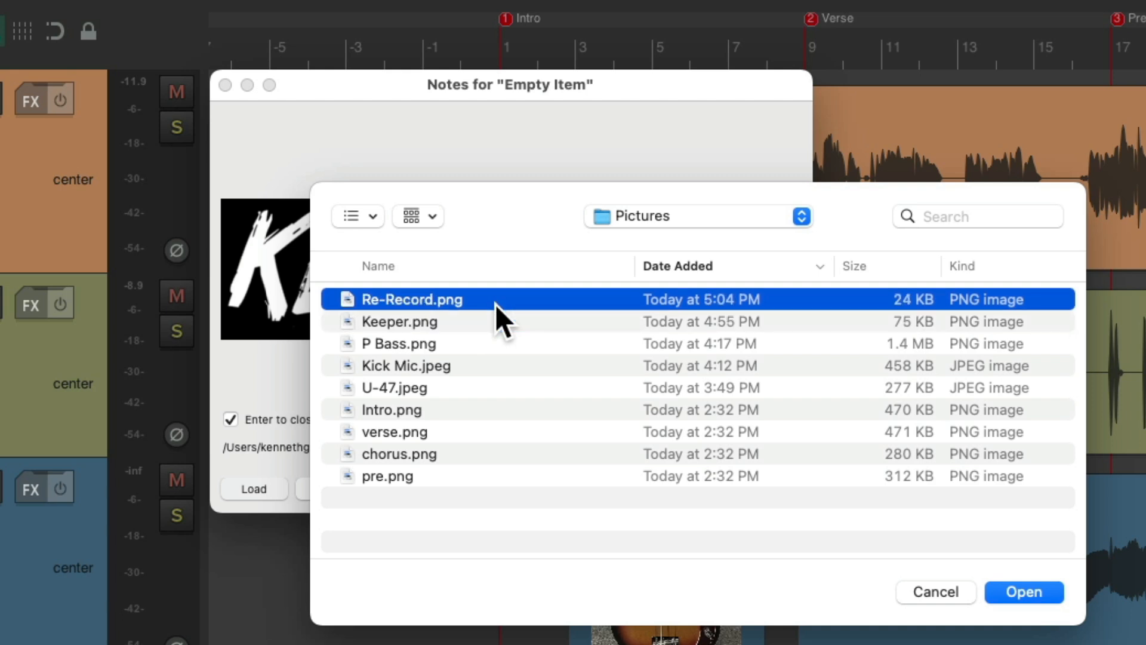
click(1023, 591)
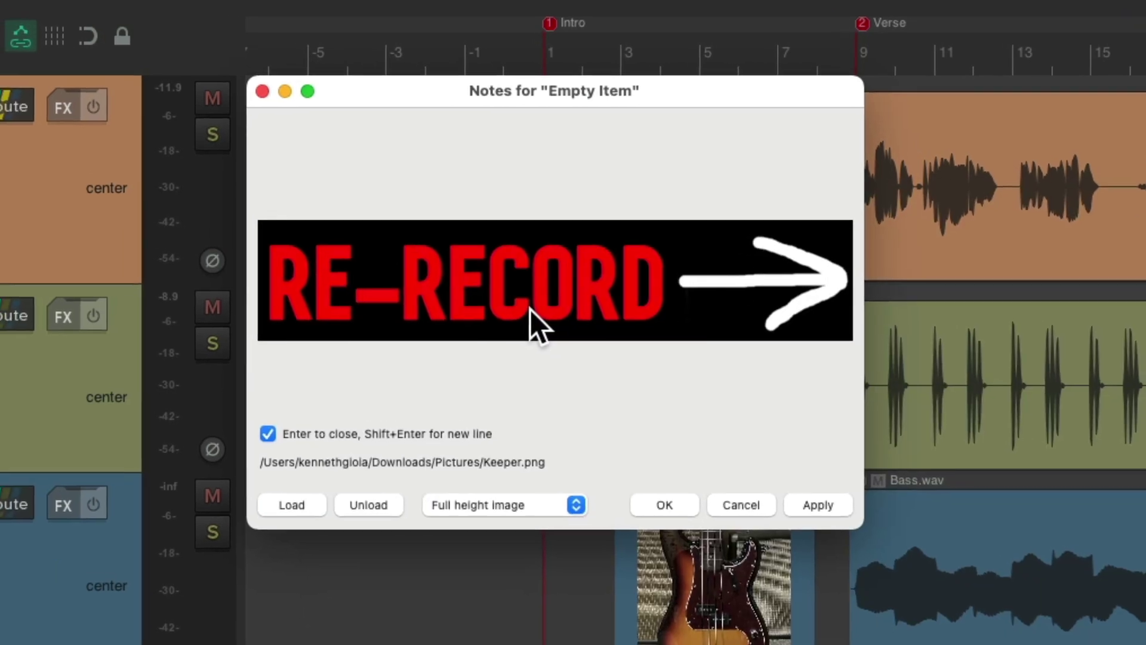
click(663, 504)
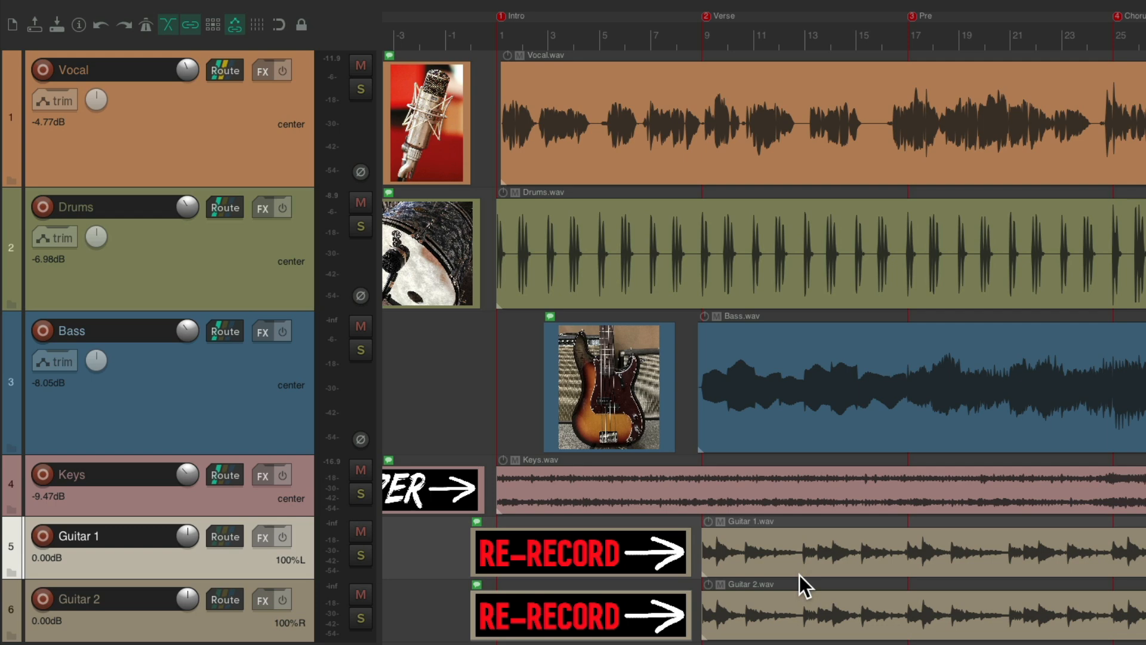
Scroll the timeline to check the RE-RECORD labels before bar 41
scroll(right, 3)
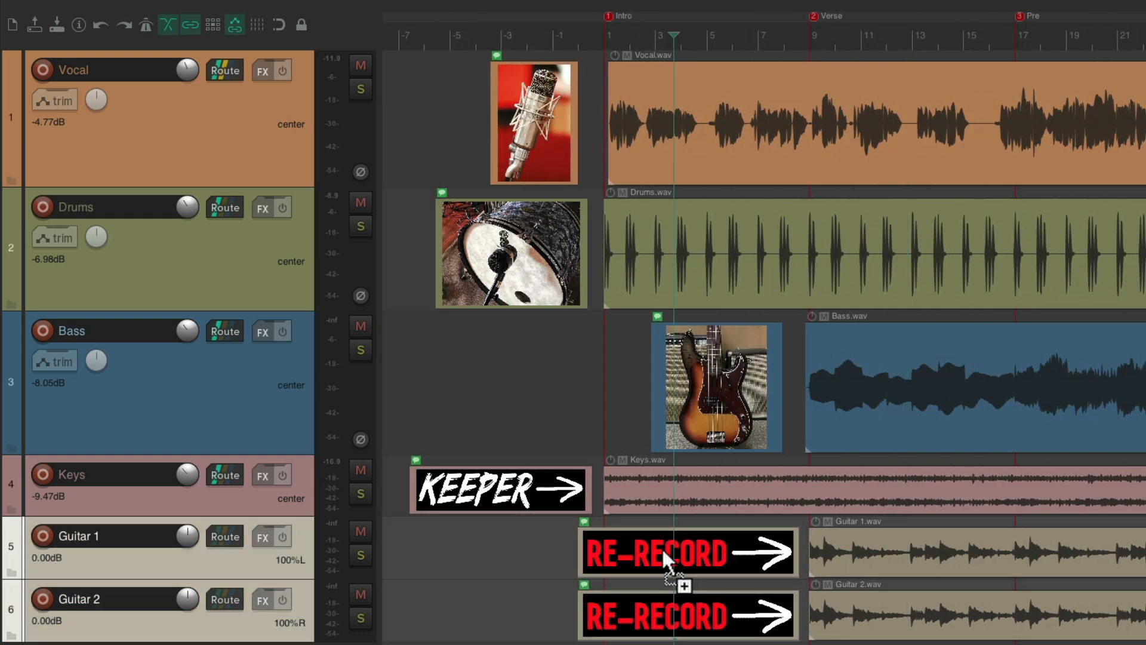
scroll(right, 3)
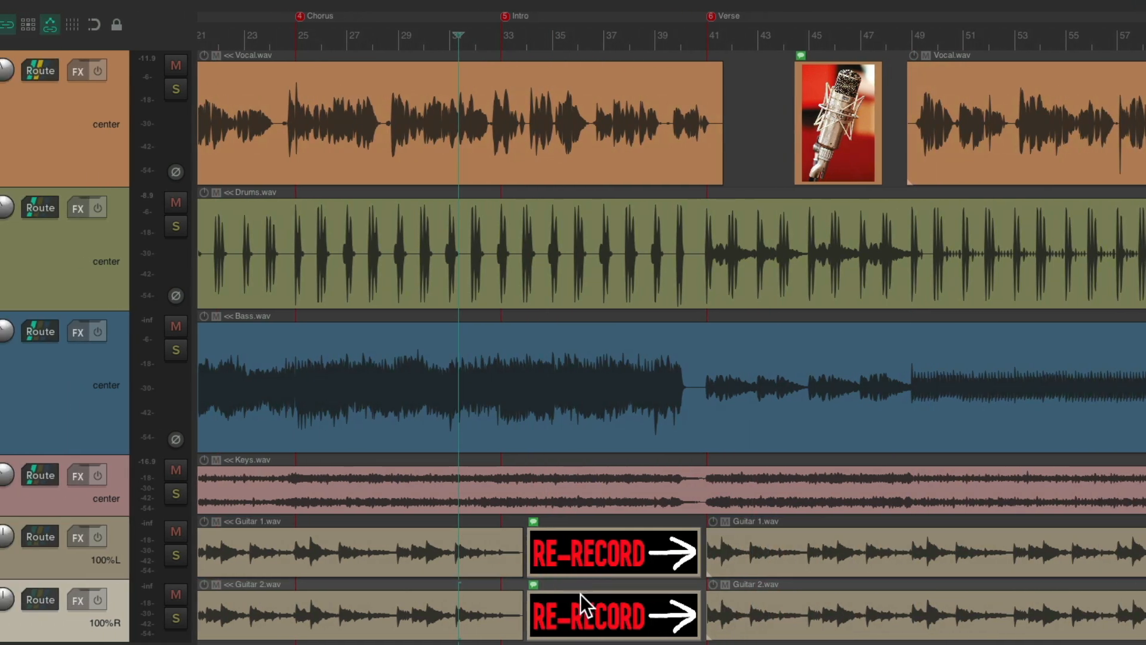
scroll(left, 3)
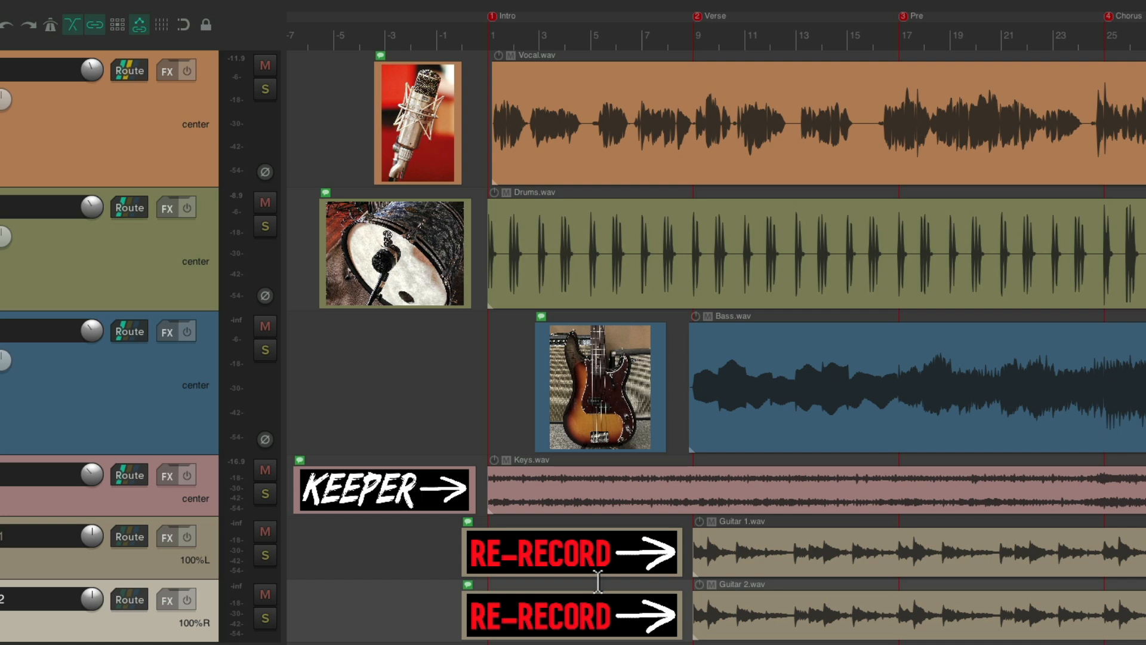
mouse_move(416, 510)
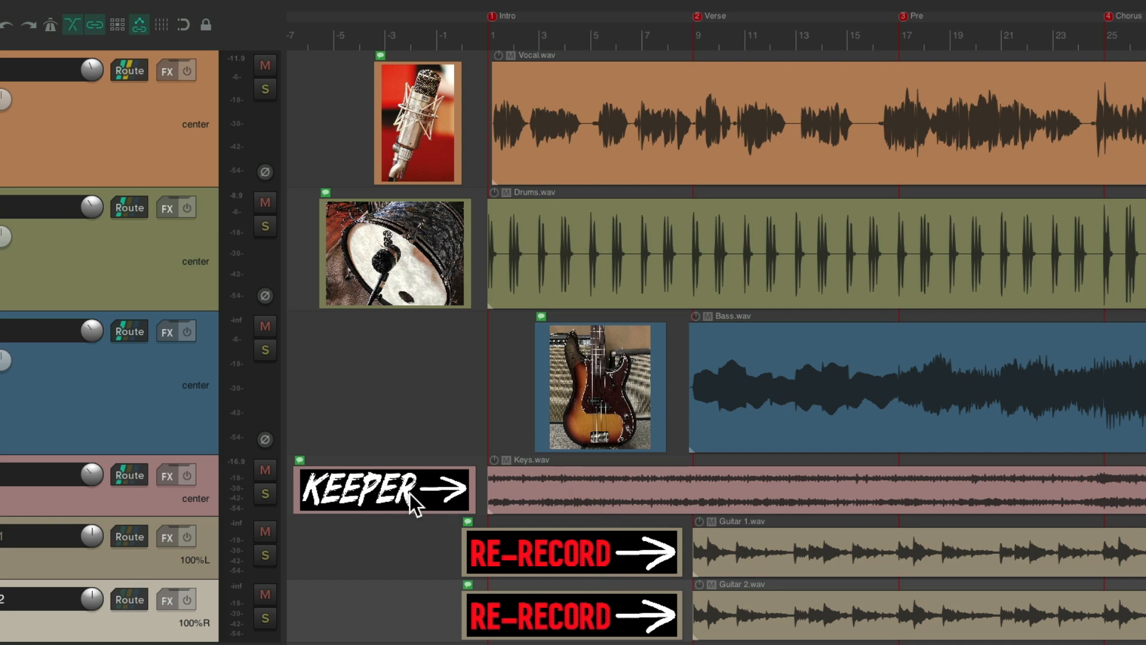
mouse_move(599, 570)
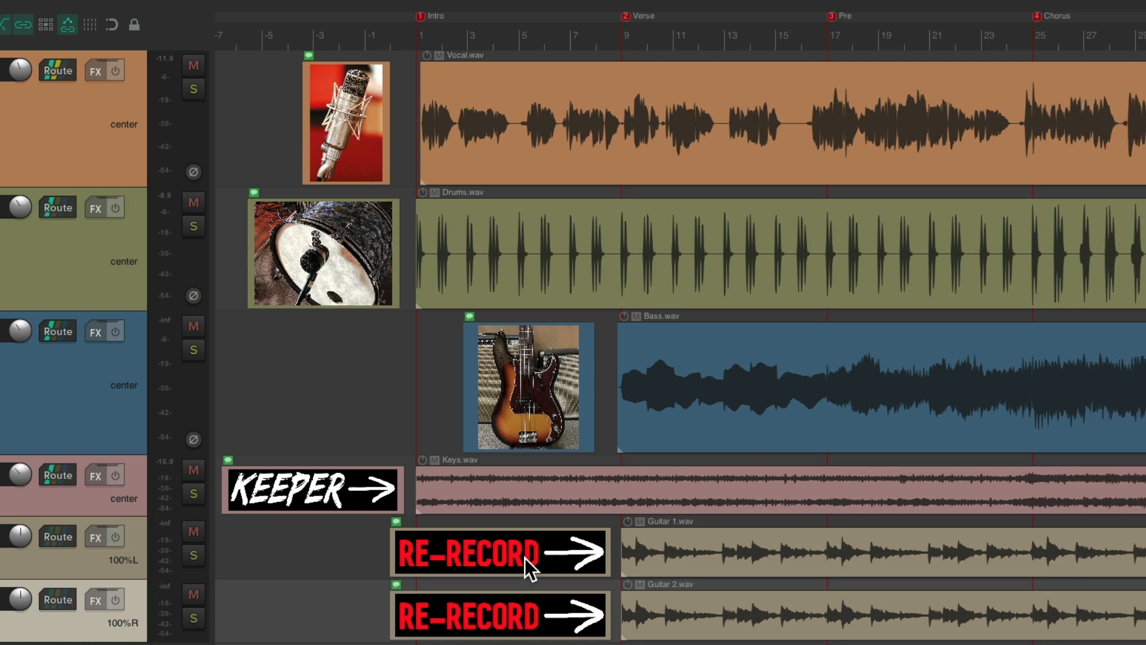
mouse_move(532, 83)
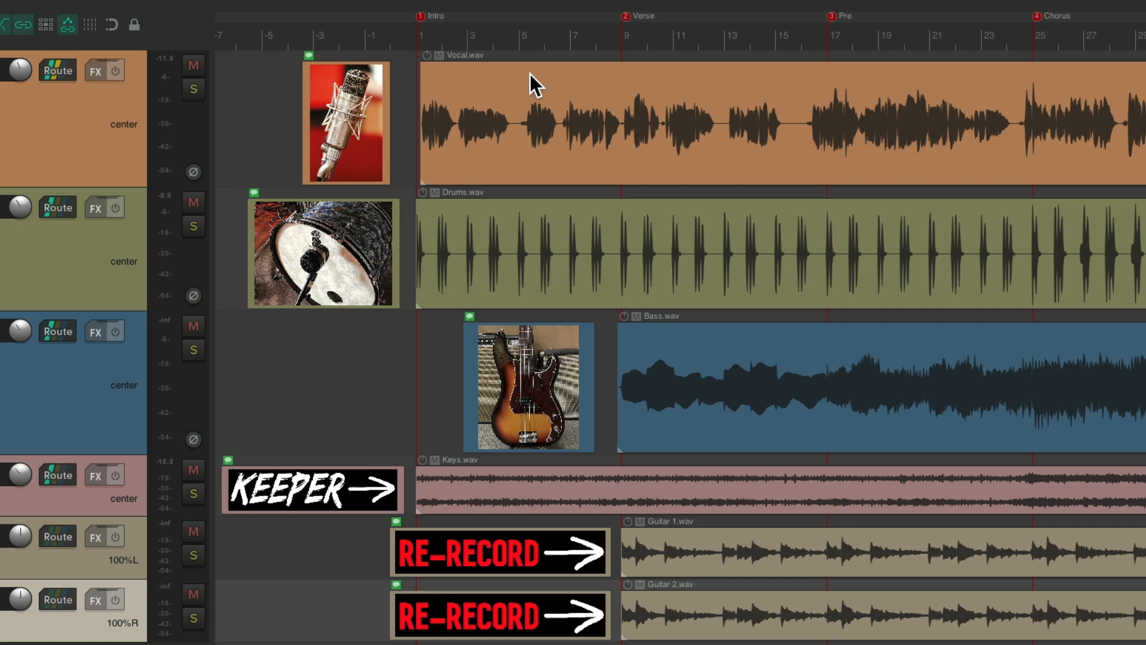
mouse_move(822, 44)
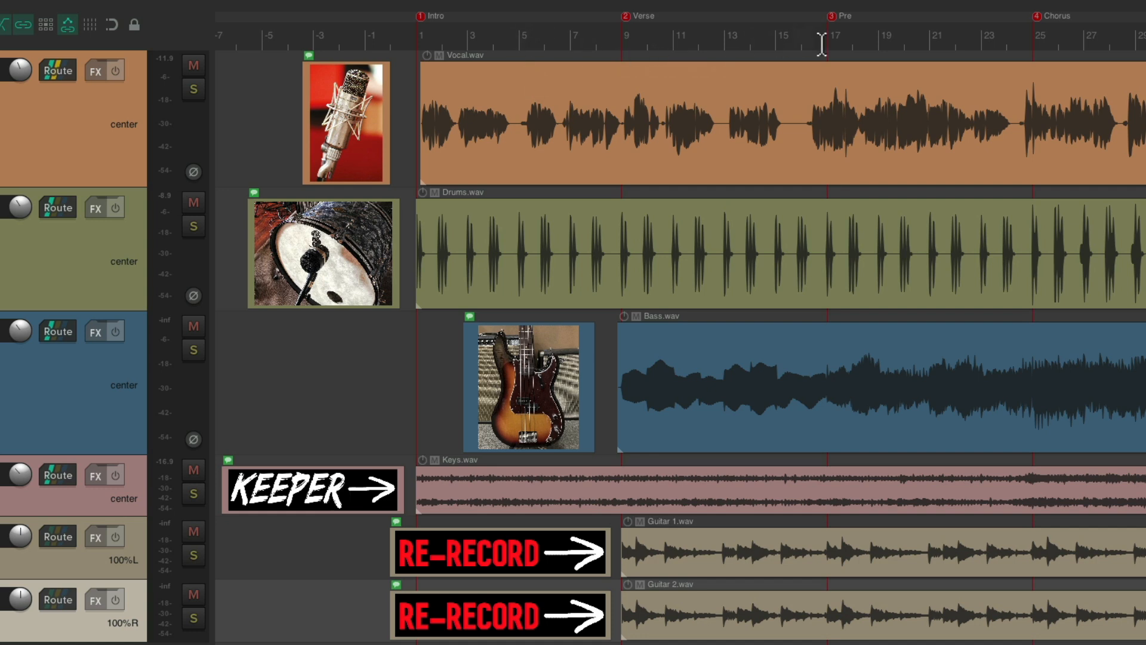
mouse_move(864, 45)
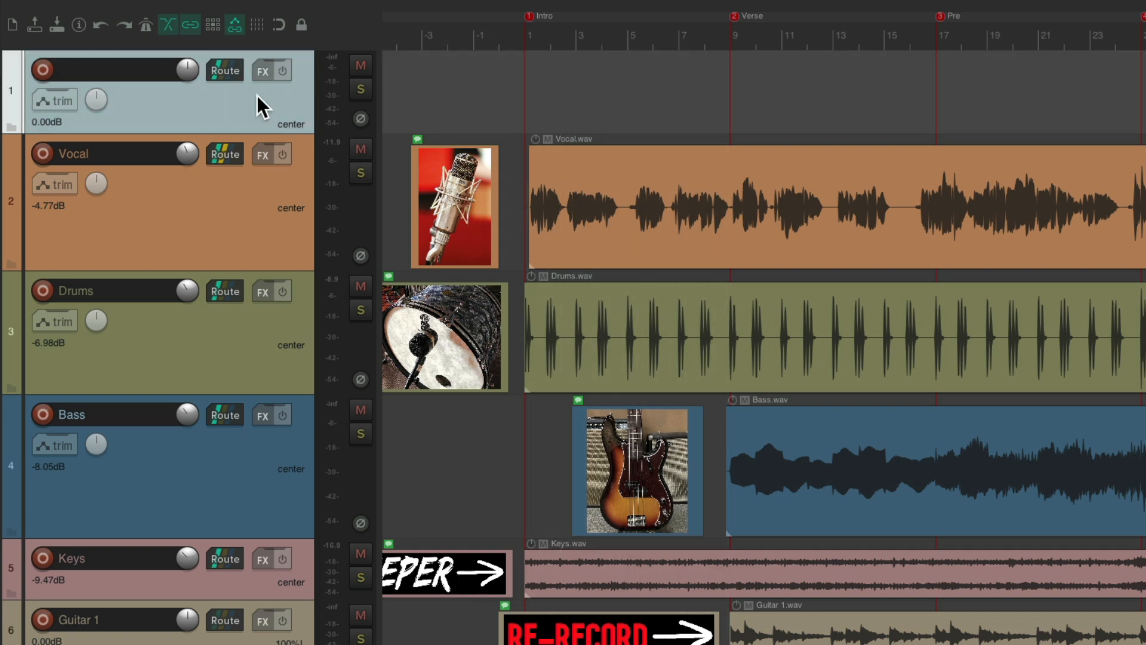
mouse_move(612, 31)
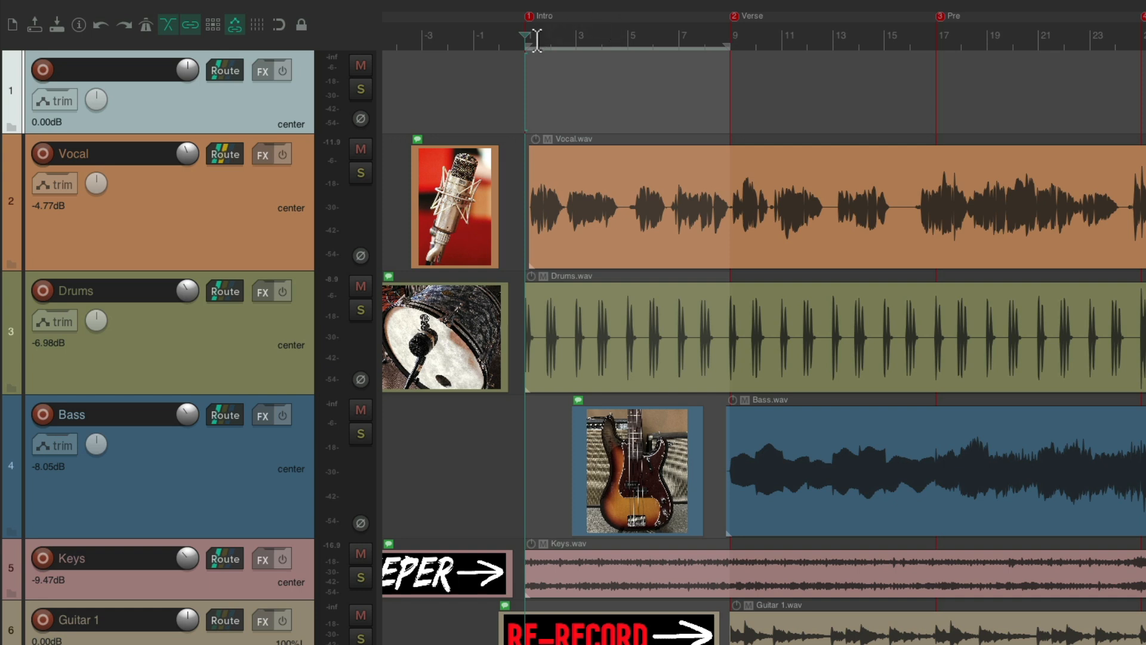
mouse_move(702, 46)
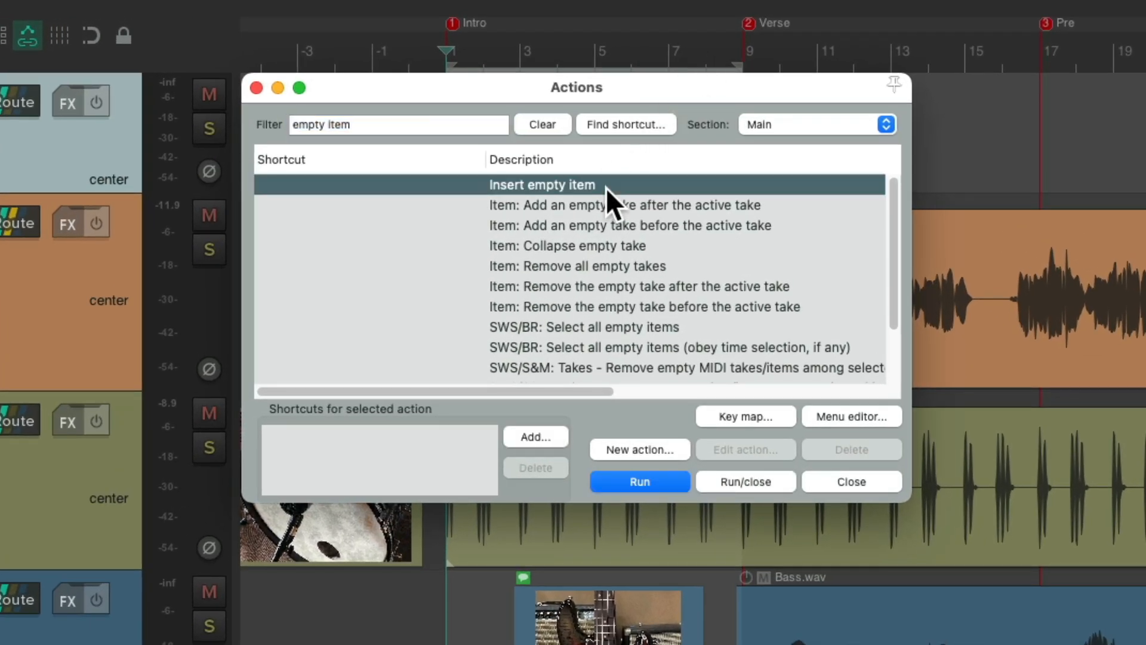
mouse_move(613, 203)
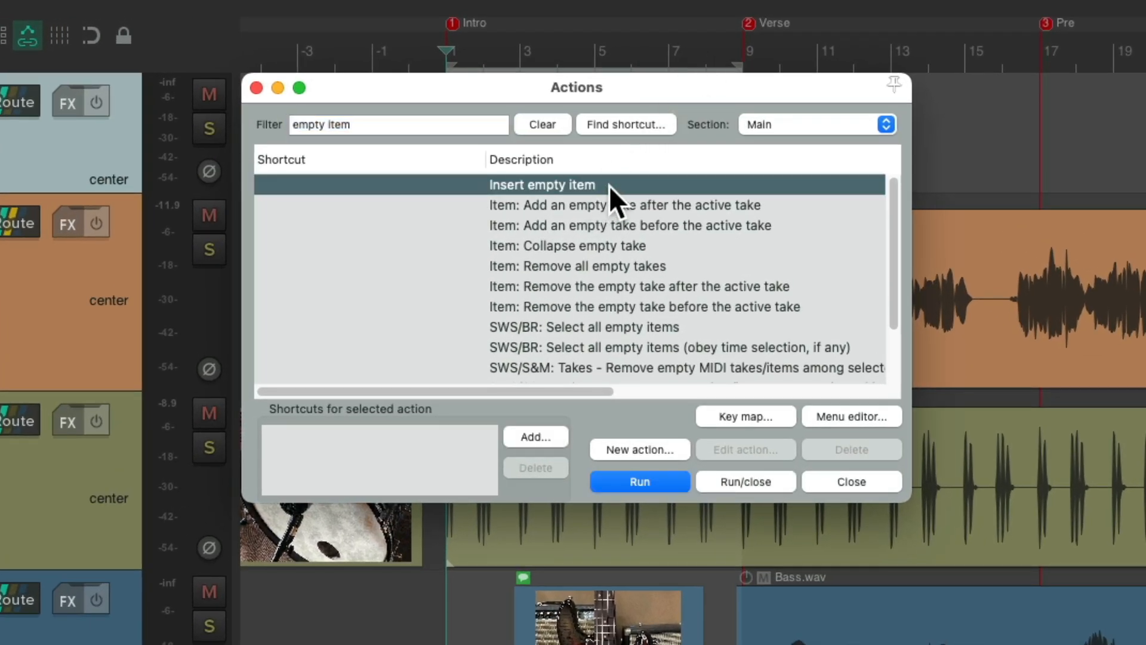
Run 'Insert empty item' to fill the Intro-to-Verse selection on the top track
click(637, 481)
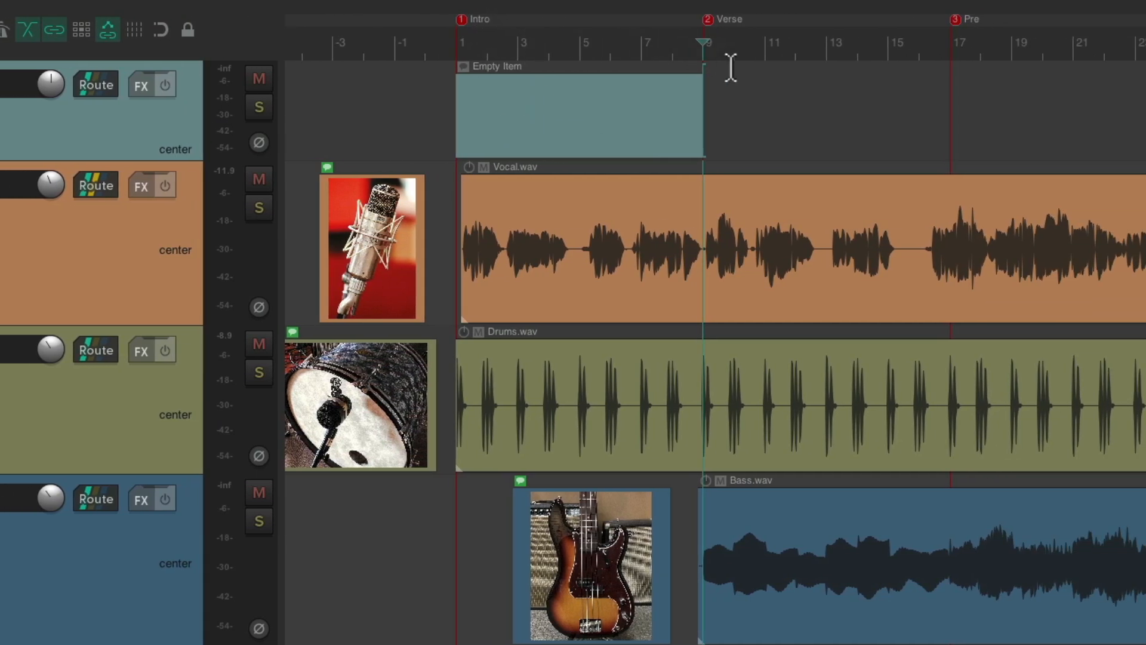
mouse_move(585, 132)
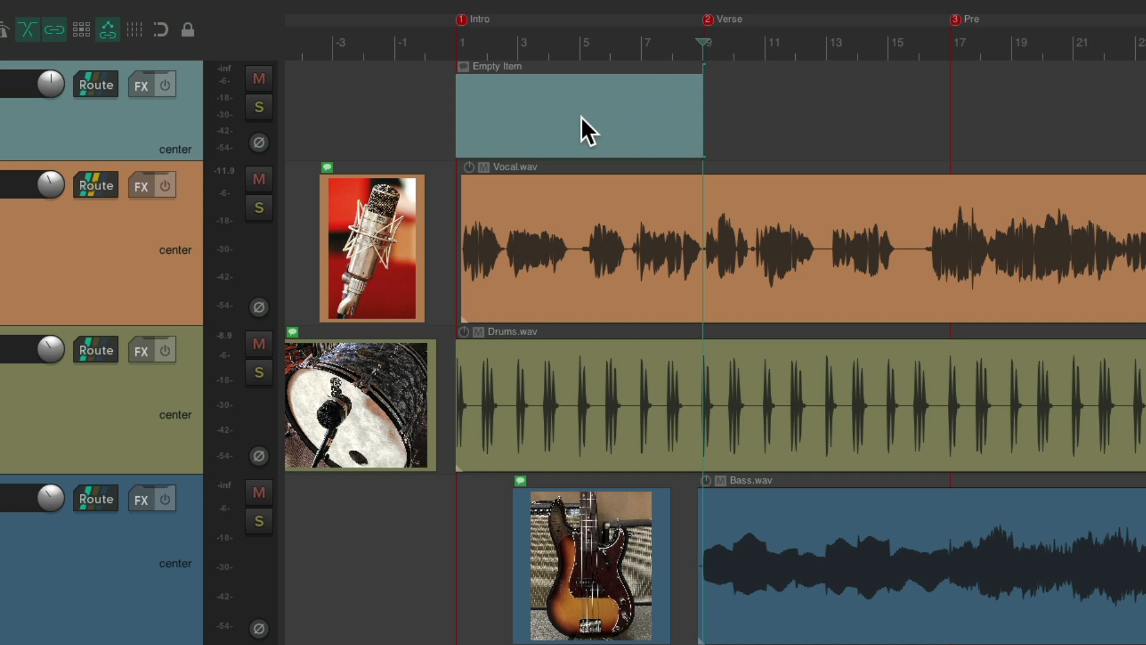
mouse_move(572, 117)
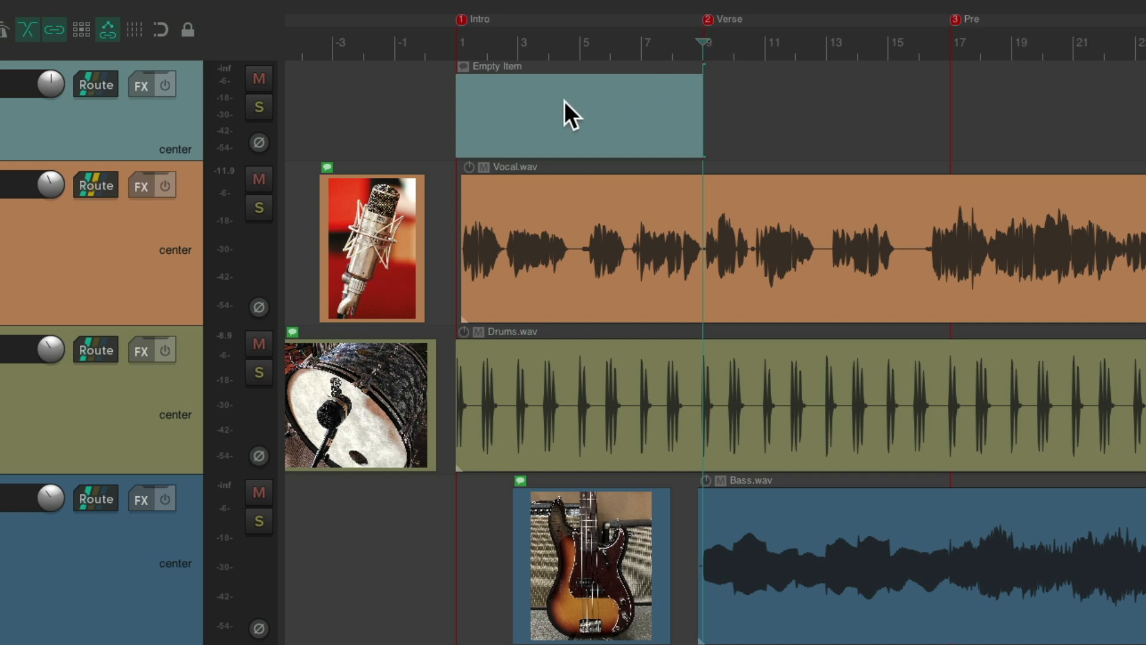
Load Intro.png into the empty item's notes and display it as a full-height image
double_click(577, 113)
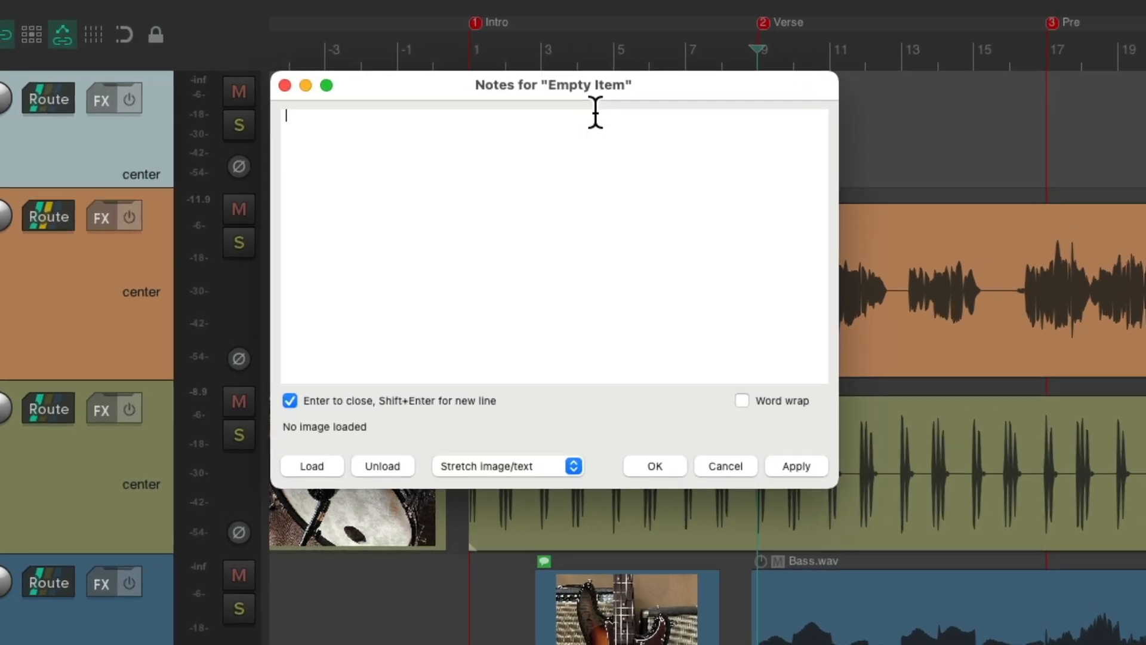
click(311, 466)
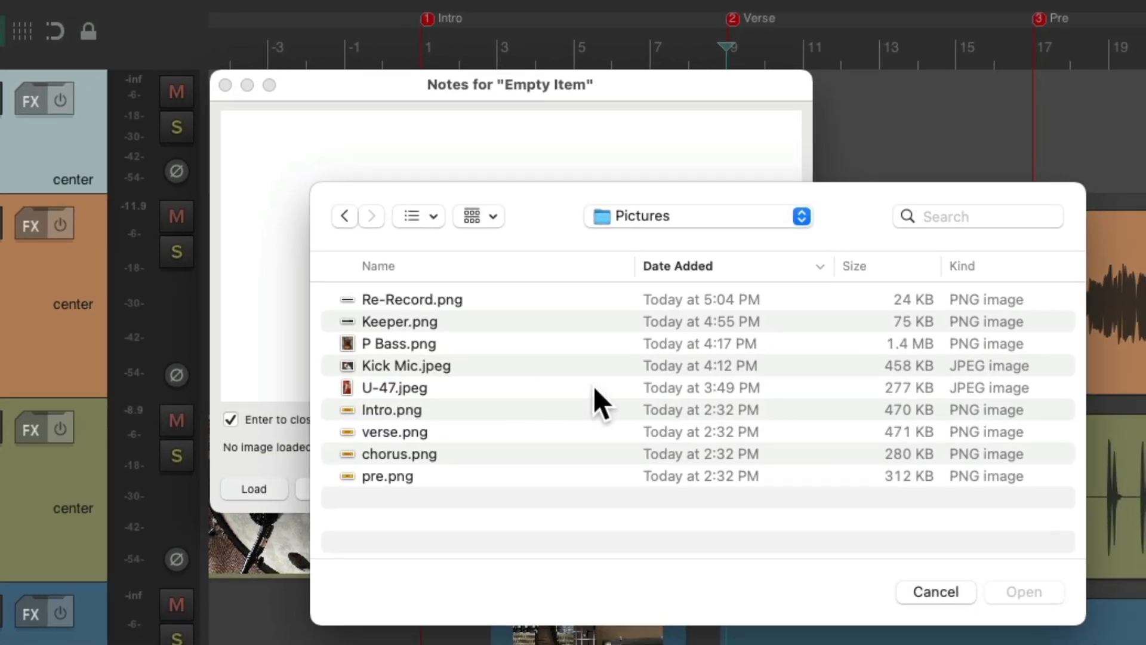
mouse_move(471, 423)
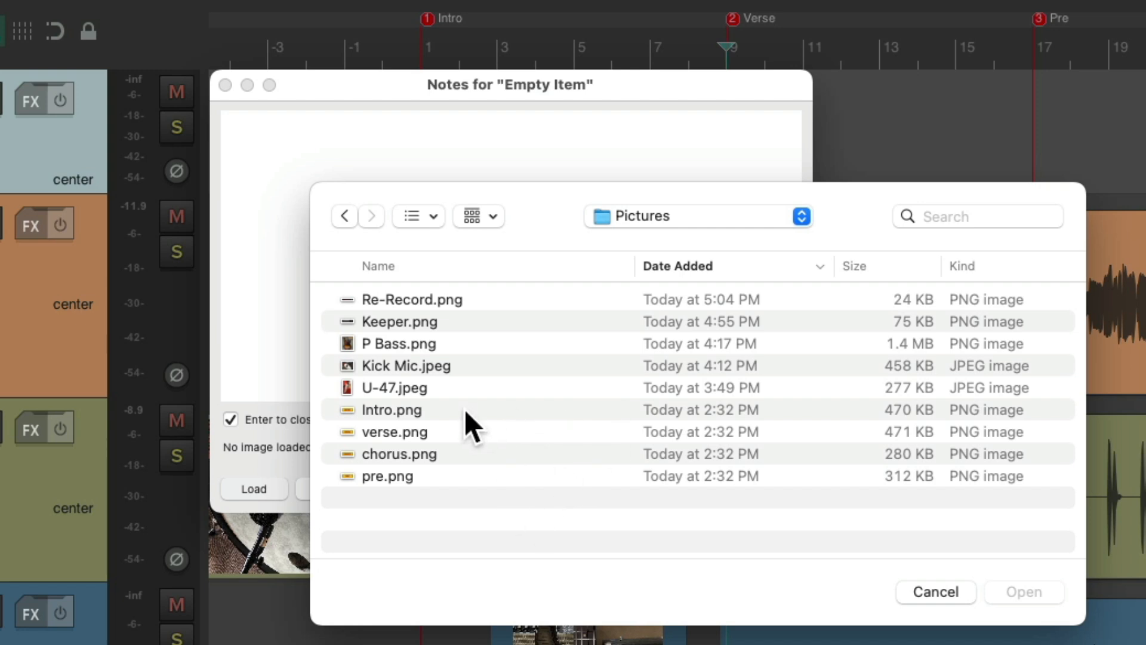
double_click(392, 409)
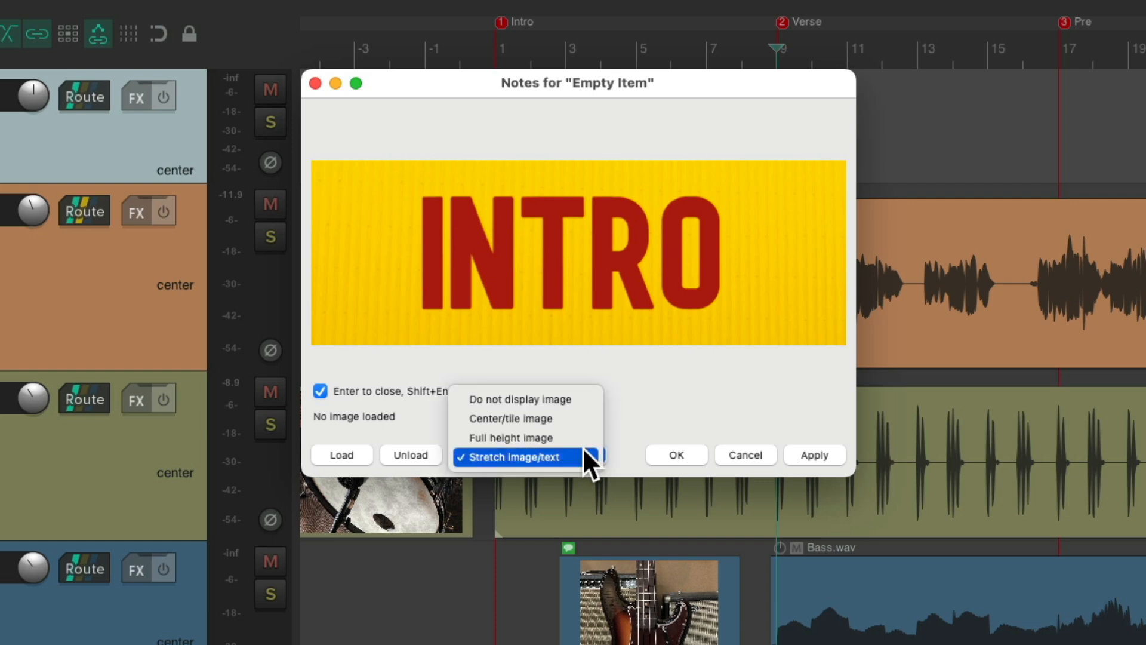
mouse_move(512, 437)
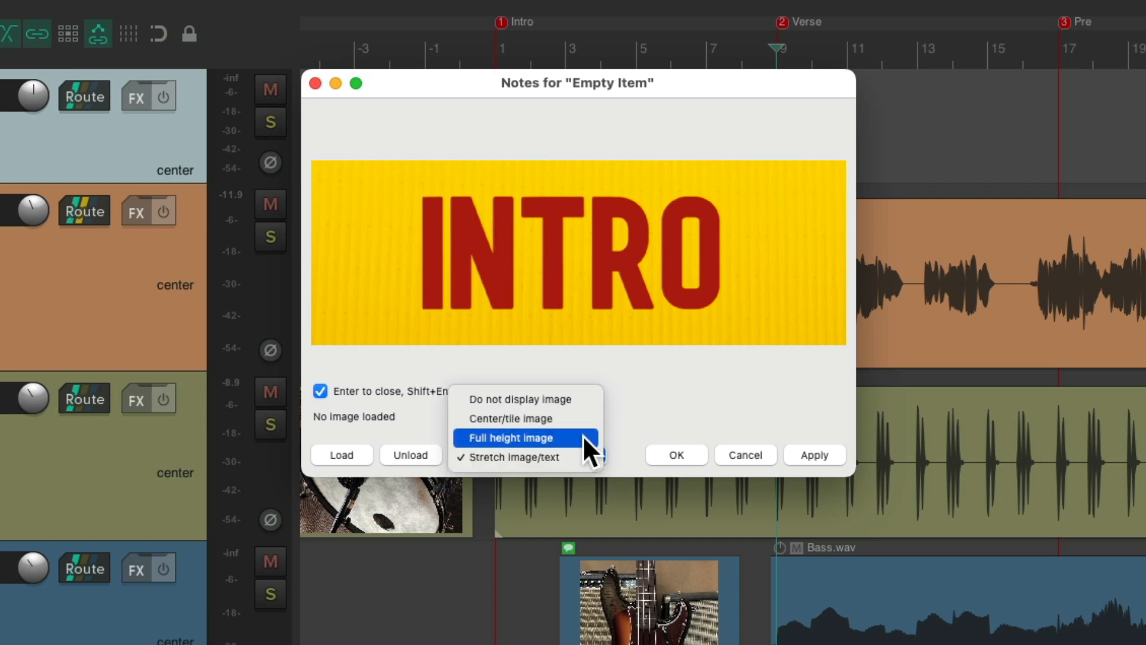
click(511, 437)
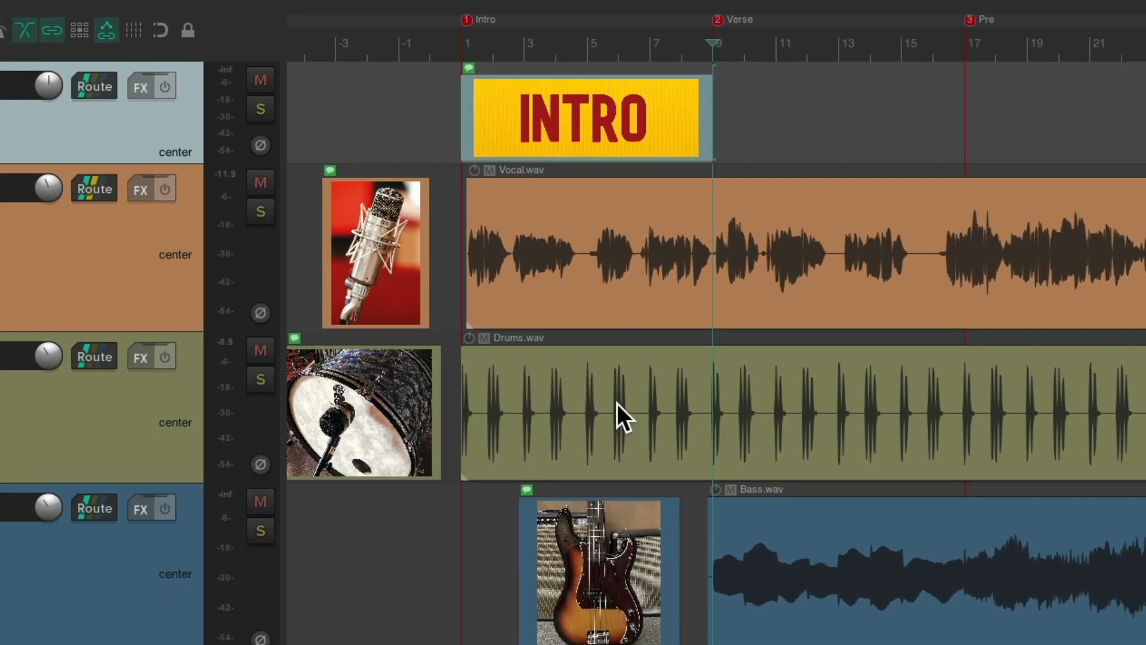
scroll(up, 3)
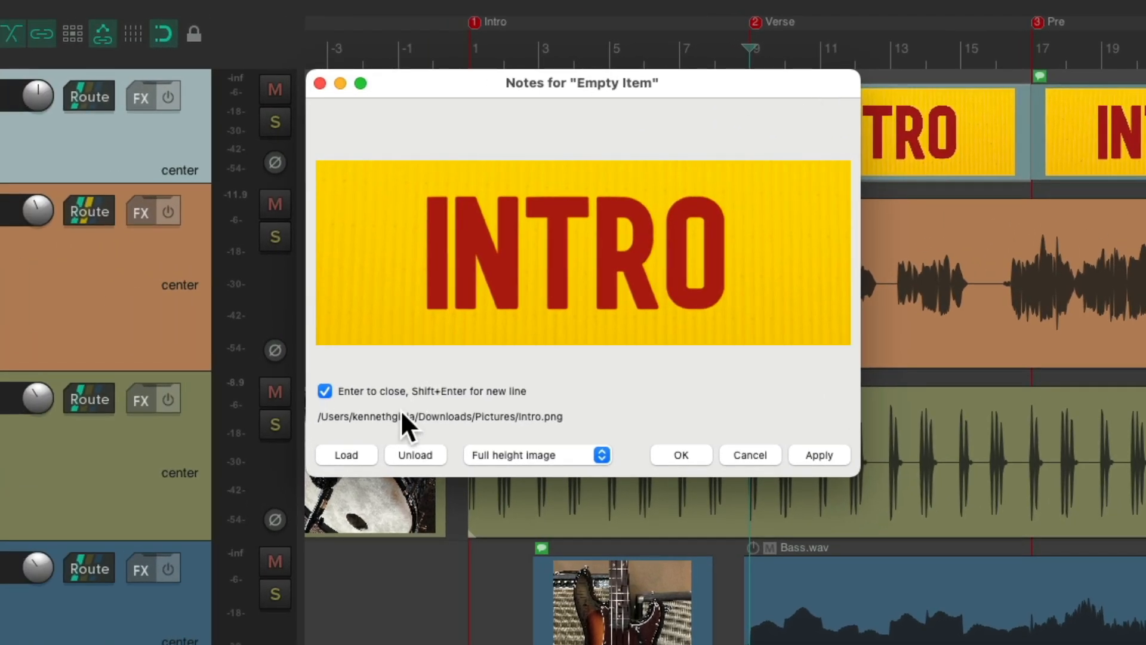
Swap the copied banners' pictures to verse.png, pre.png and chorus.png in turn
click(346, 455)
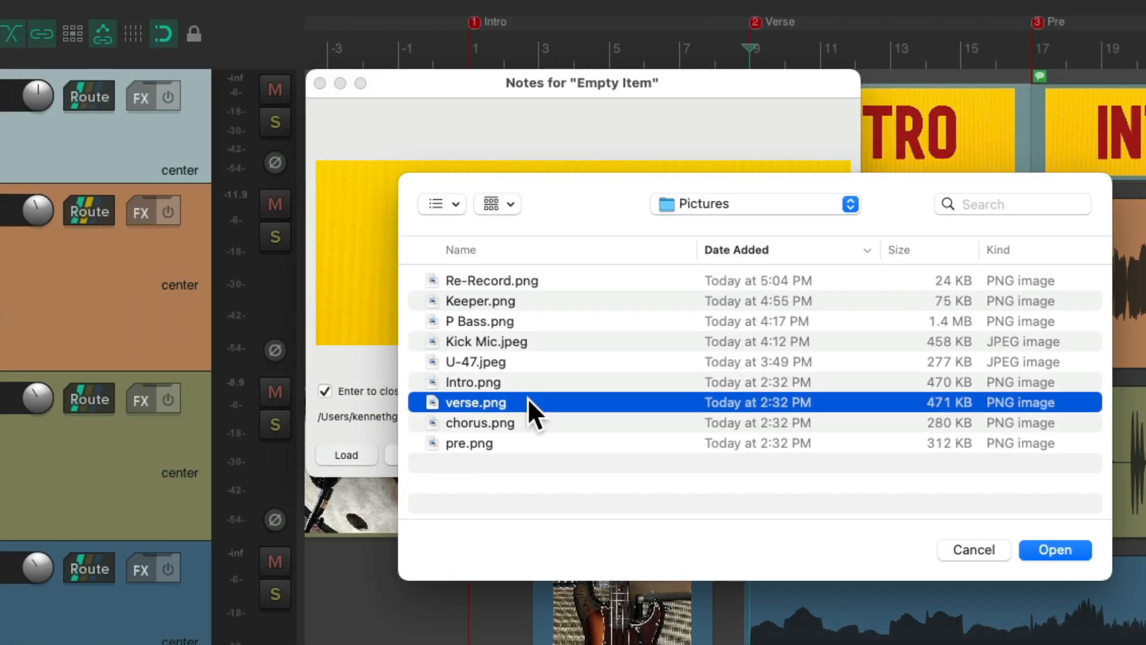
click(1054, 550)
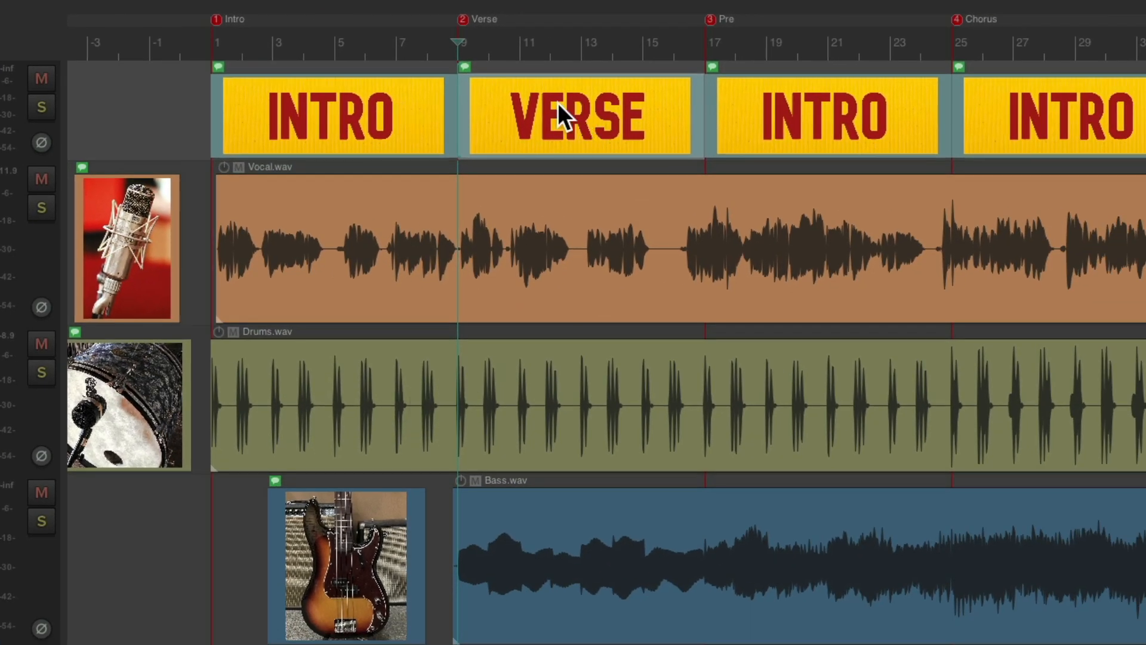
mouse_move(782, 117)
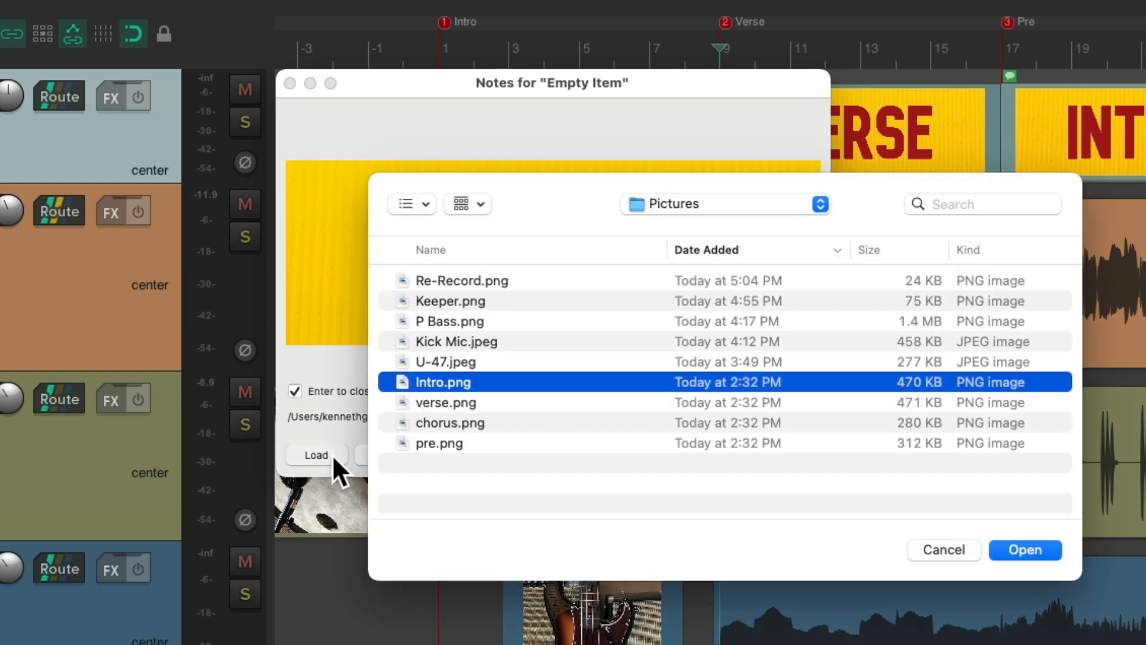
click(1024, 549)
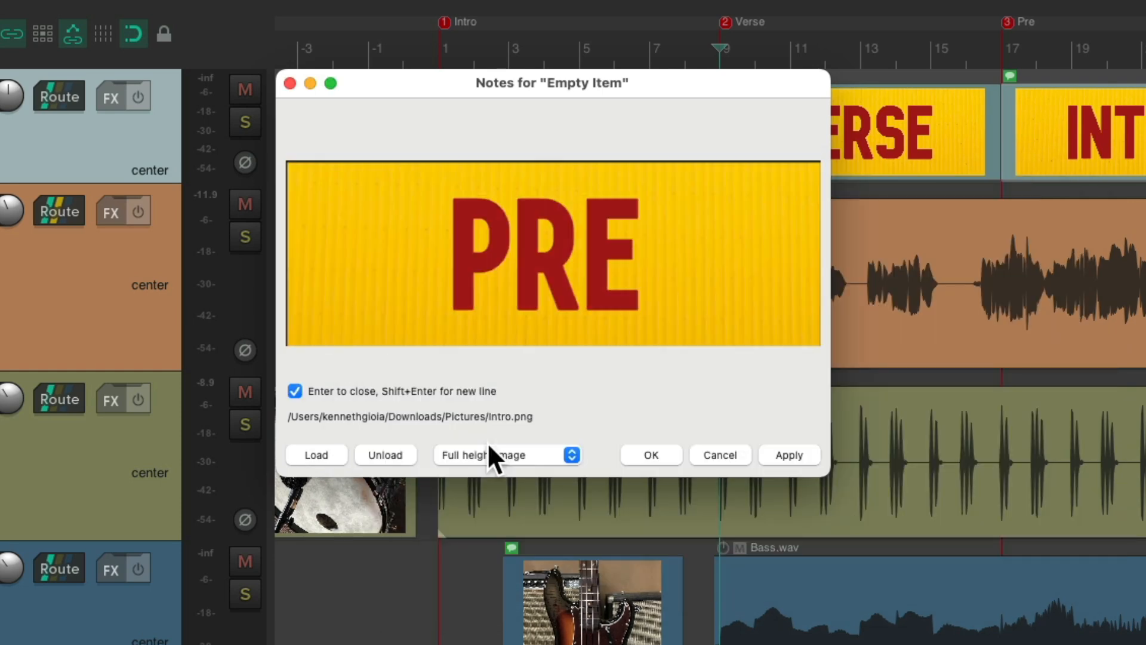
click(649, 455)
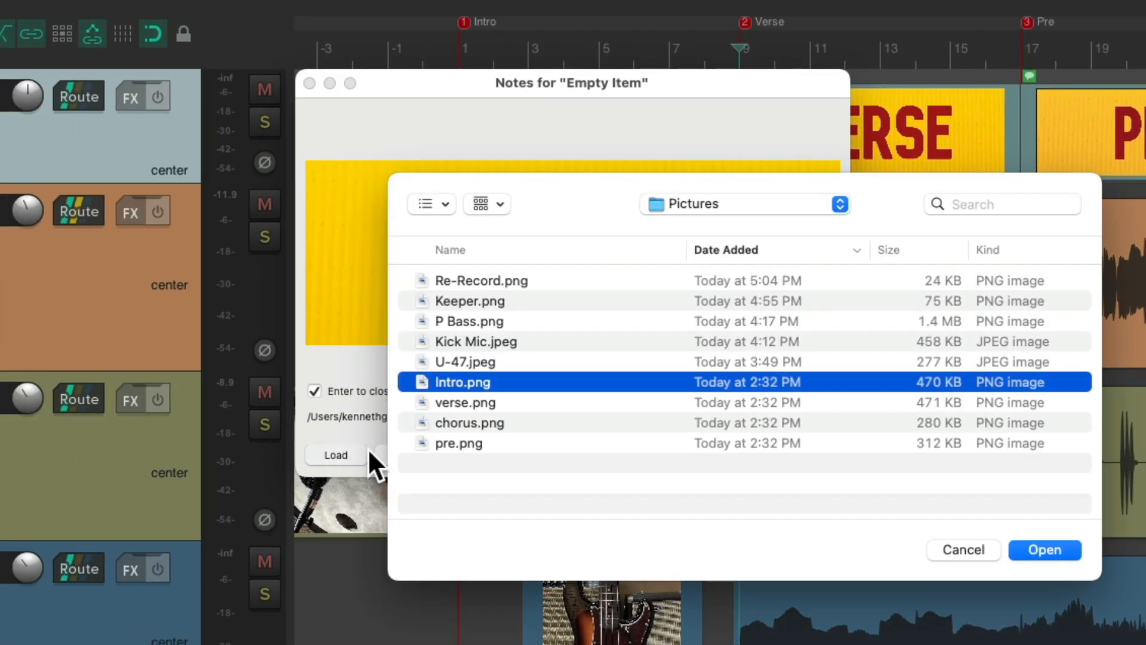
click(1043, 549)
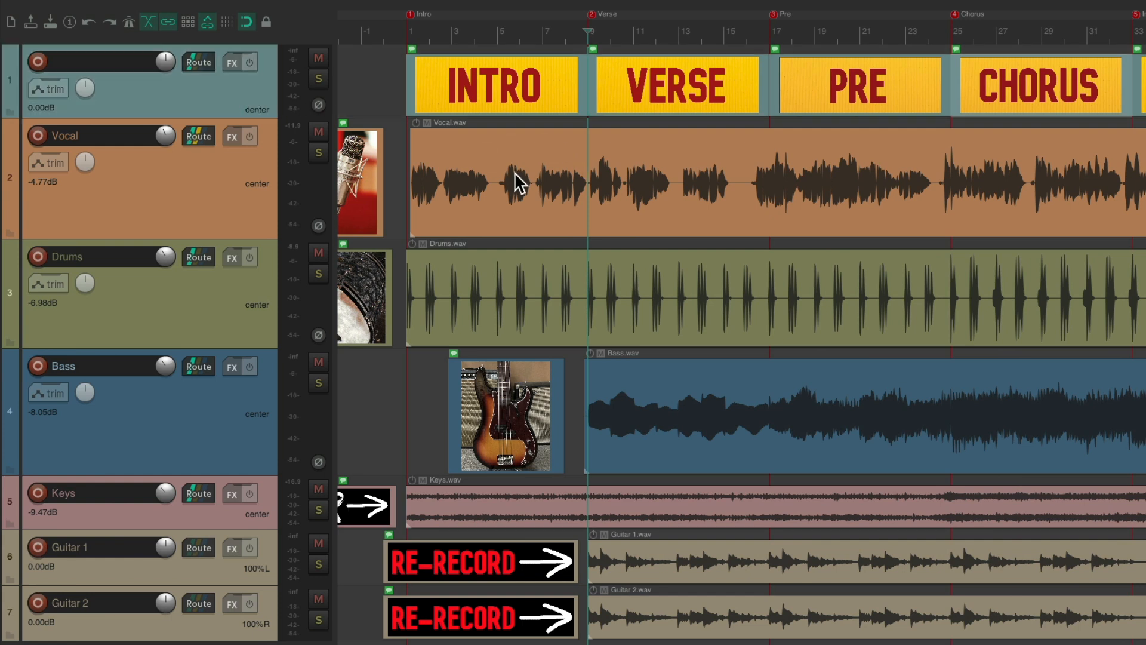
scroll(right, 3)
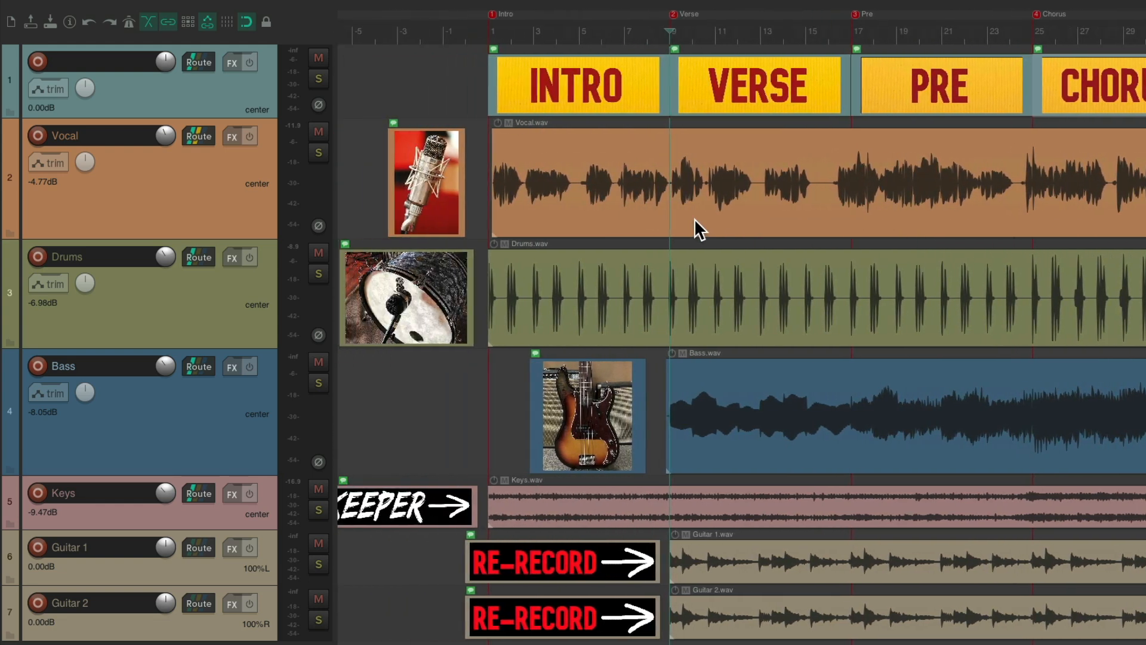
mouse_move(420, 172)
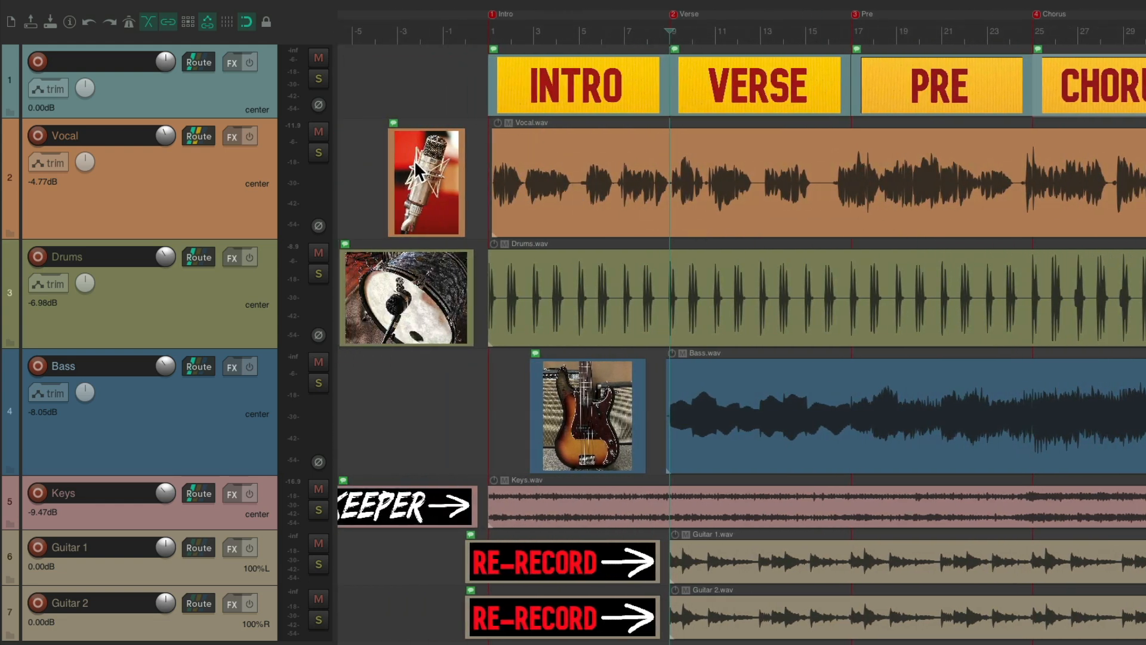
mouse_move(427, 310)
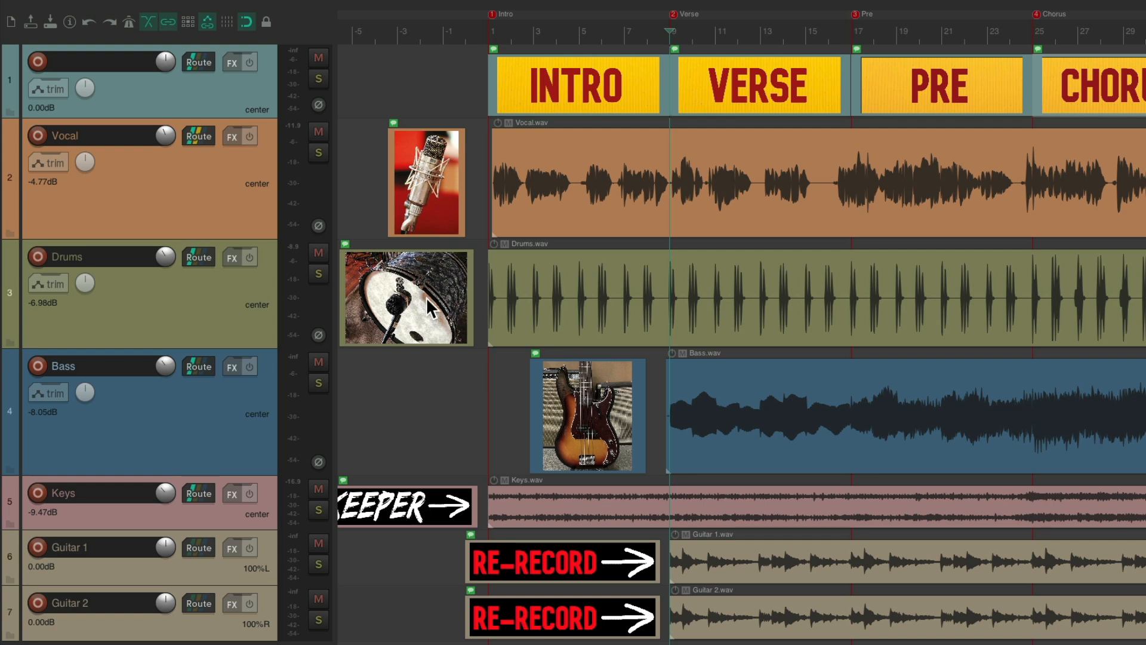
mouse_move(574, 417)
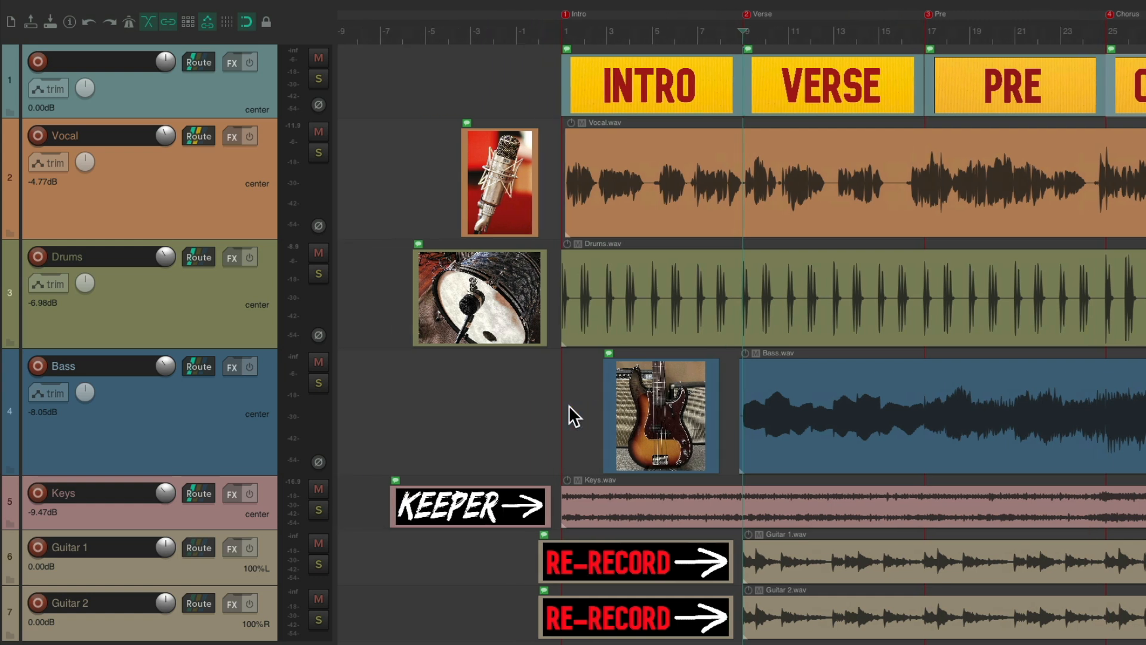
mouse_move(486, 523)
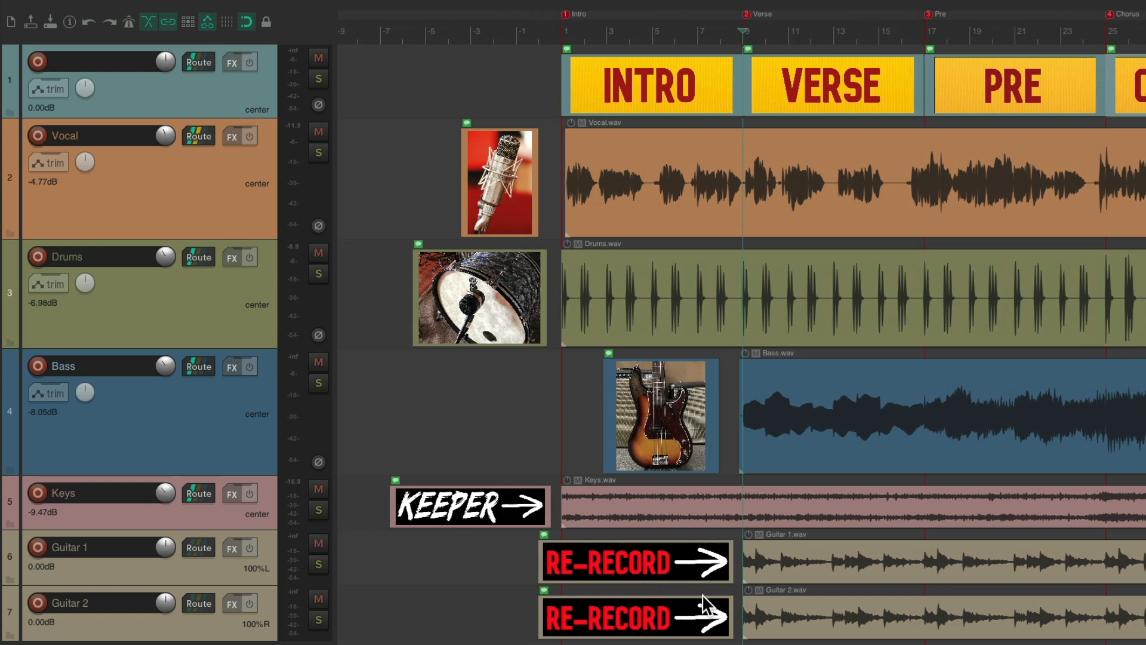
scroll(right, 3)
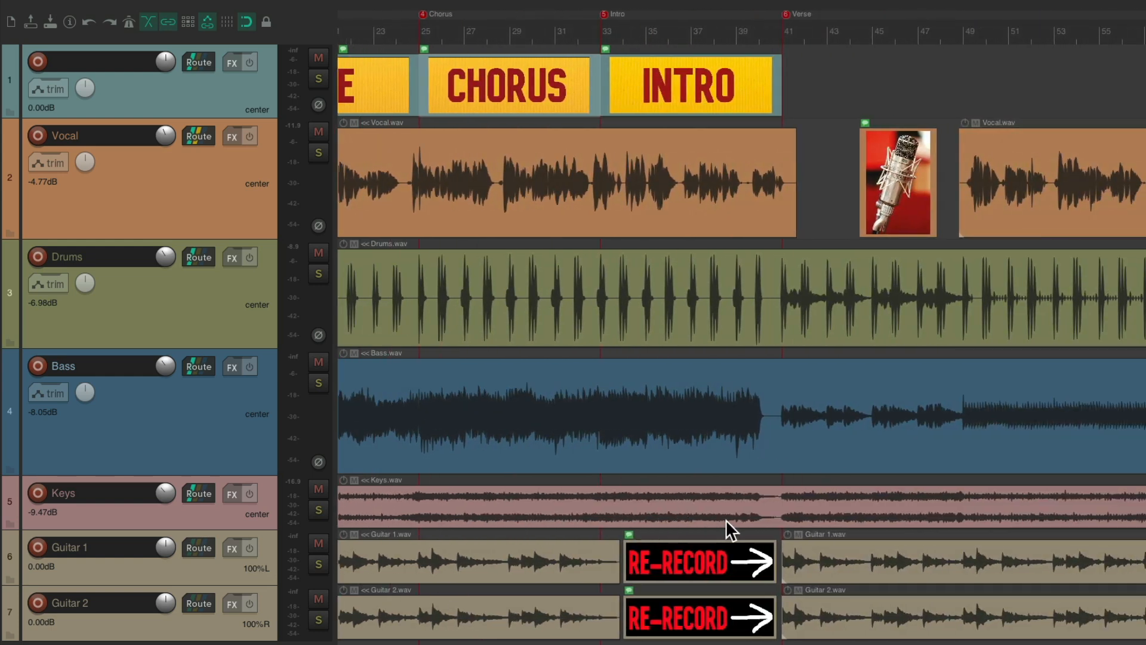
mouse_move(804, 275)
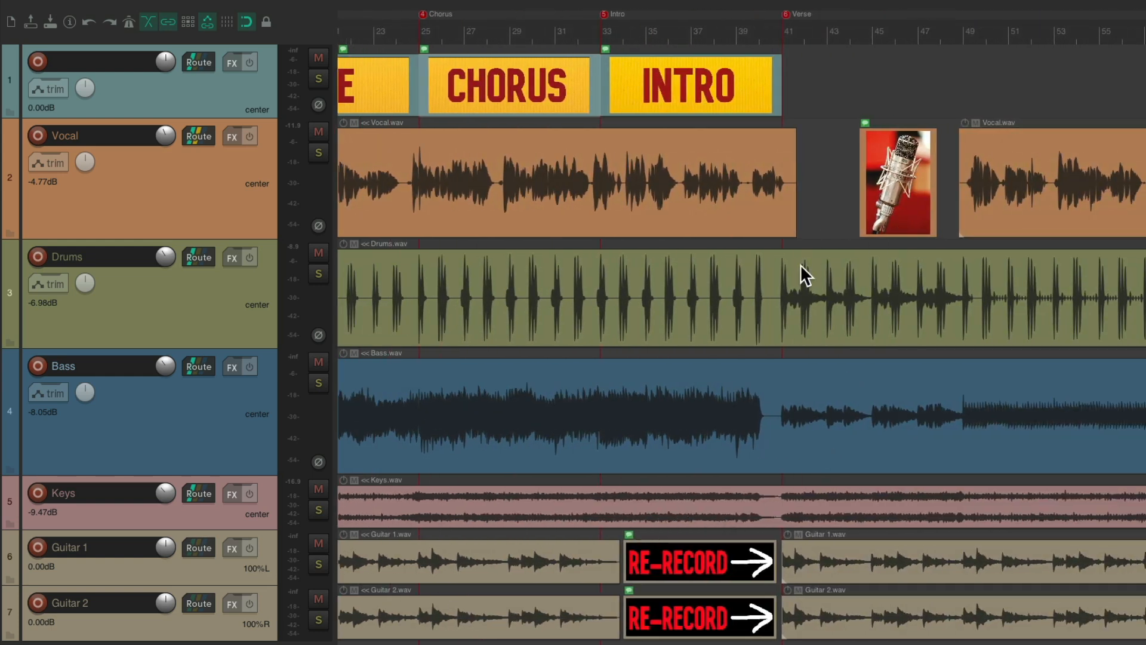